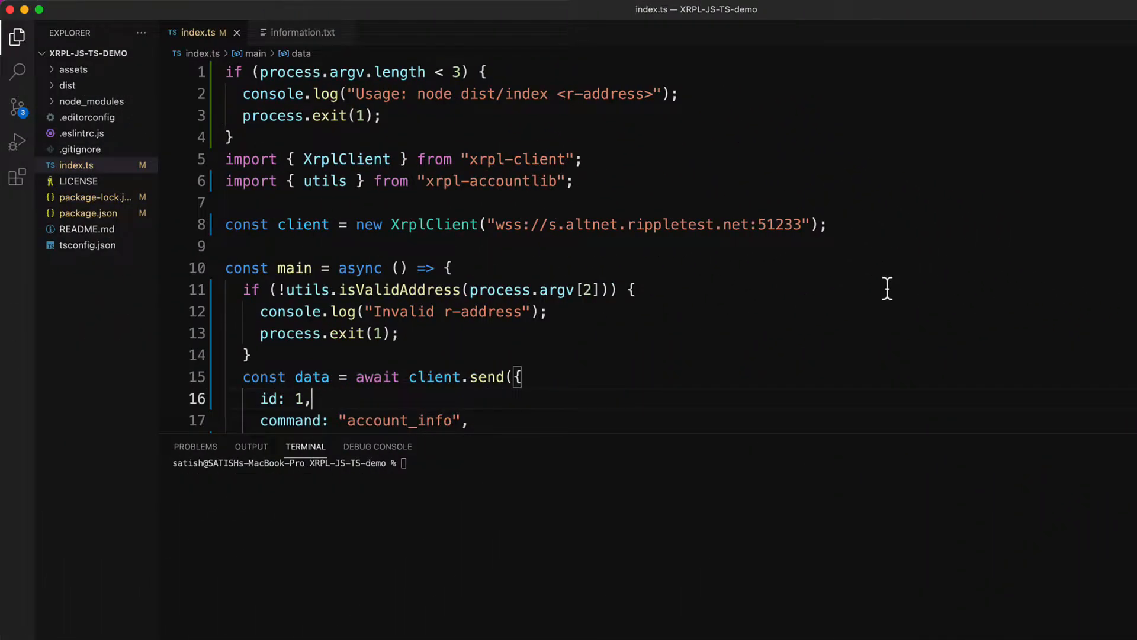
{"action": "mouse_move", "coordinate": [849, 287]}
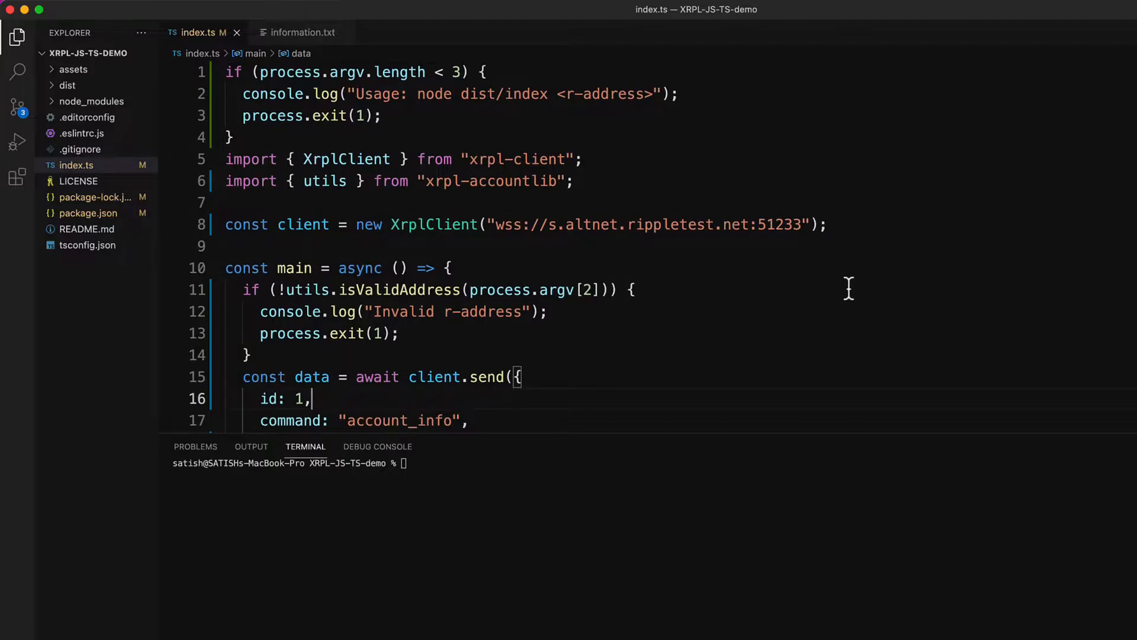
{"action": "mouse_move", "coordinate": [821, 343]}
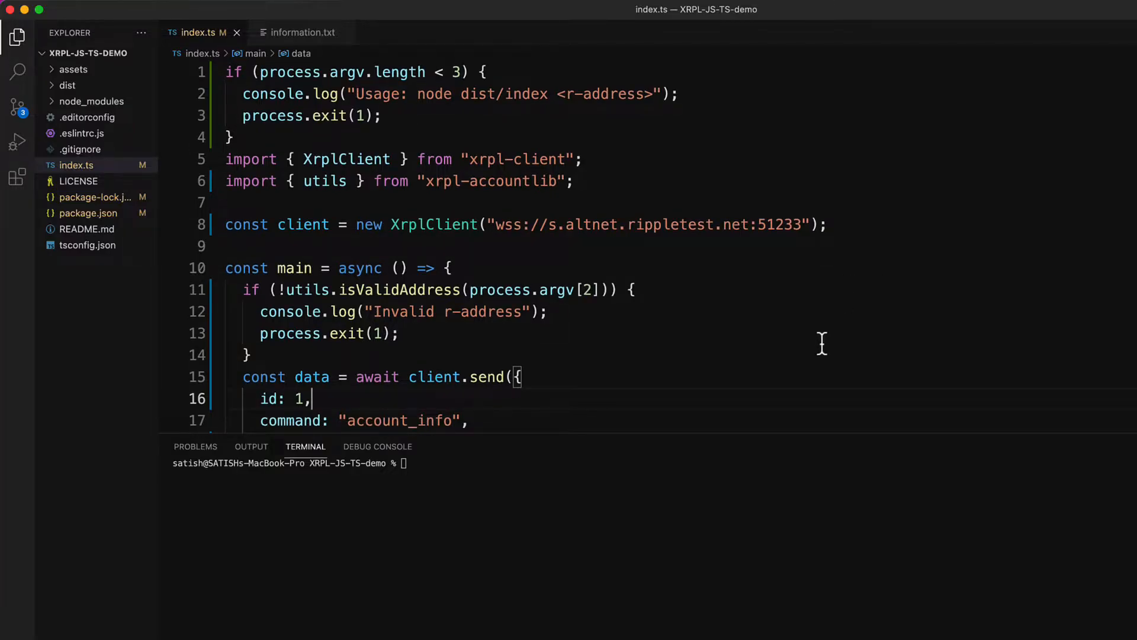
{"action": "mouse_move", "coordinate": [805, 347]}
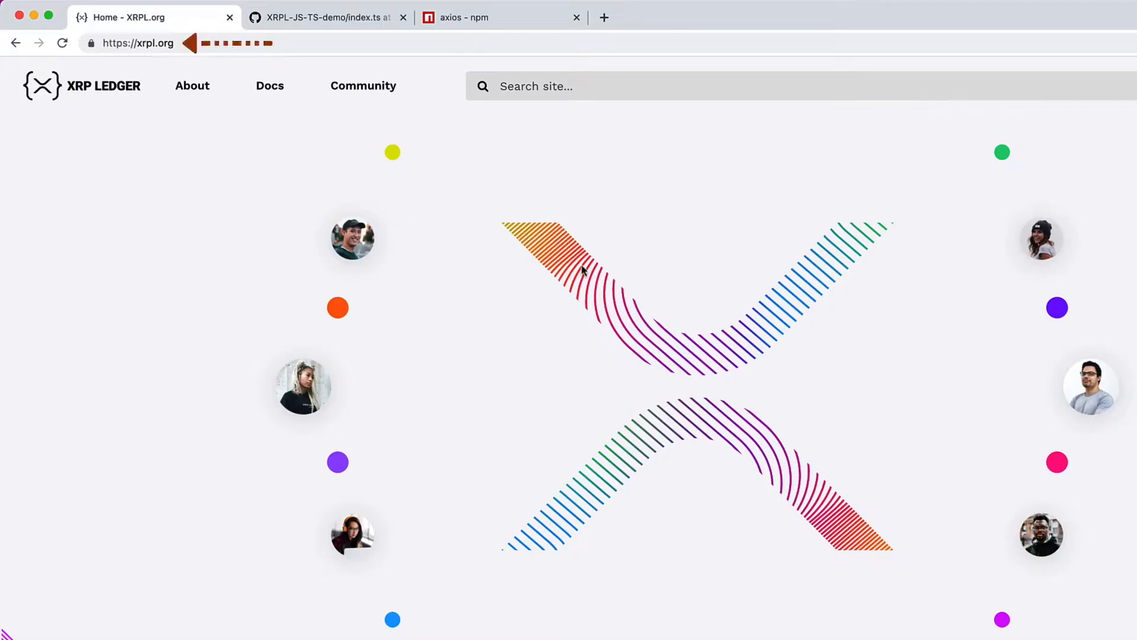
{"action": "mouse_move", "coordinate": [664, 230]}
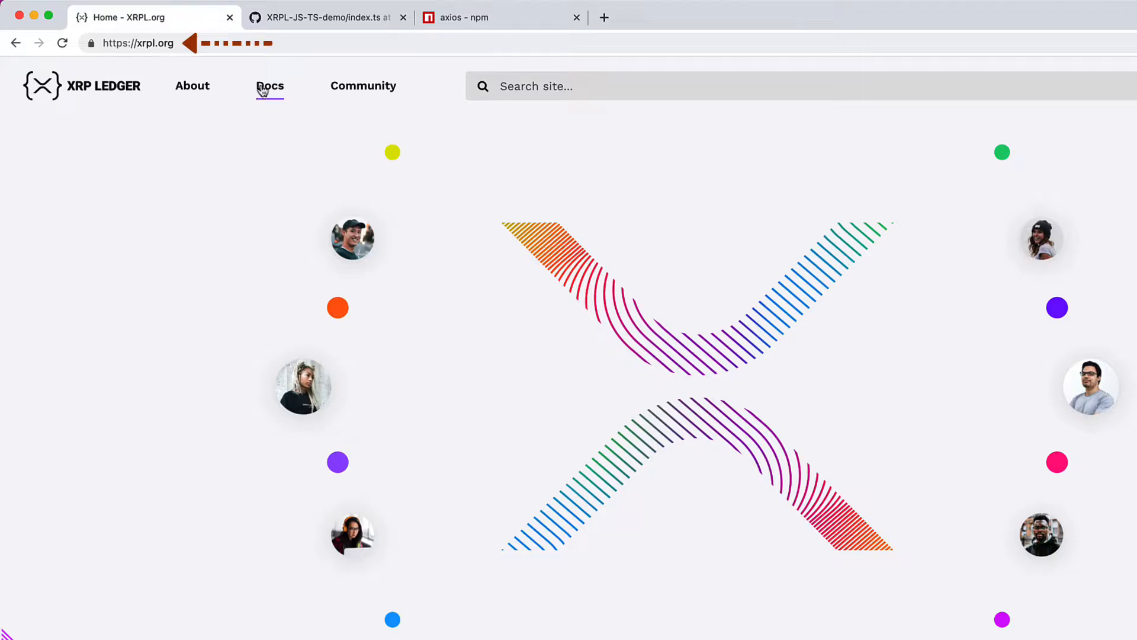
Step: Go from XRPL.org Docs down to the Public rippled Methods reference page
{"action": "left_click", "coordinate": [270, 85]}
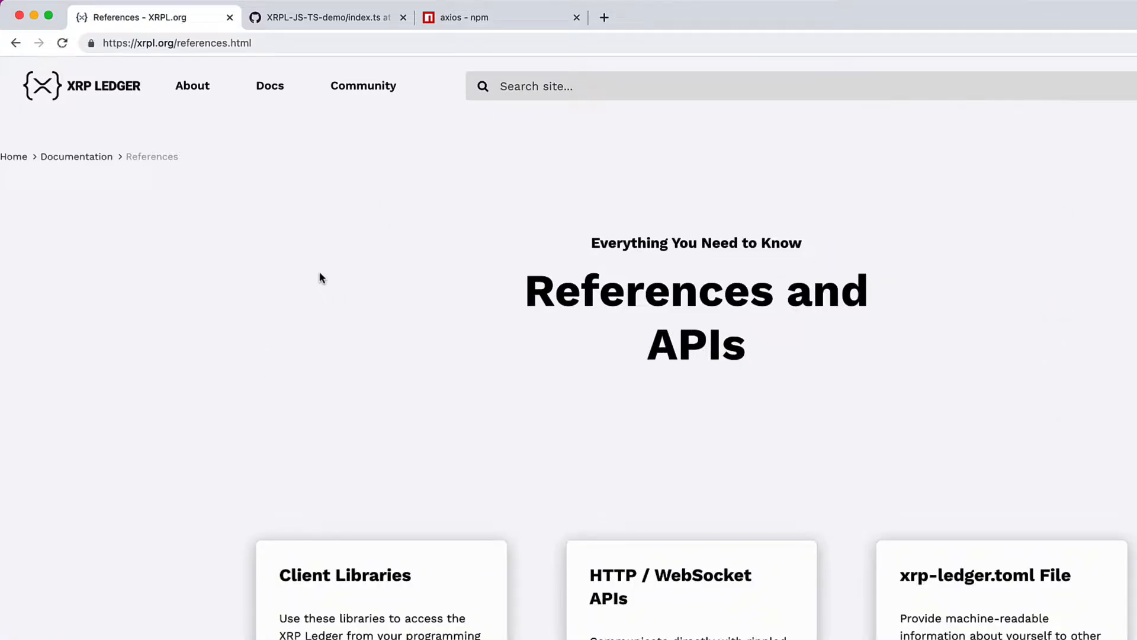
{"action": "scroll", "scroll_direction": "down", "scroll_amount": 3}
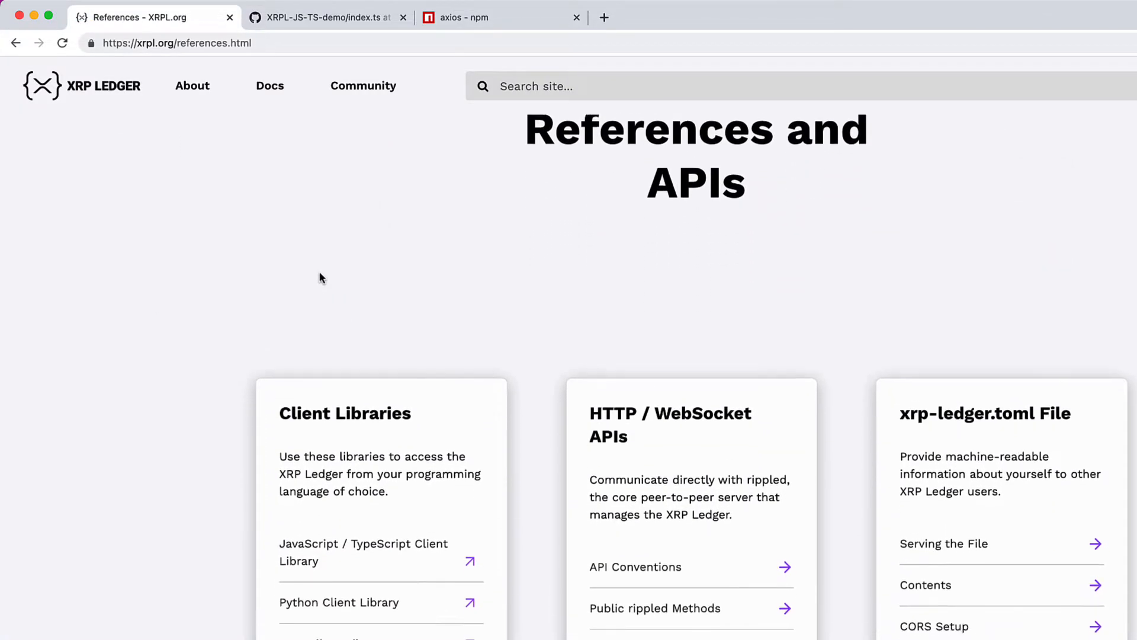
{"action": "scroll", "scroll_direction": "down", "scroll_amount": 3}
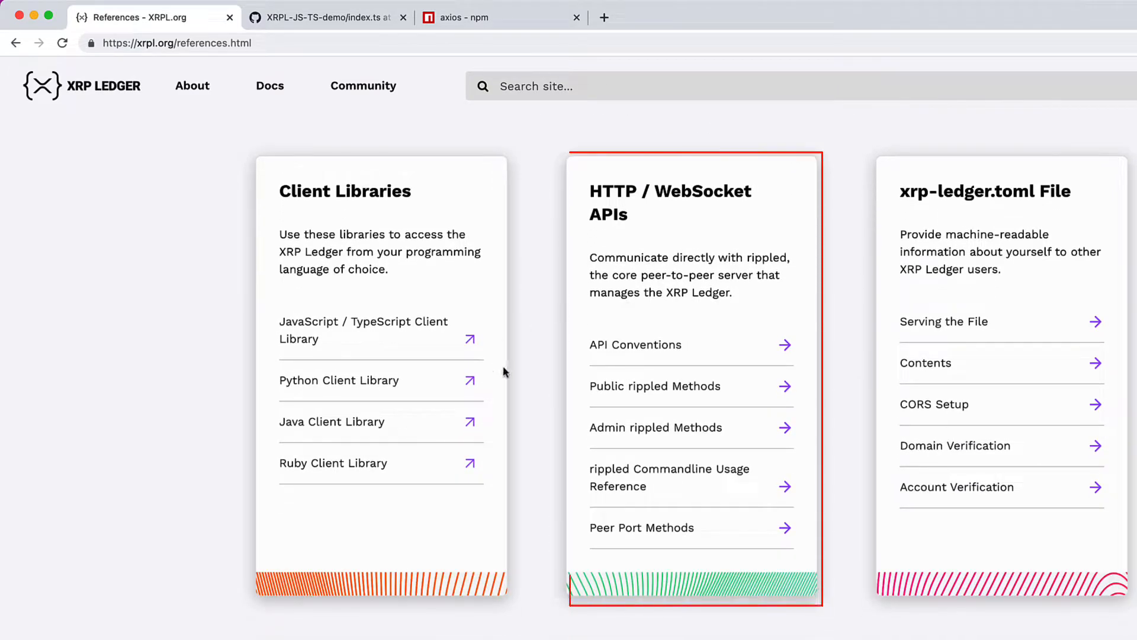
{"action": "mouse_move", "coordinate": [754, 393]}
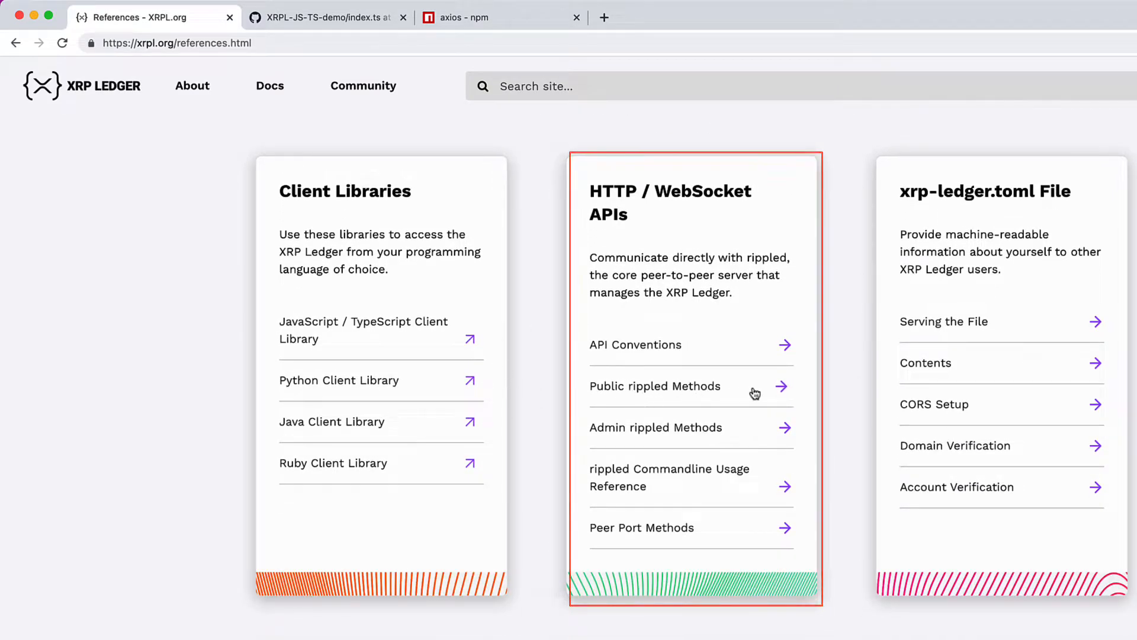
{"action": "left_click", "coordinate": [655, 385]}
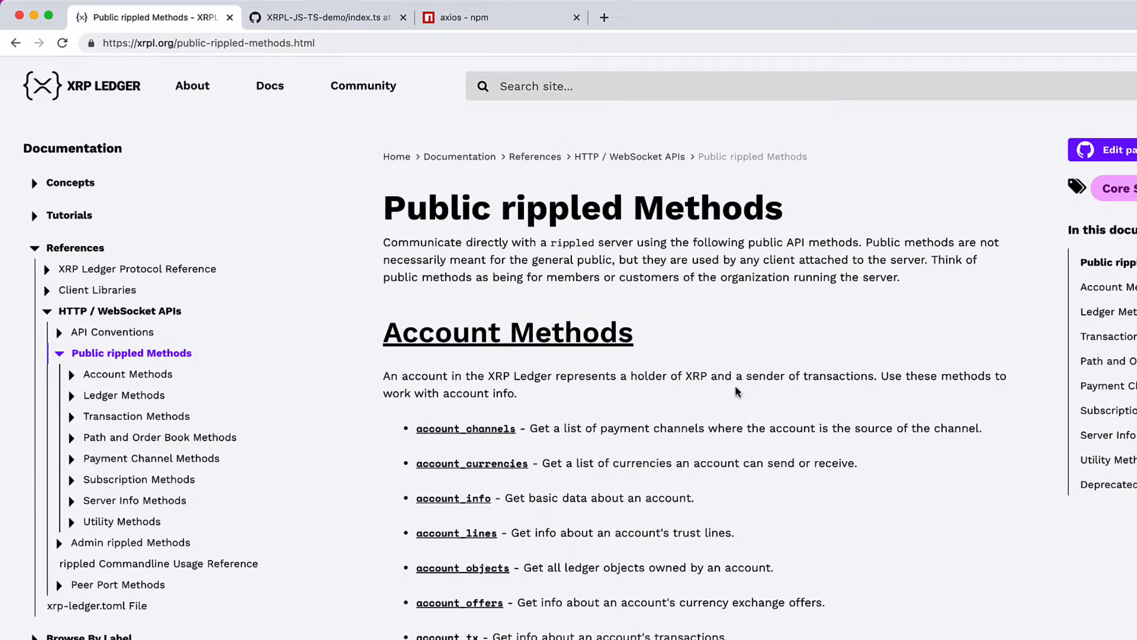
Step: Open account_info and scroll through its request format, response fields and possible errors
{"action": "left_click", "coordinate": [453, 497]}
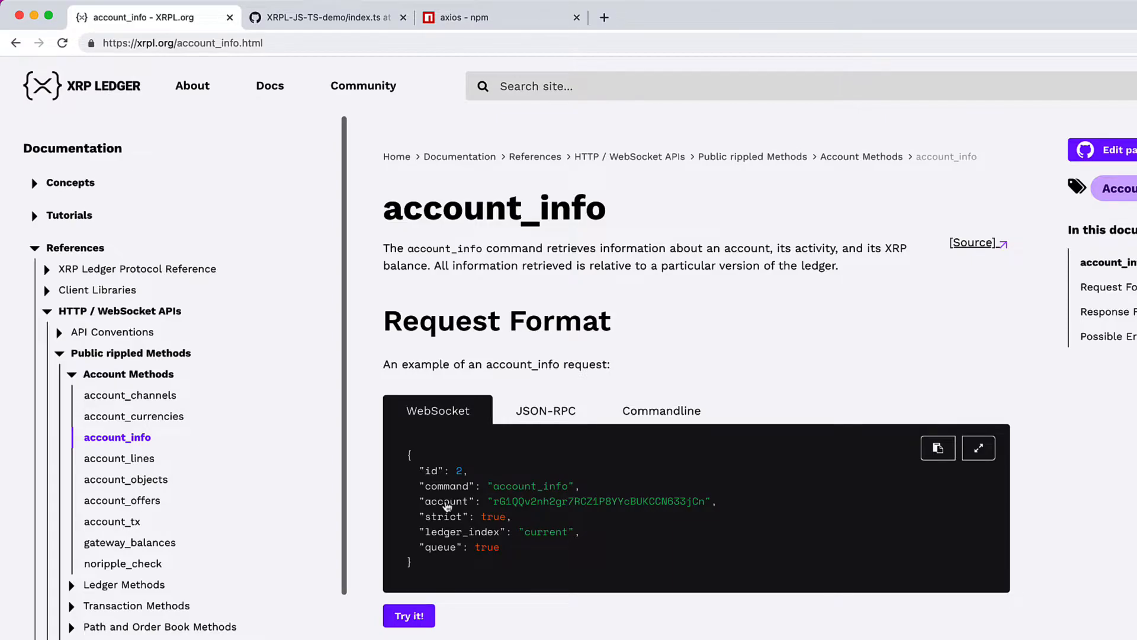
{"action": "mouse_move", "coordinate": [926, 300]}
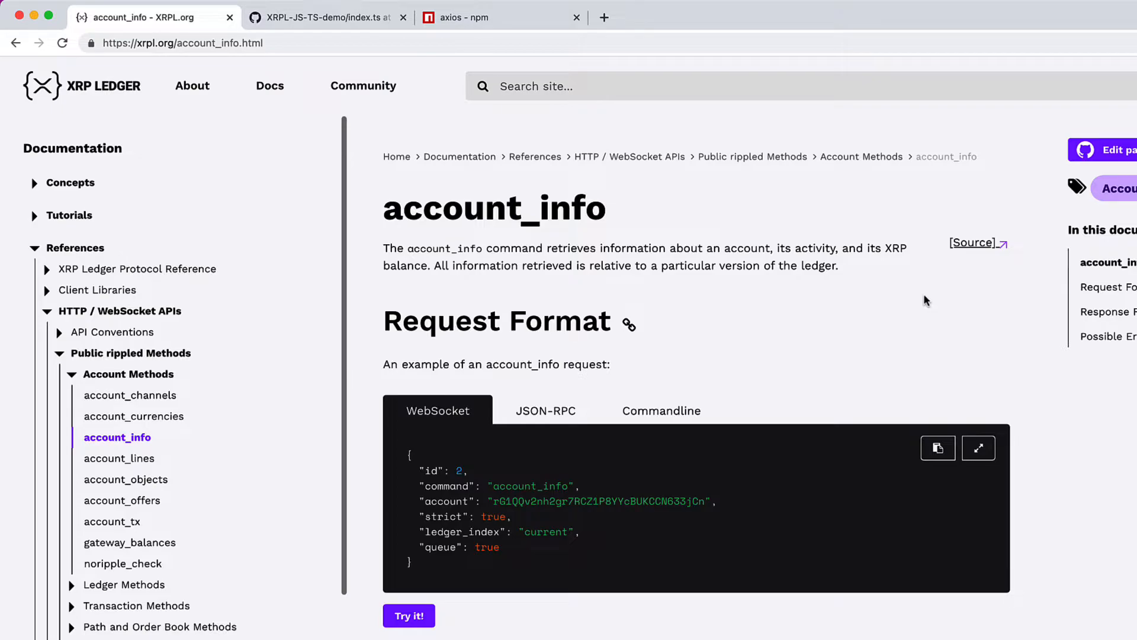
{"action": "scroll", "scroll_direction": "down", "scroll_amount": 3}
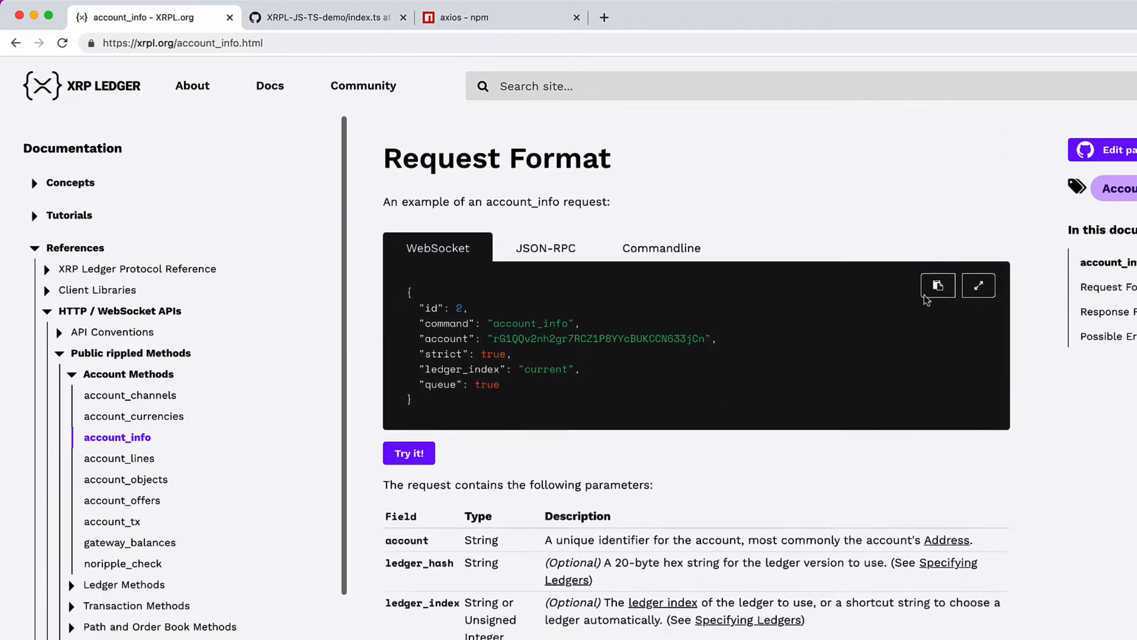
{"action": "scroll", "scroll_direction": "down", "scroll_amount": 3}
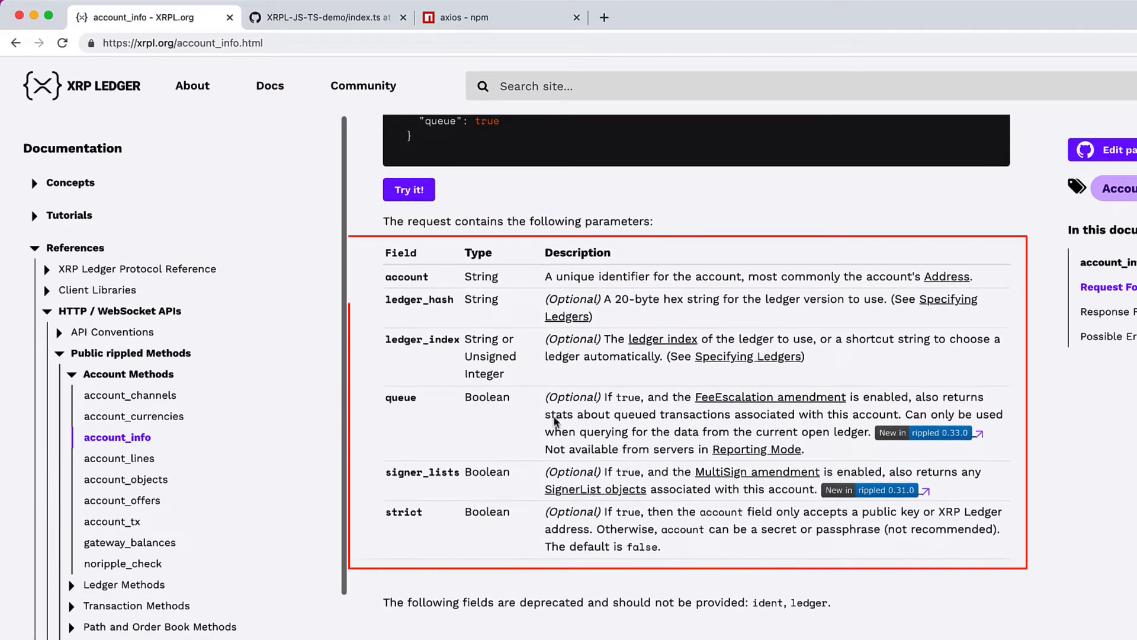
{"action": "scroll", "scroll_direction": "down", "scroll_amount": 3}
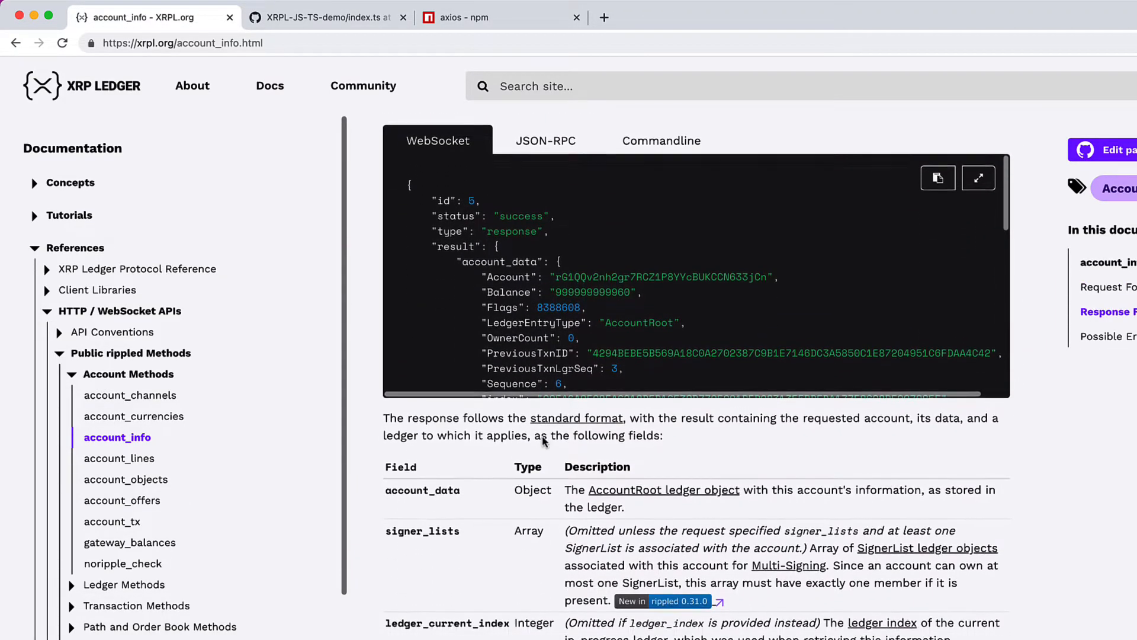
{"action": "scroll", "scroll_direction": "down", "scroll_amount": 3}
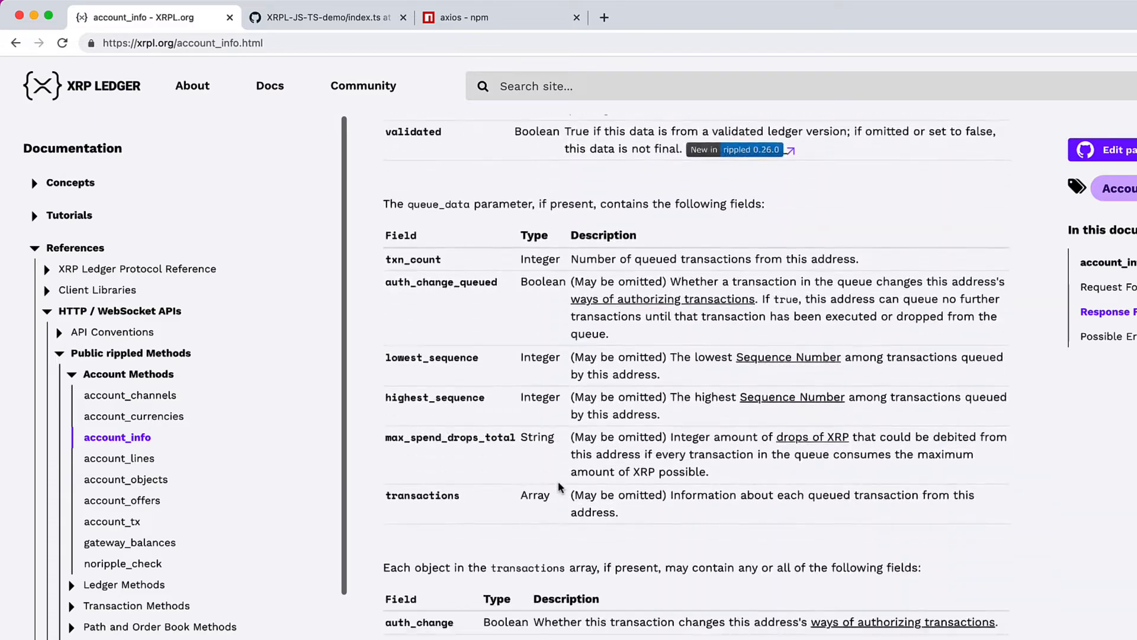
{"action": "scroll", "scroll_direction": "down", "scroll_amount": 3}
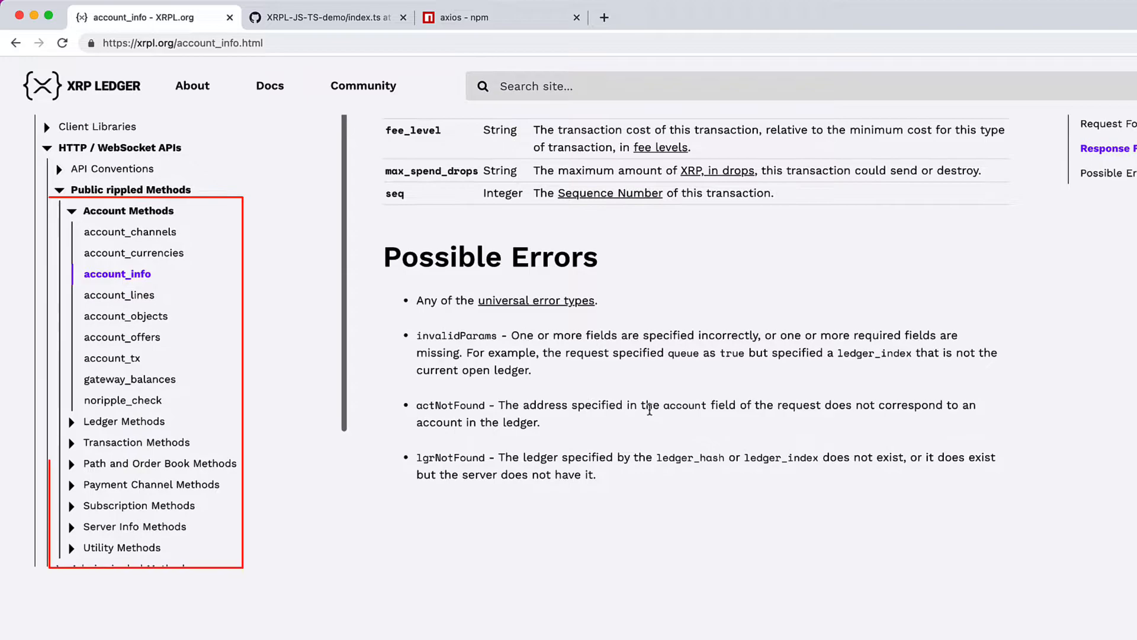
{"action": "mouse_move", "coordinate": [453, 406]}
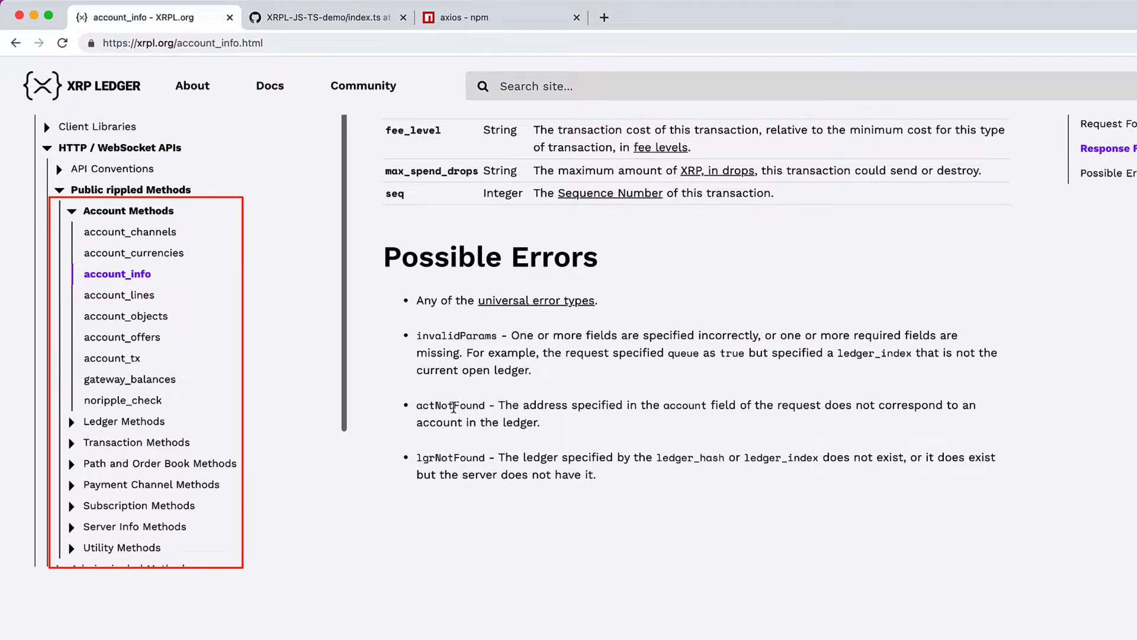
{"action": "scroll", "scroll_direction": "up", "scroll_amount": 3}
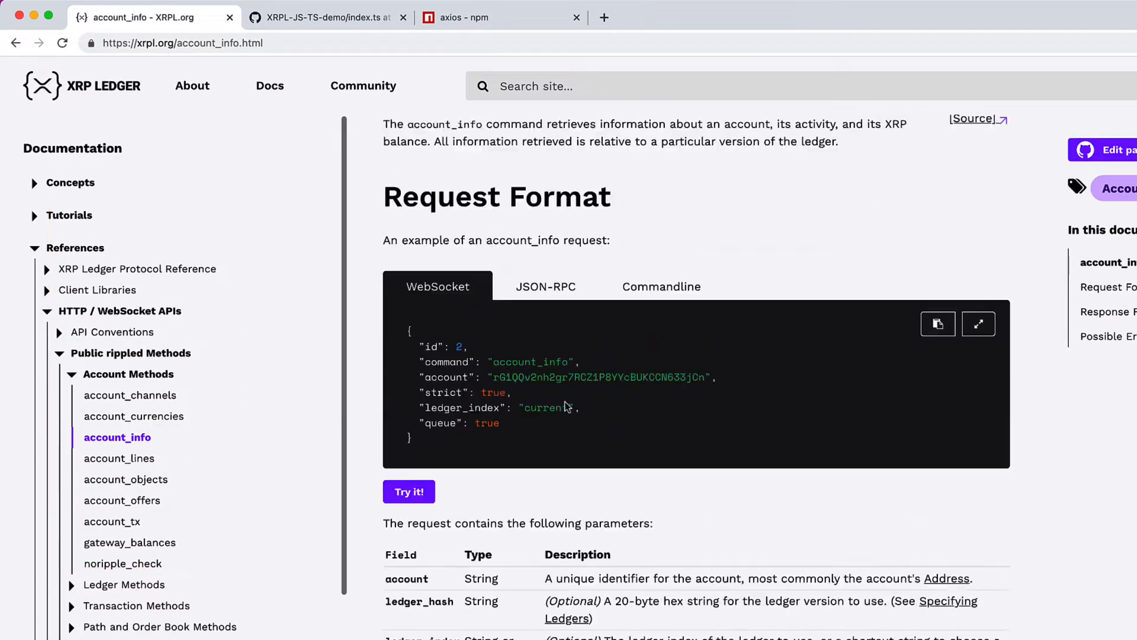
Step: Switch the account_info request example to JSON-RPC, then Commandline, then back to JSON-RPC
{"action": "scroll", "scroll_direction": "up", "scroll_amount": 3}
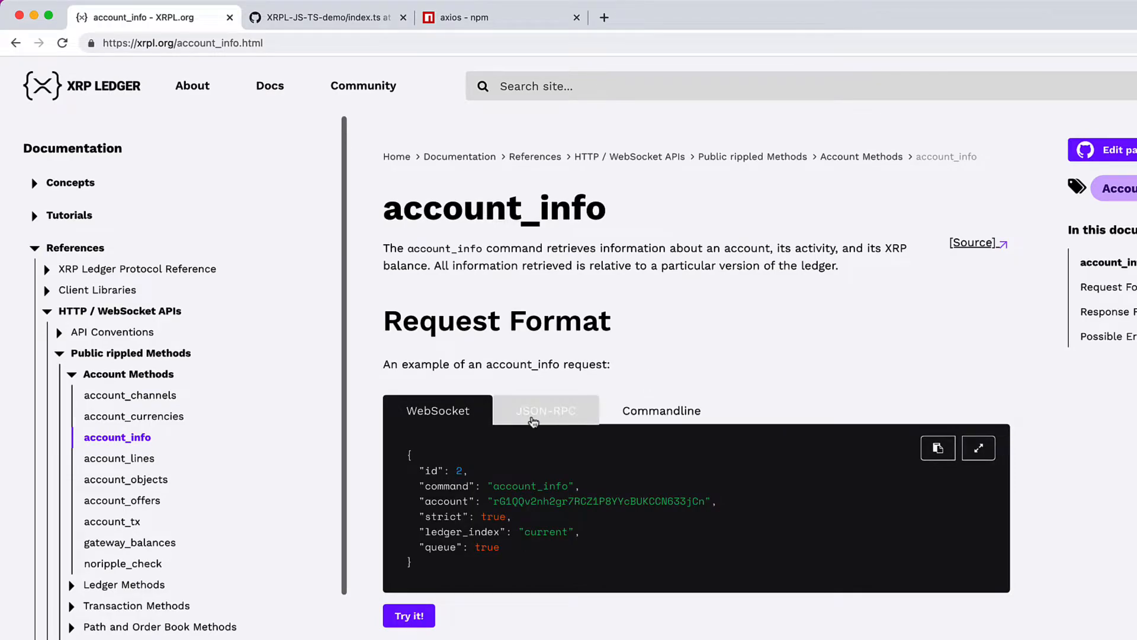
{"action": "left_click", "coordinate": [545, 410]}
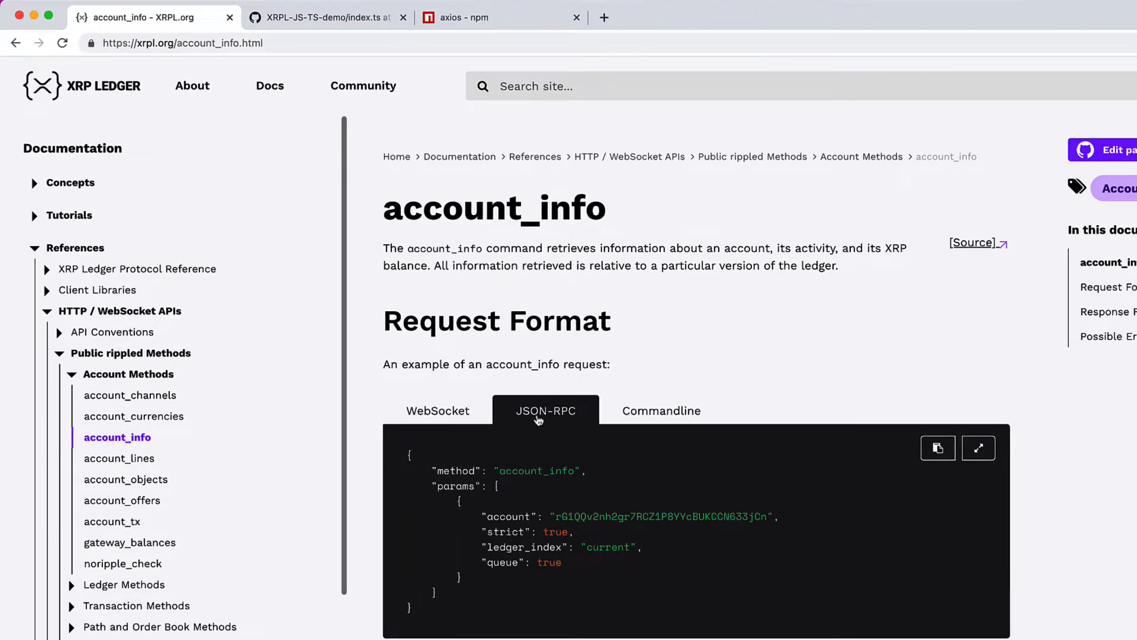
{"action": "left_click", "coordinate": [660, 411]}
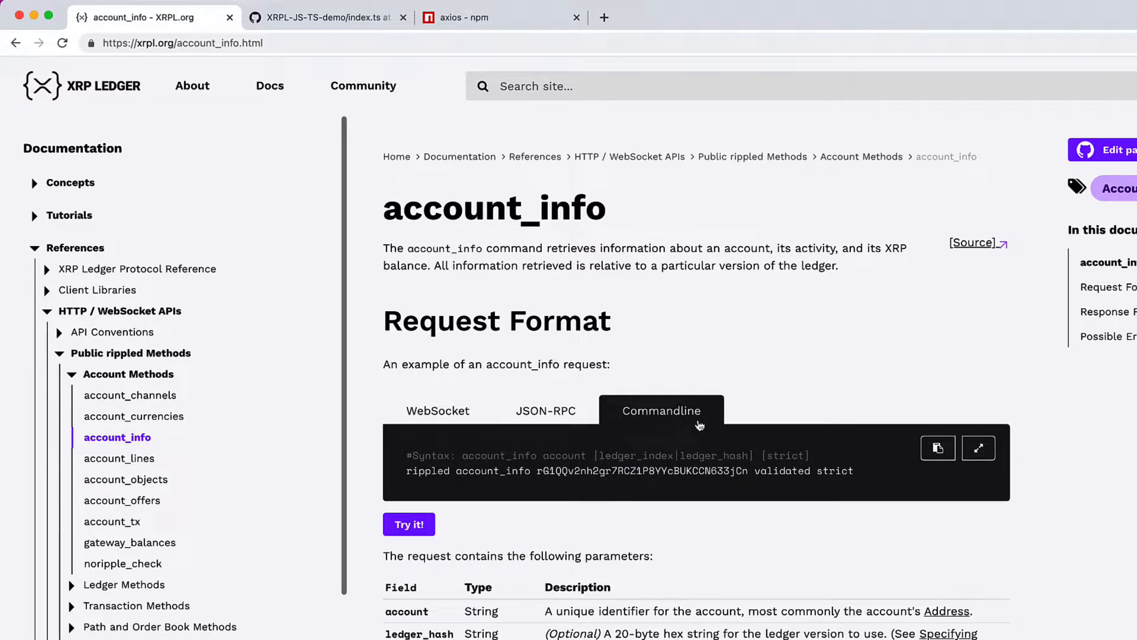
{"action": "mouse_move", "coordinate": [442, 492]}
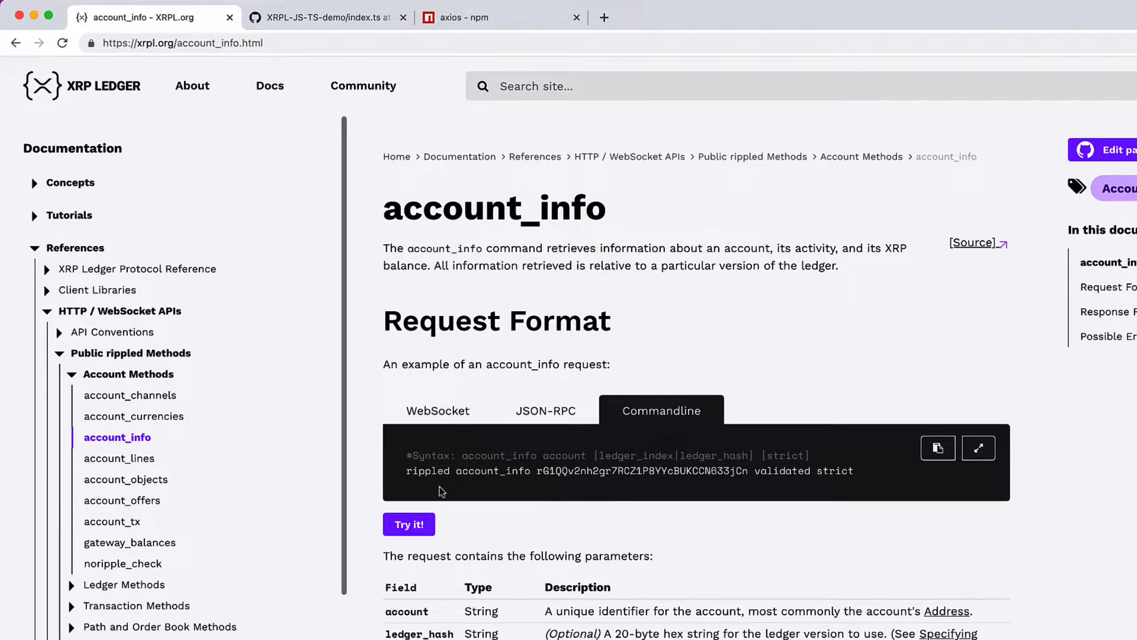
{"action": "mouse_move", "coordinate": [760, 484]}
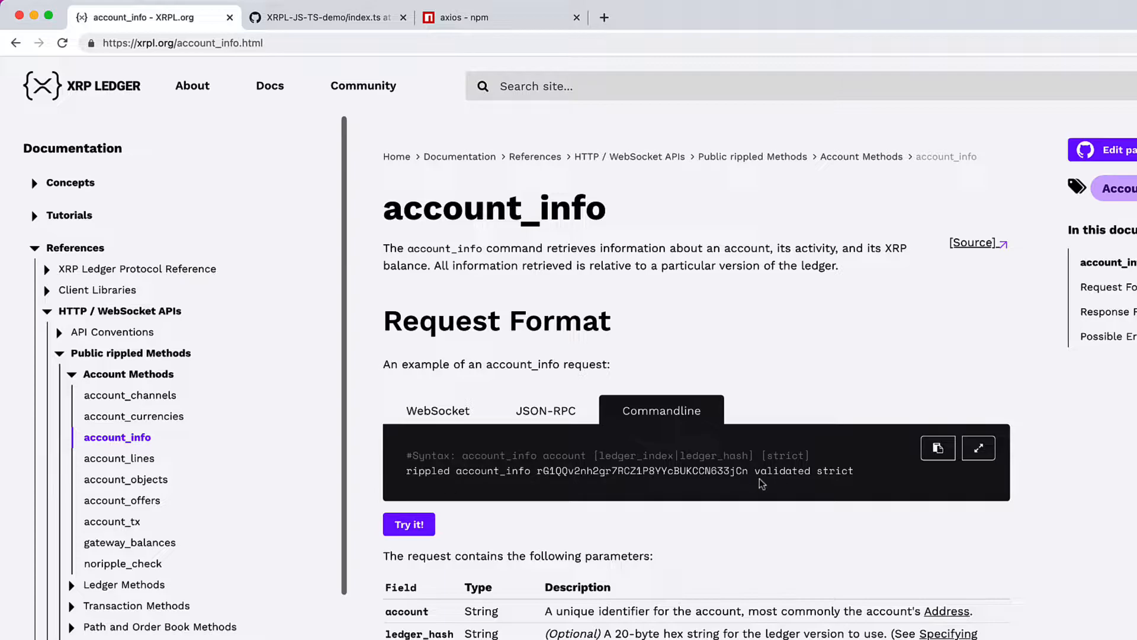
{"action": "mouse_move", "coordinate": [122, 501]}
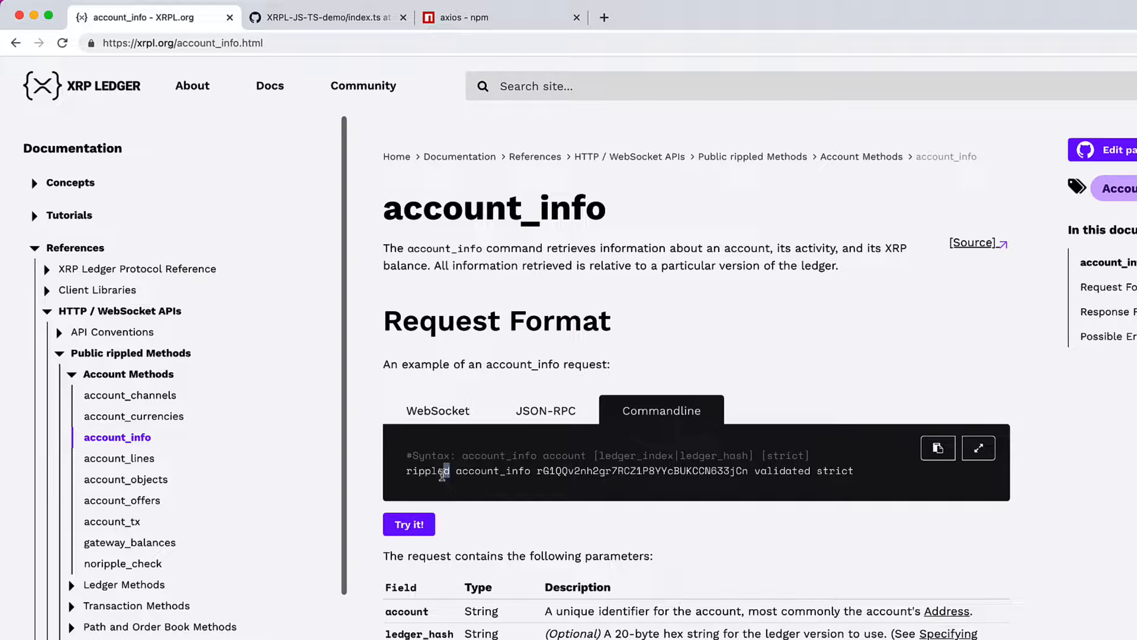
{"action": "mouse_move", "coordinate": [555, 494]}
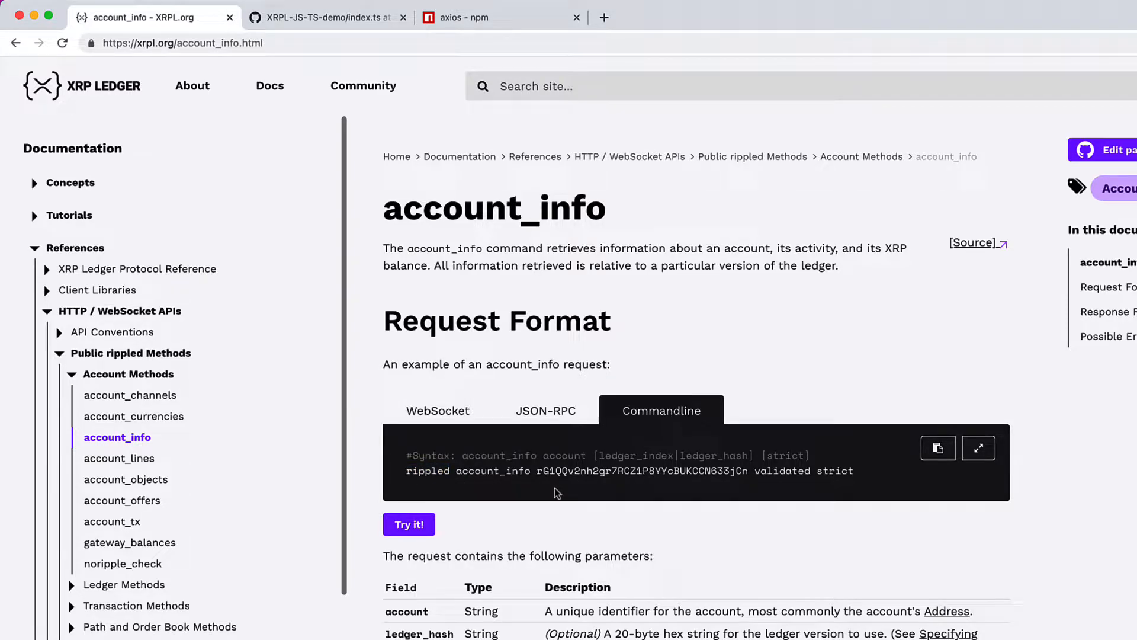
{"action": "mouse_move", "coordinate": [545, 410]}
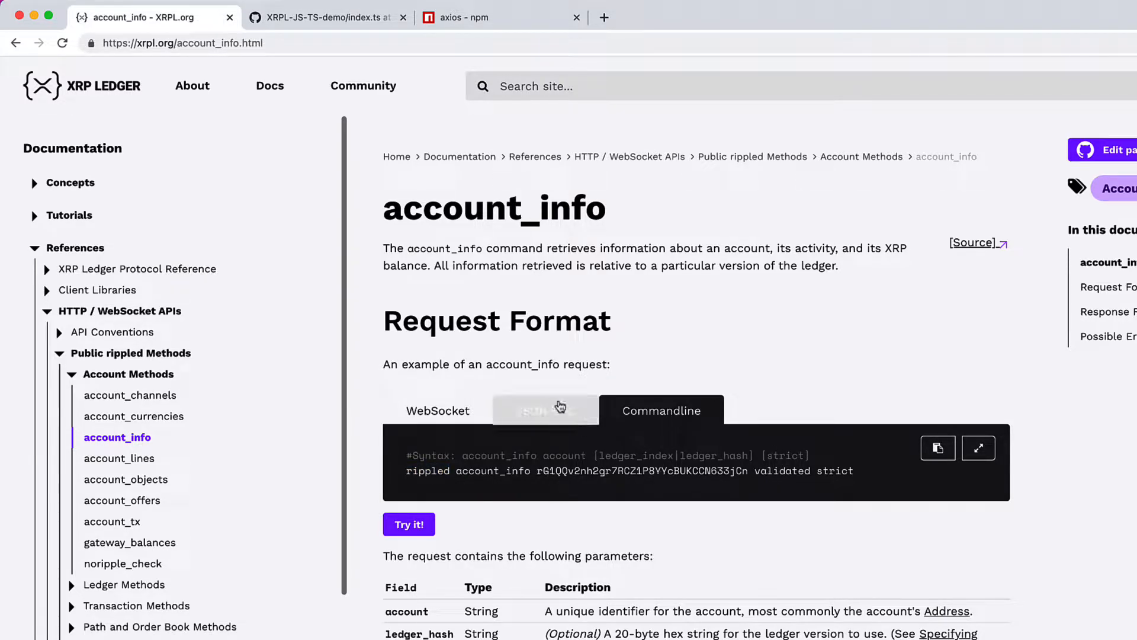
{"action": "left_click", "coordinate": [545, 410]}
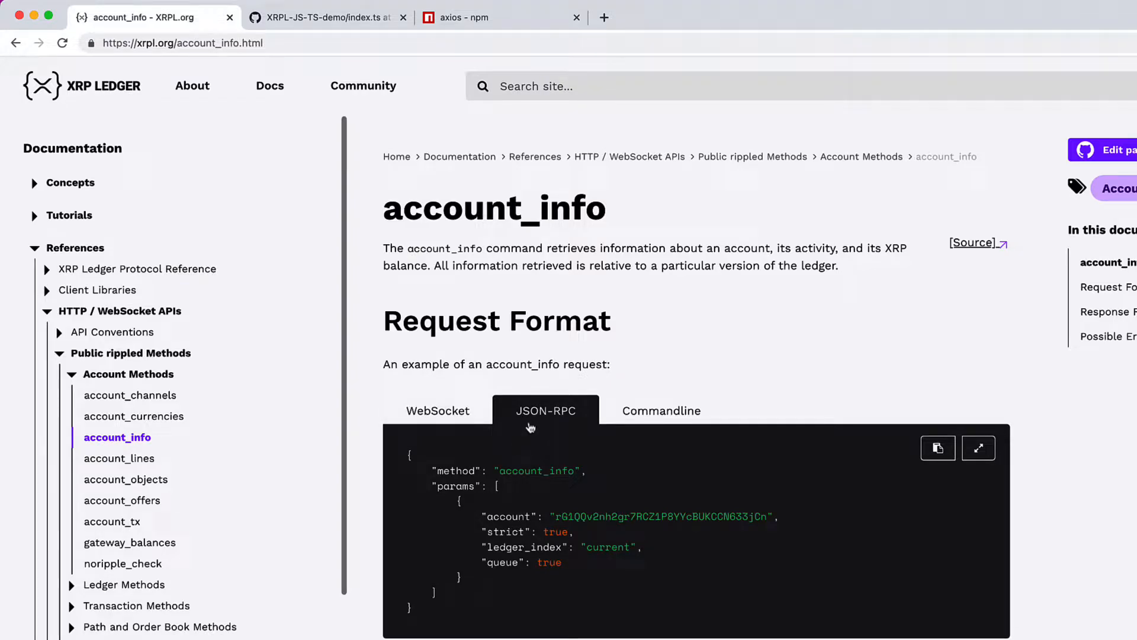
{"action": "mouse_move", "coordinate": [588, 539]}
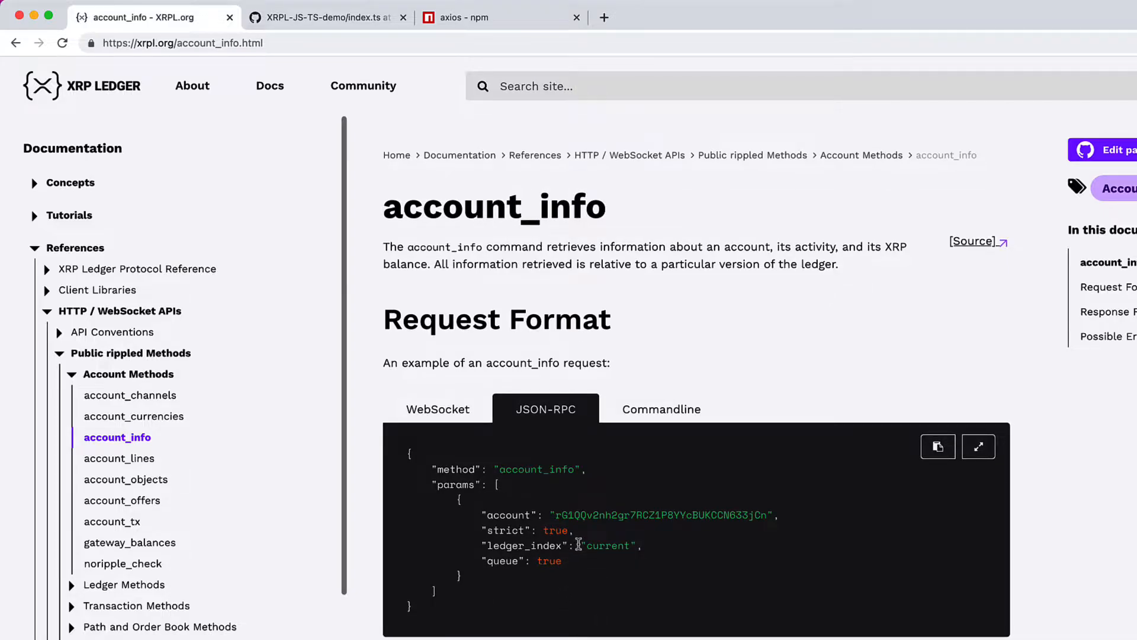
{"action": "mouse_move", "coordinate": [577, 545]}
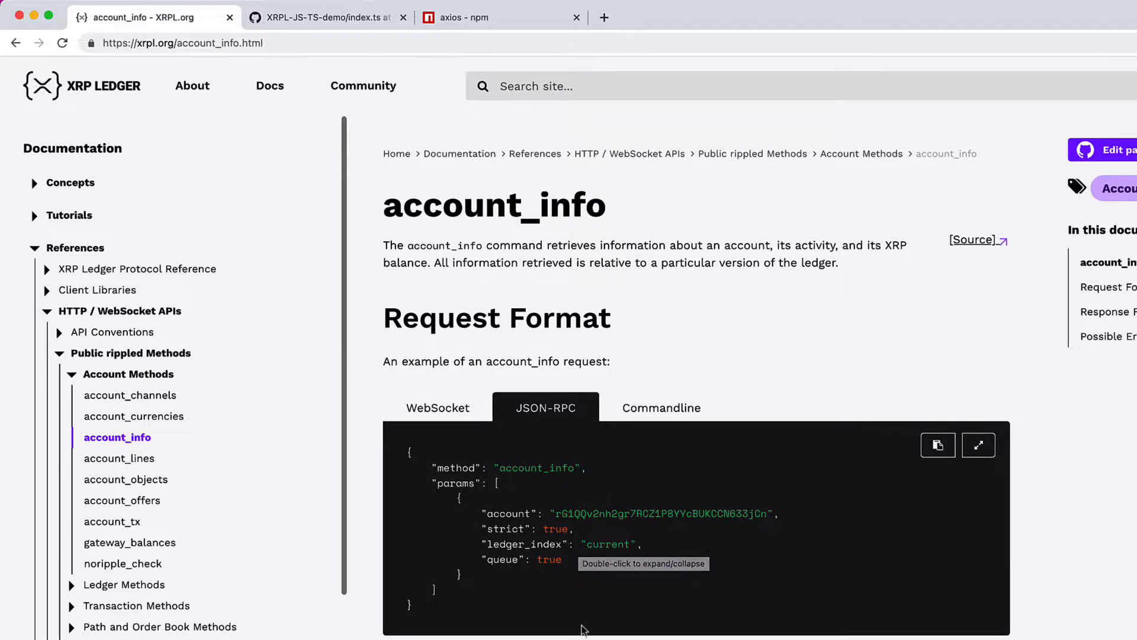
{"action": "mouse_move", "coordinate": [584, 629]}
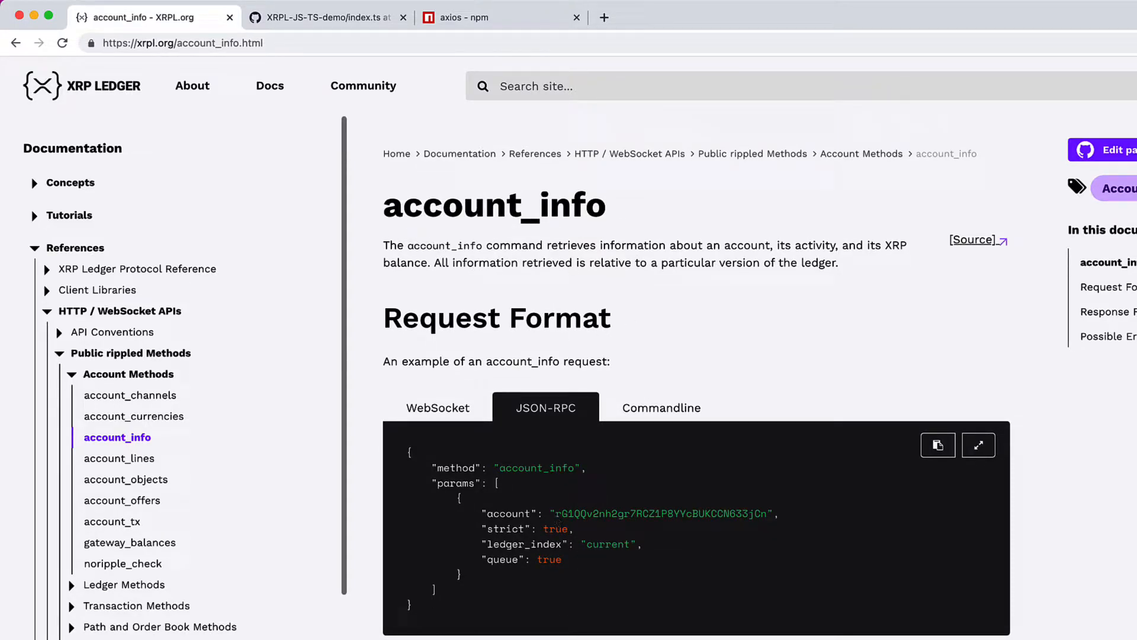
Step: Switch to VS Code and name a new Explorer file client.ts
{"action": "left_click", "coordinate": [322, 17]}
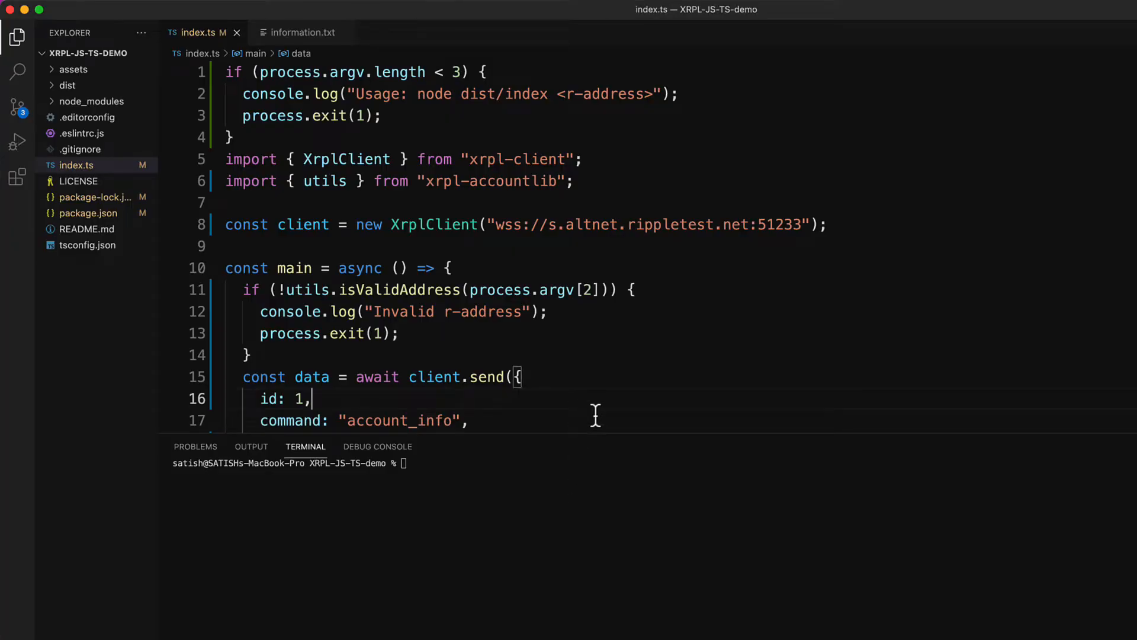
{"action": "mouse_move", "coordinate": [129, 76]}
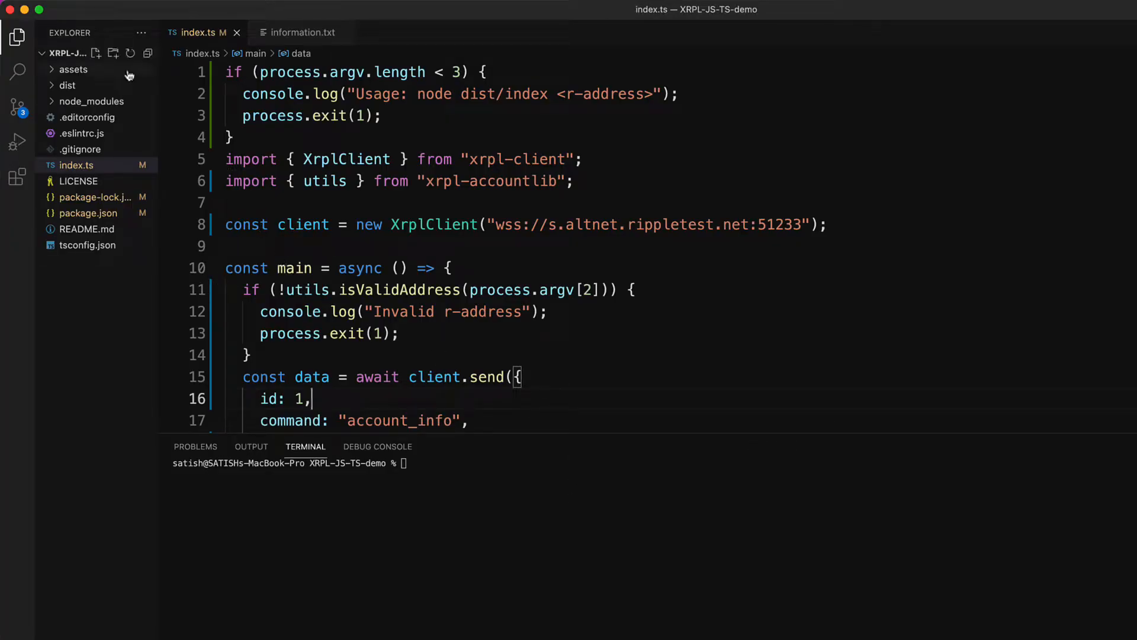
{"action": "left_click", "coordinate": [114, 52]}
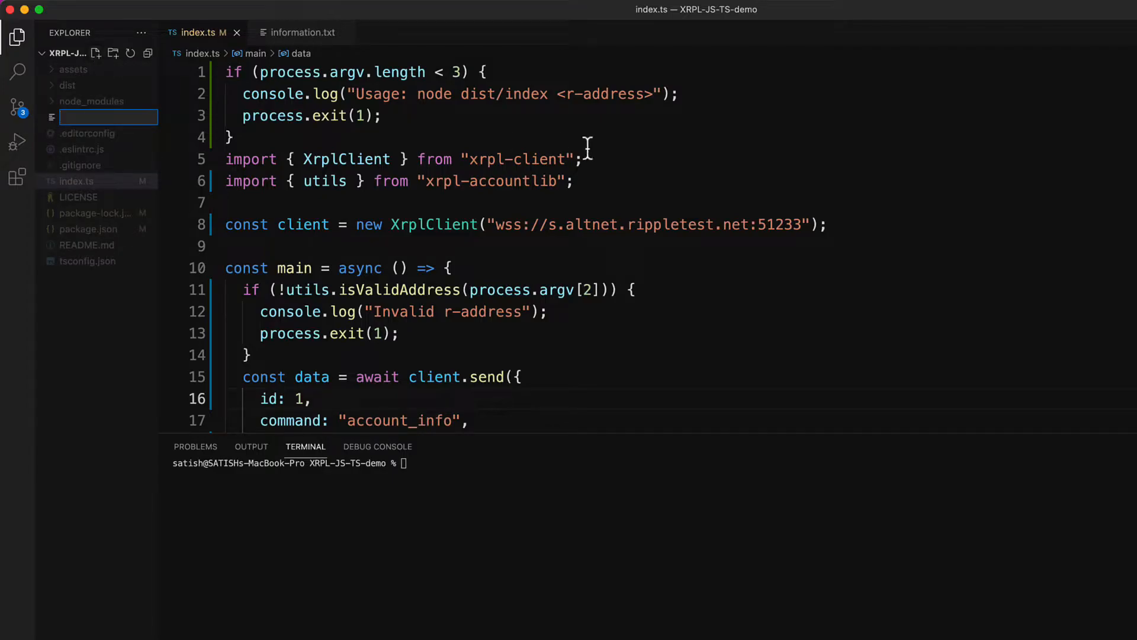
{"action": "type", "text": "client."}
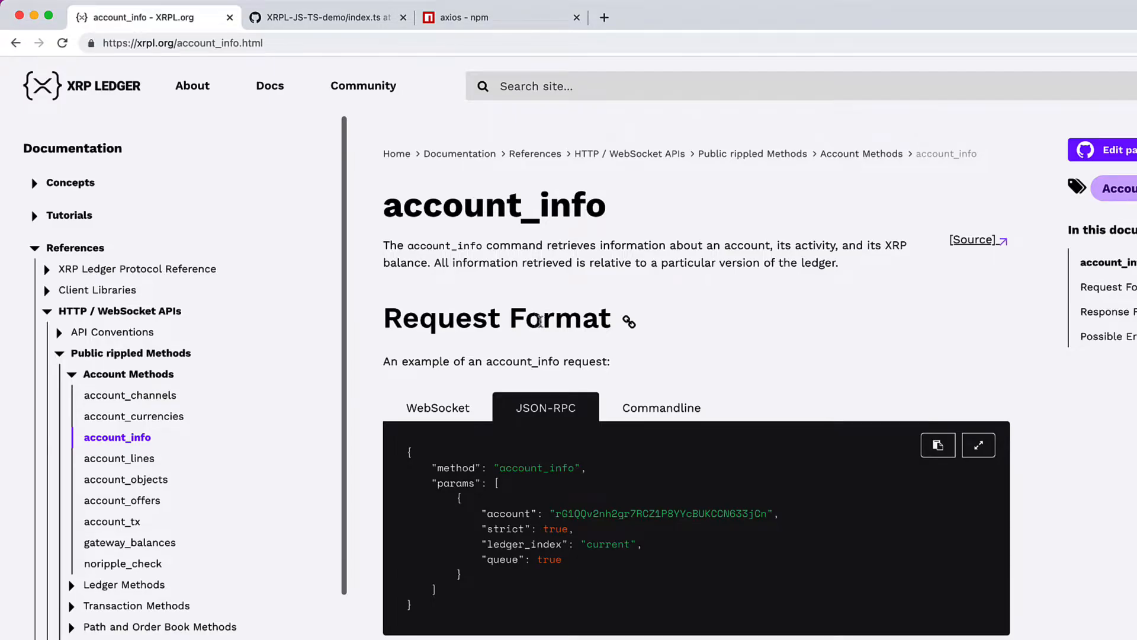
Step: Switch to the axios npm tab and scroll through its README
{"action": "left_click", "coordinate": [500, 17]}
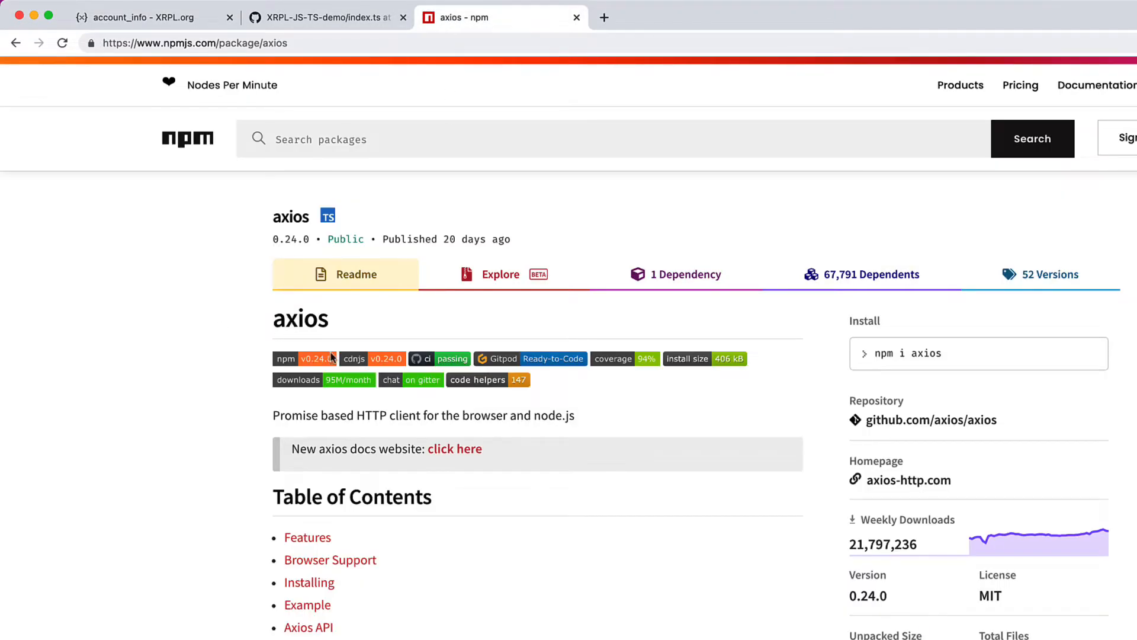
{"action": "mouse_move", "coordinate": [256, 443]}
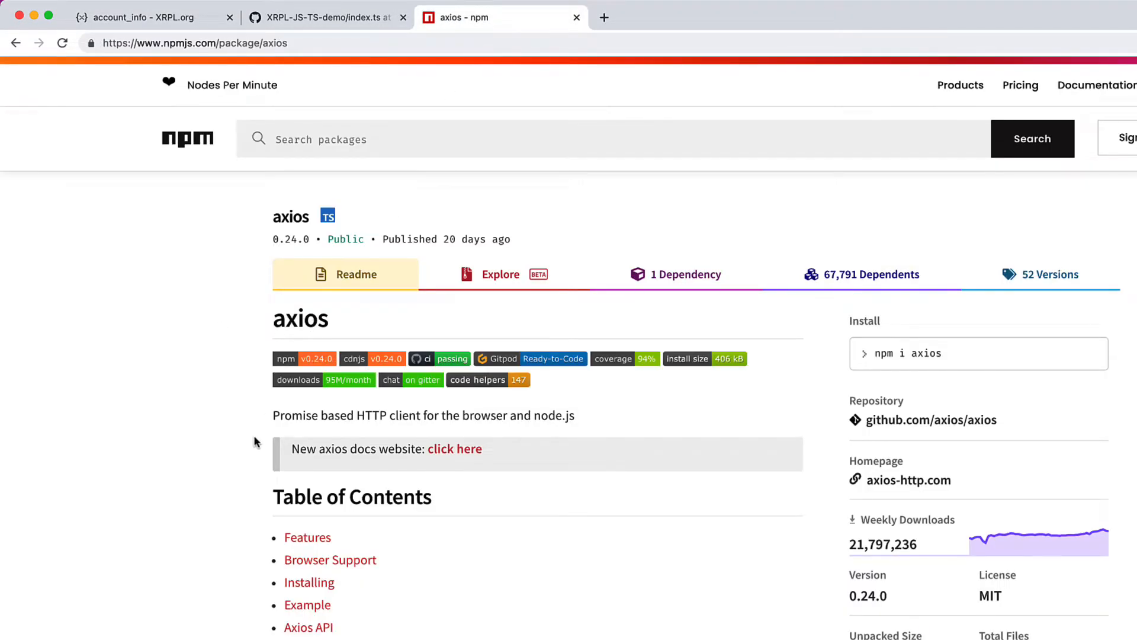
{"action": "scroll", "scroll_direction": "down", "scroll_amount": 3}
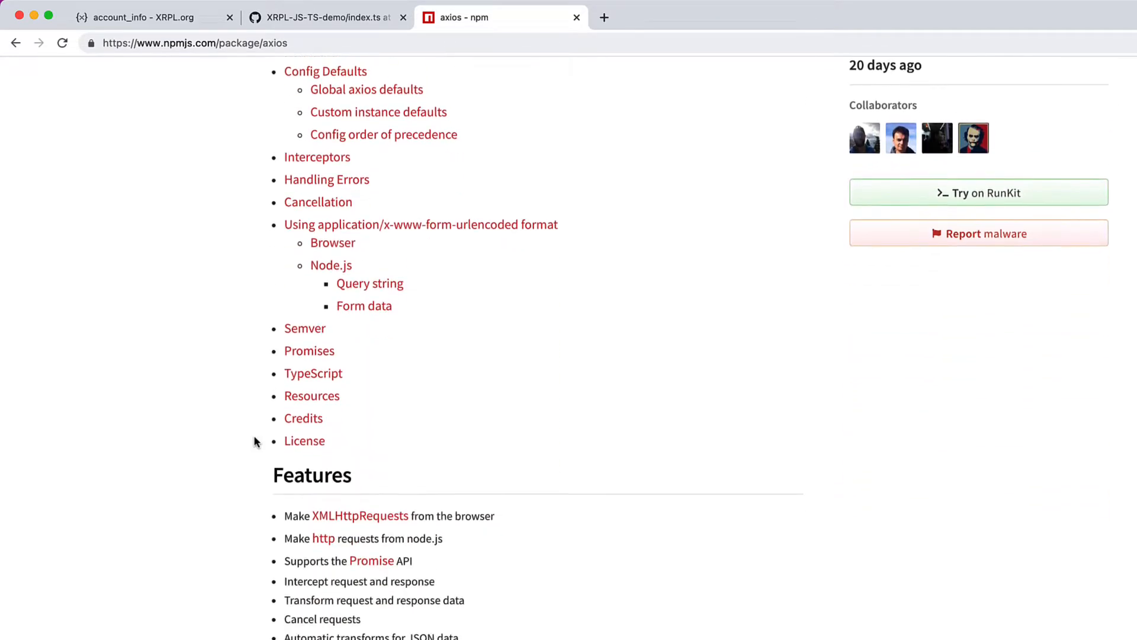
{"action": "scroll", "scroll_direction": "down", "scroll_amount": 3}
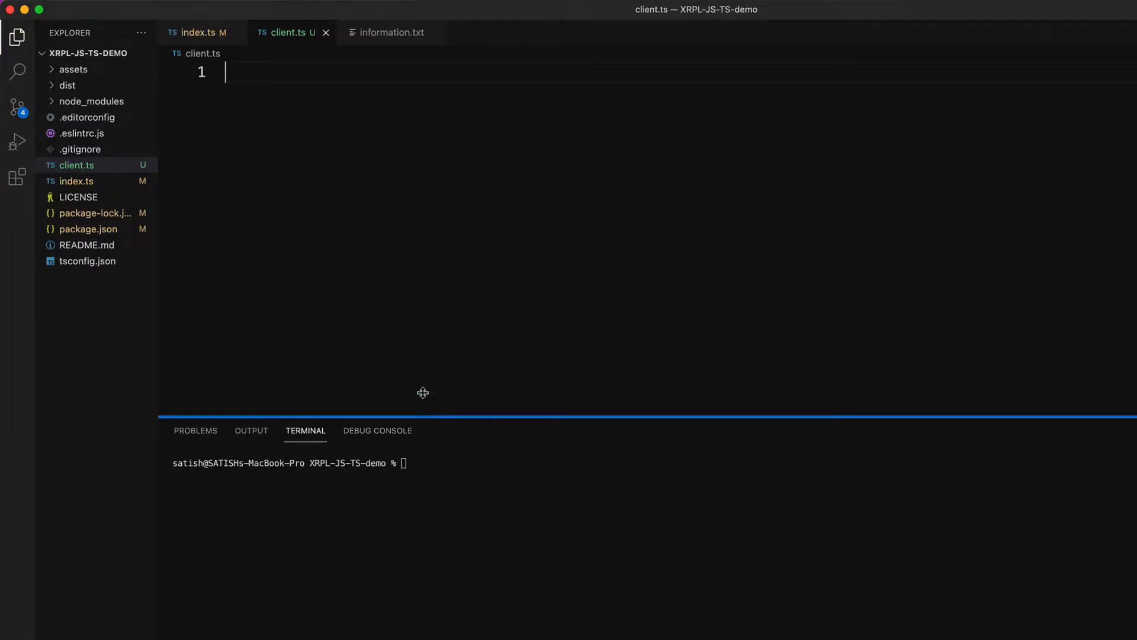
Step: Run npm install axios in the terminal, then clear the output
{"action": "type", "text": "npm install axios"}
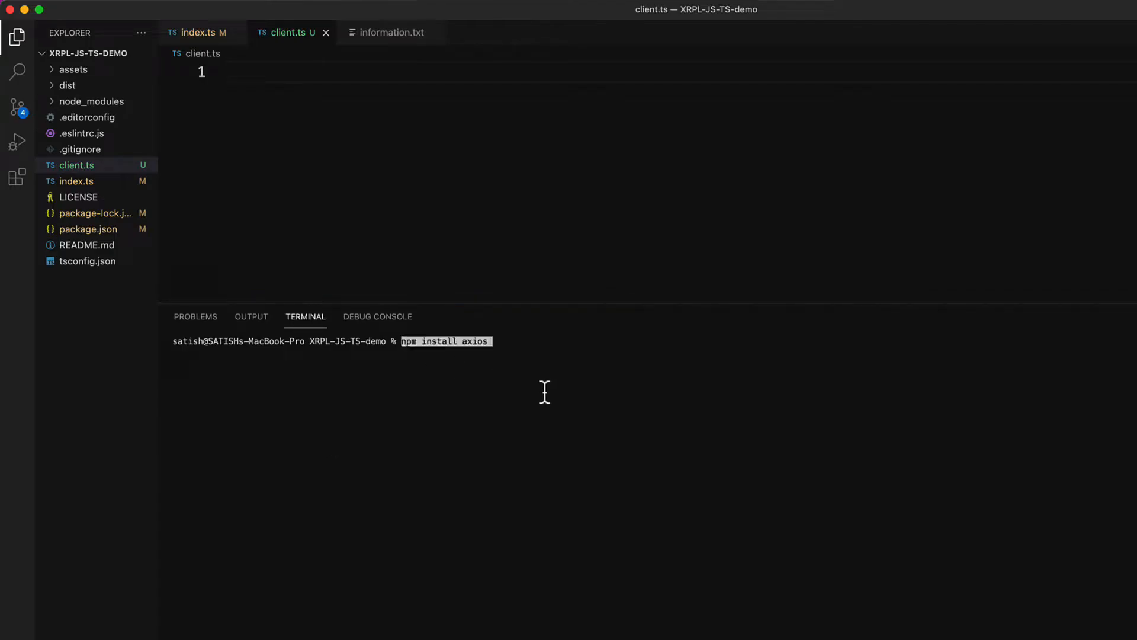
{"action": "key", "text": "Return"}
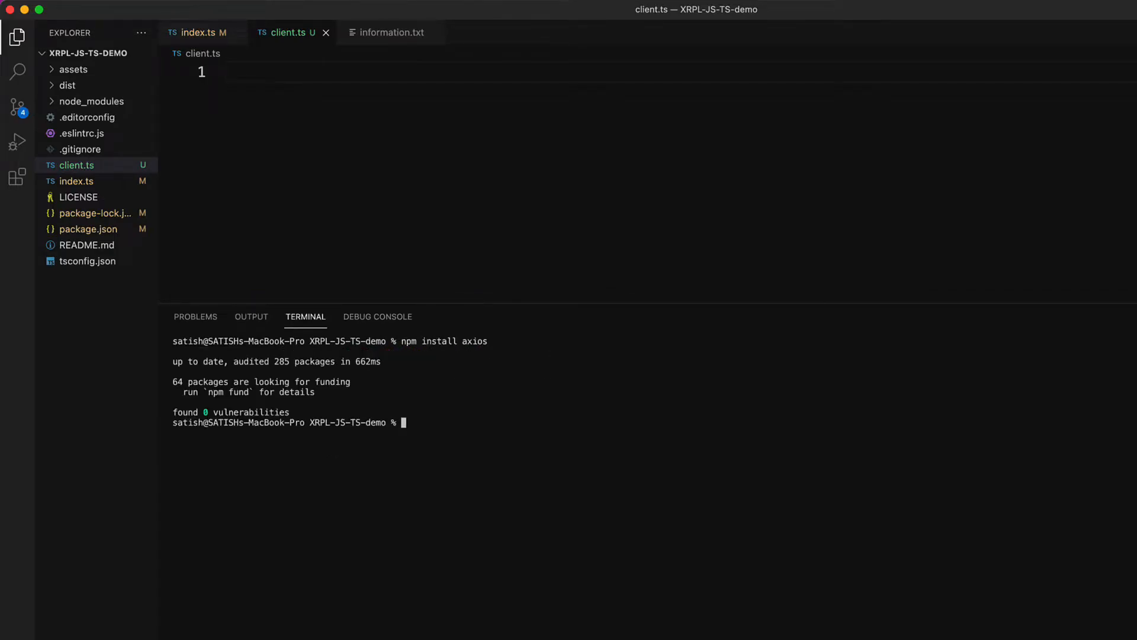
{"action": "type", "text": "cl"}
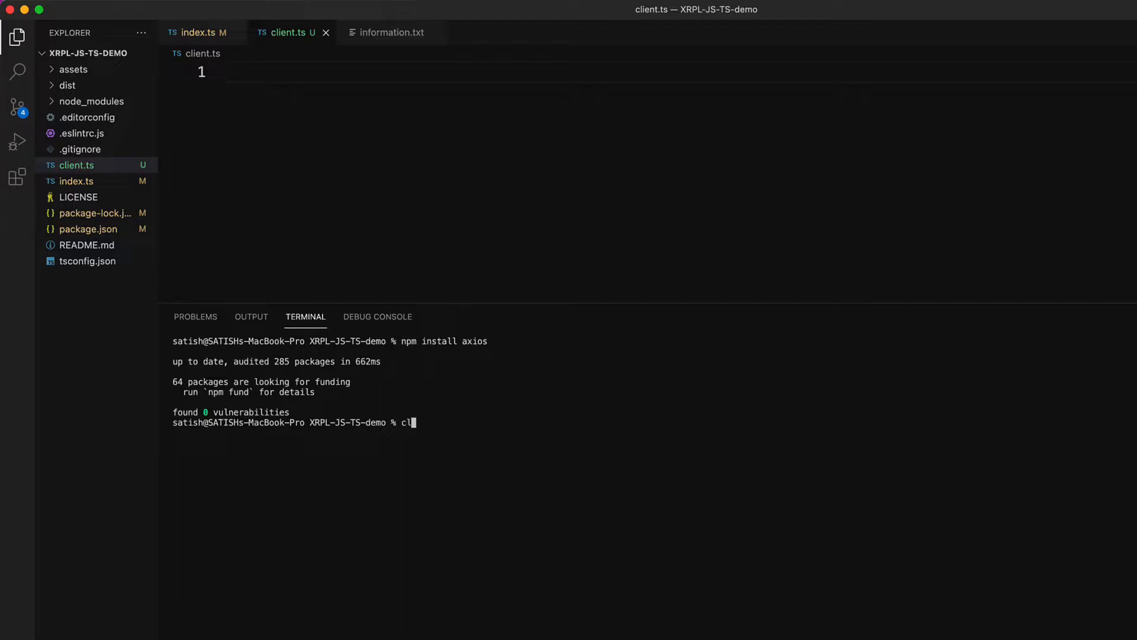
{"action": "key", "text": "Return"}
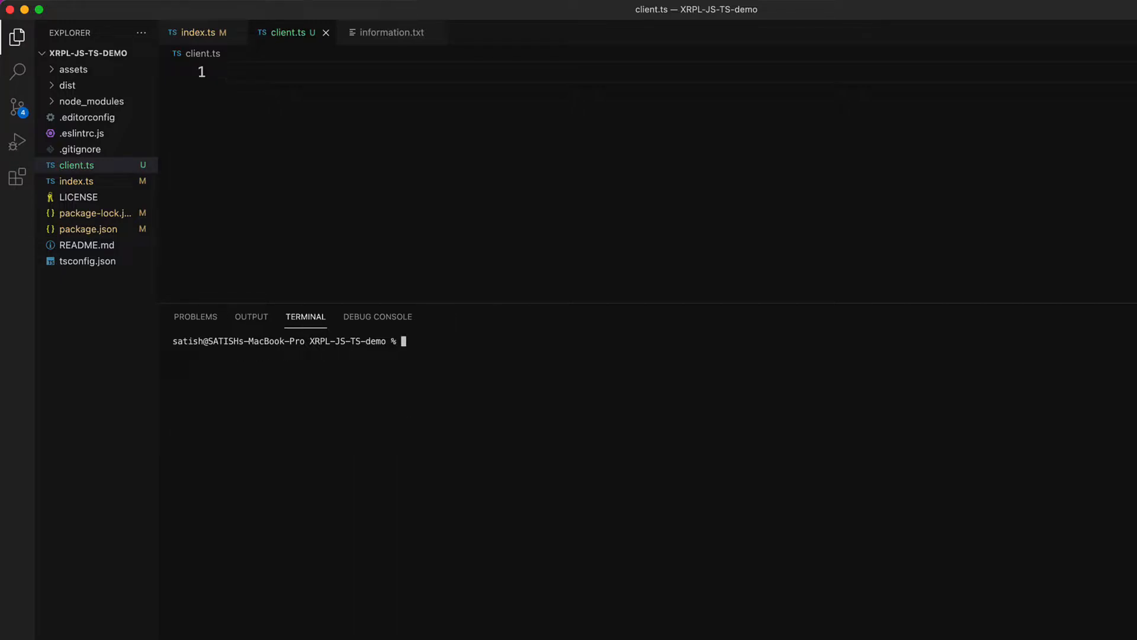
Step: Write import axios from "axios", an empty async main arrow function, and a main() call
{"action": "type", "text": "i"}
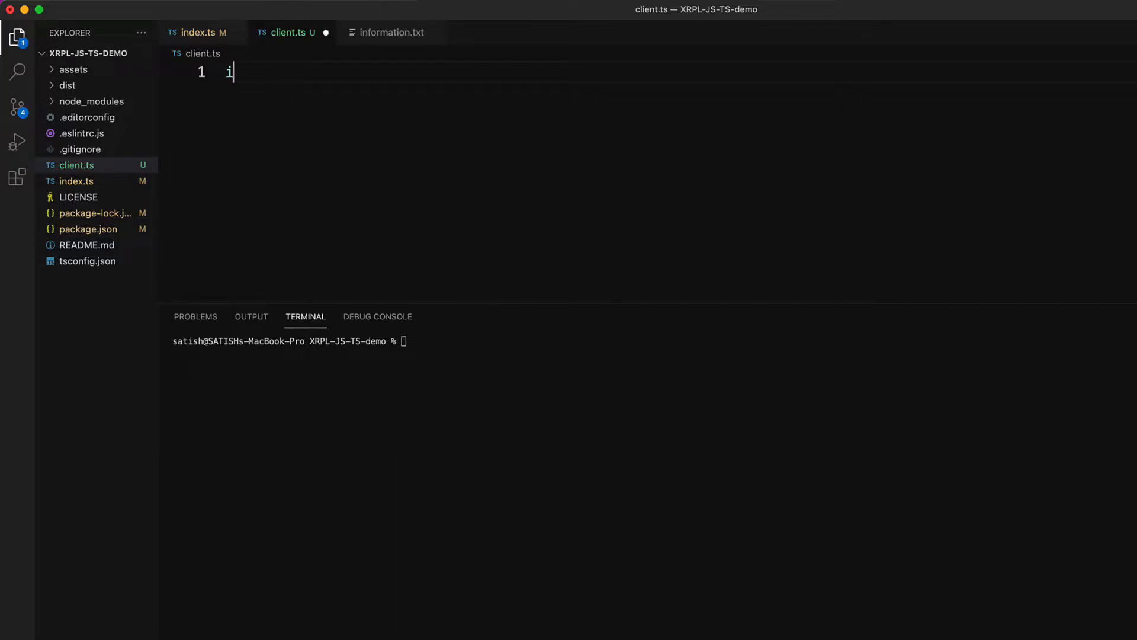
{"action": "type", "text": "mport axios from \"axios\";"}
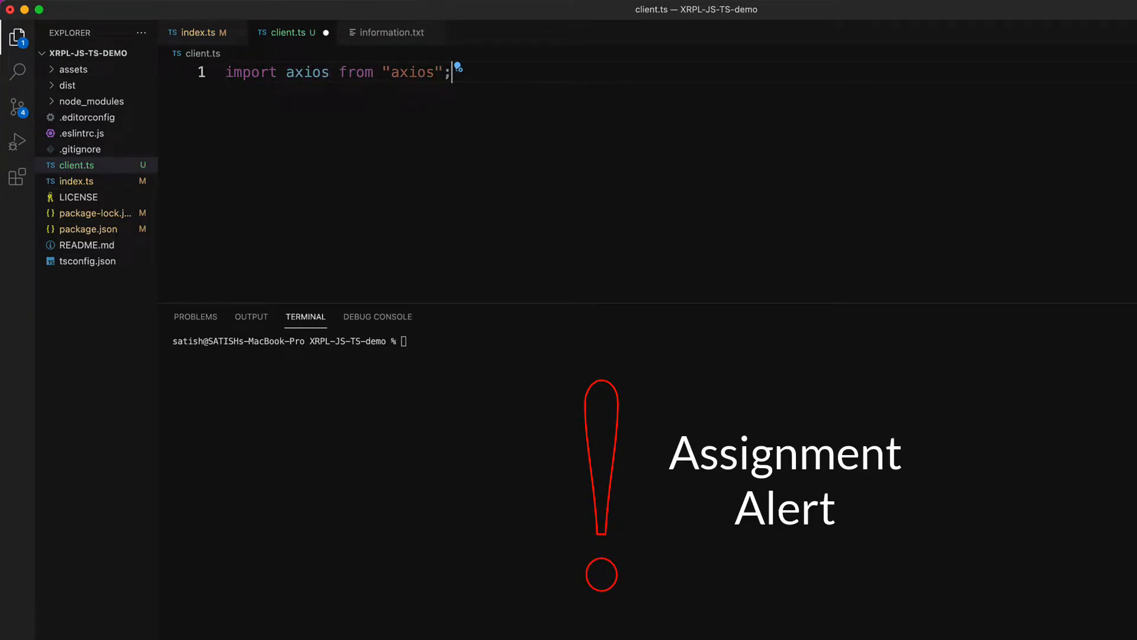
{"action": "type", "text": "const main"}
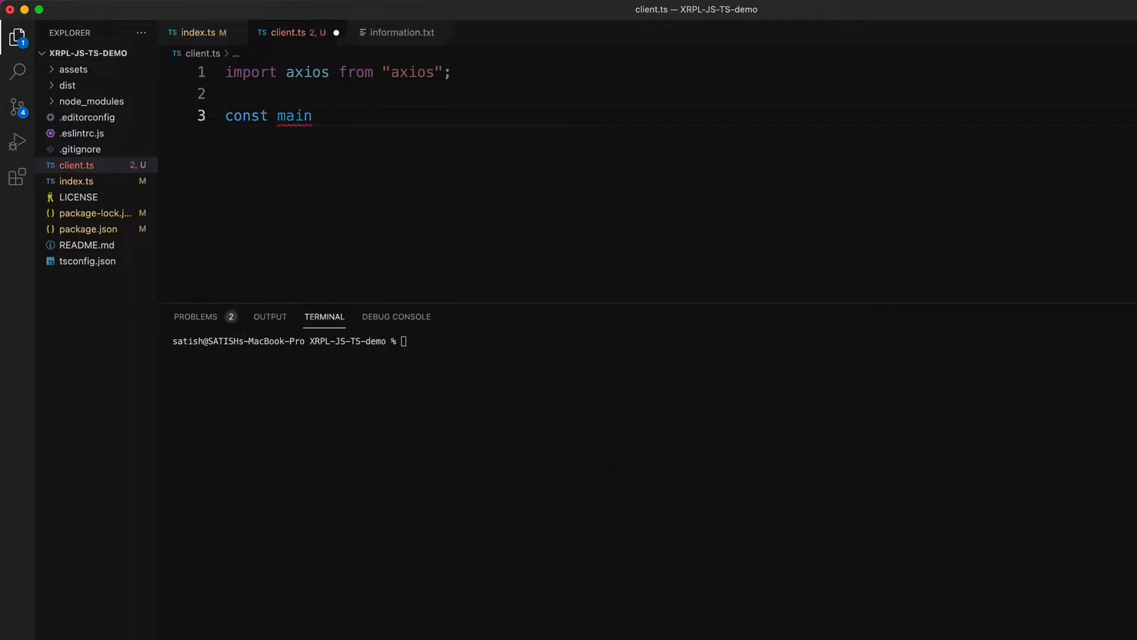
{"action": "type", "text": "= async"}
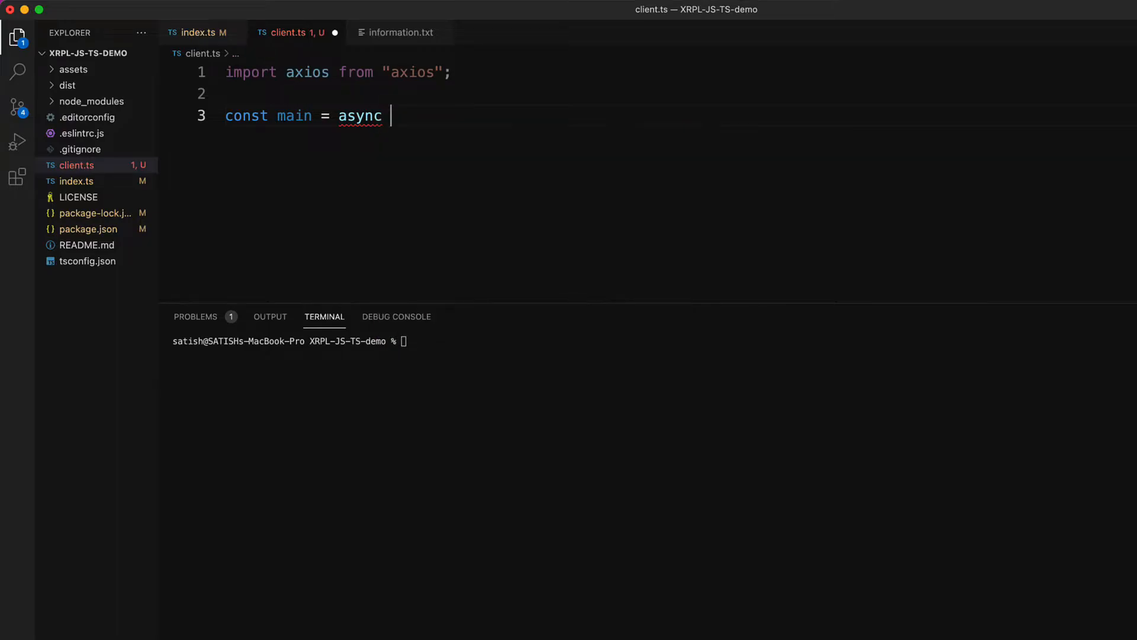
{"action": "type", "text": "() ="}
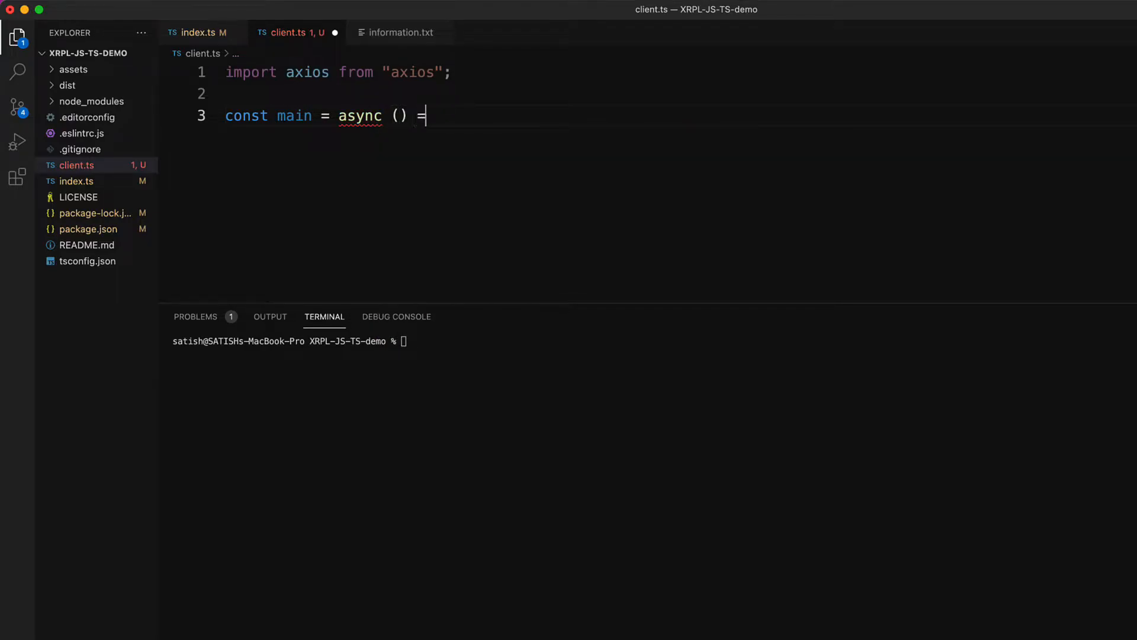
{"action": "type", "text": "> {"}
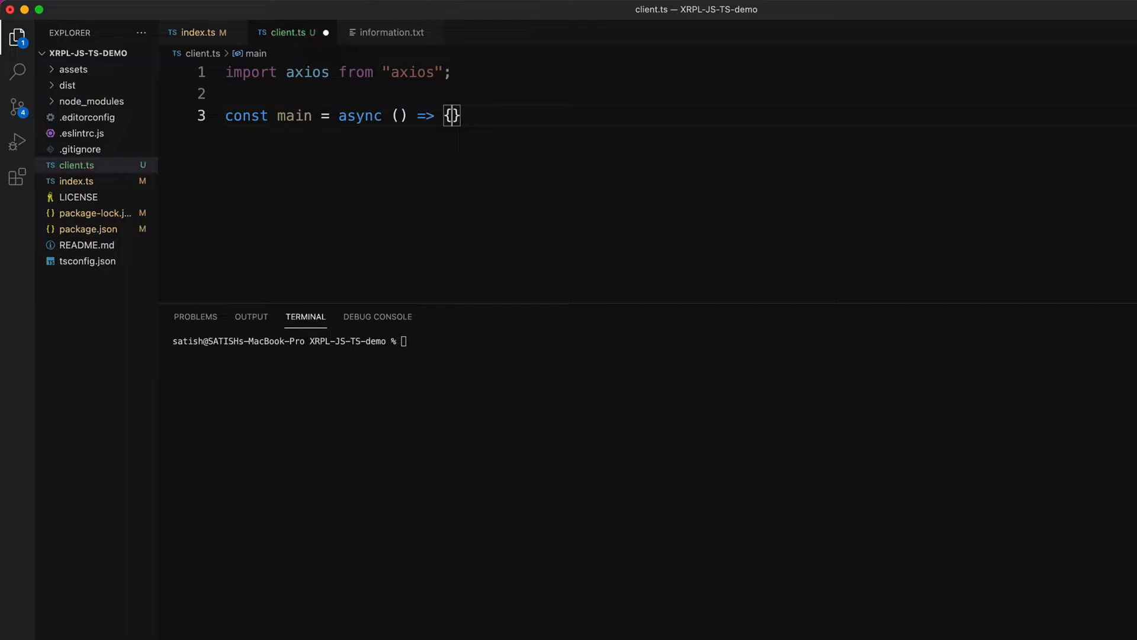
{"action": "type", "text": "main();"}
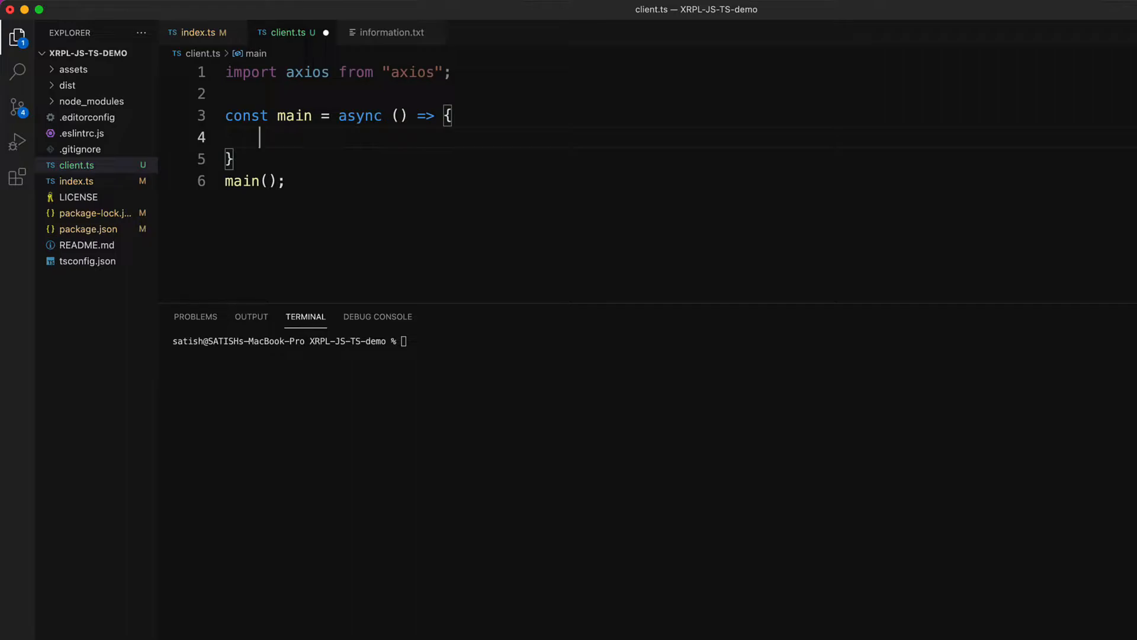
Step: Add const data = axios({}); inside main
{"action": "type", "text": "const"}
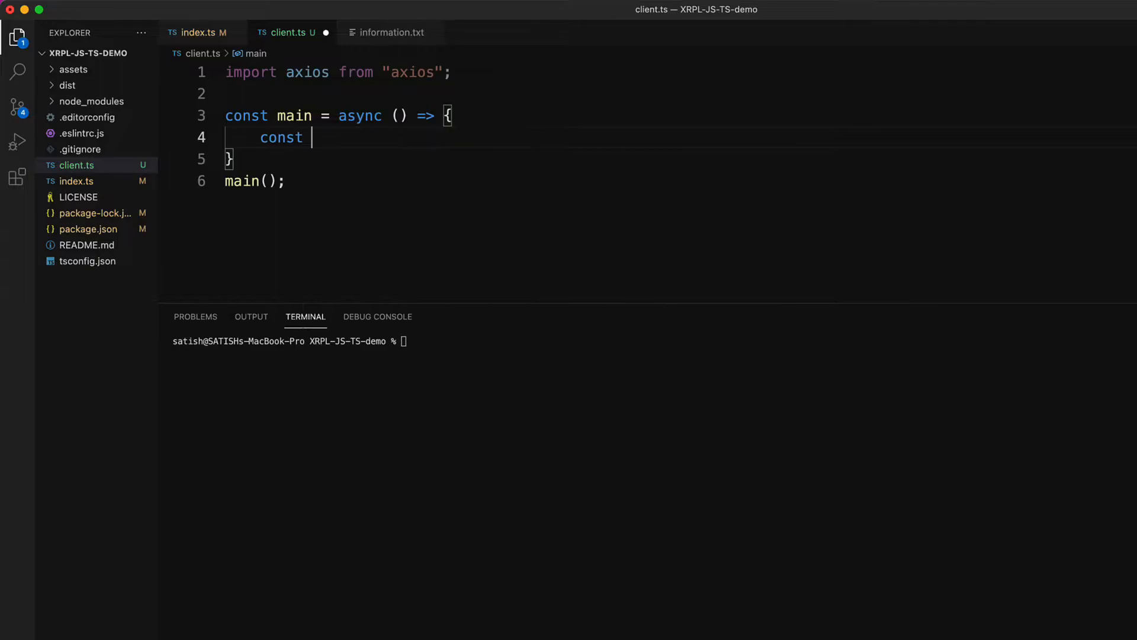
{"action": "type", "text": "data"}
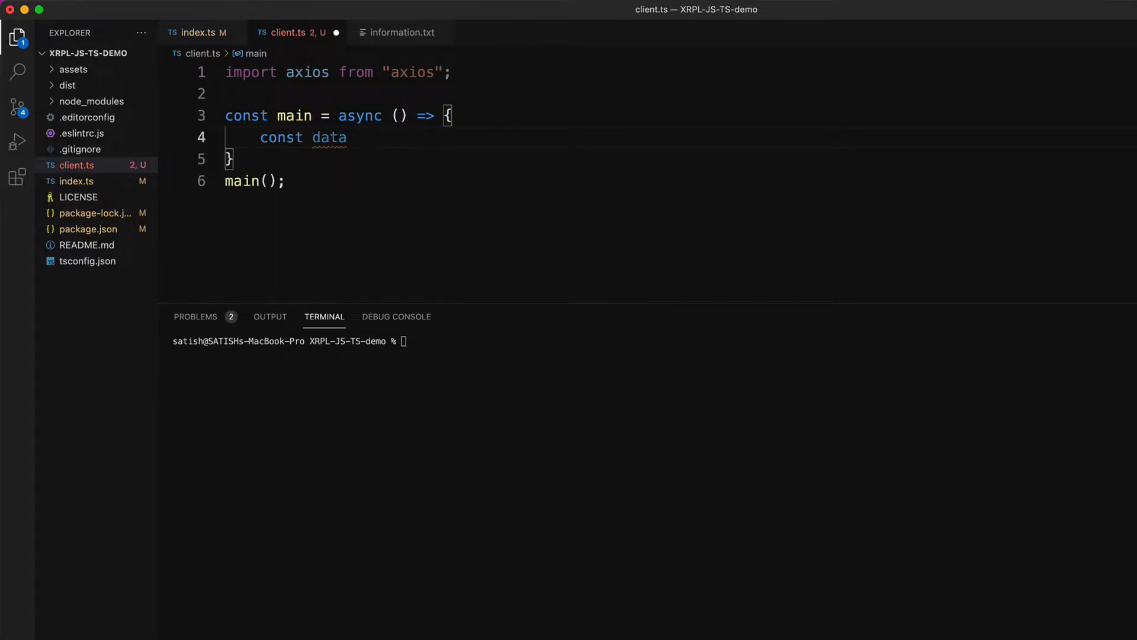
{"action": "type", "text": "="}
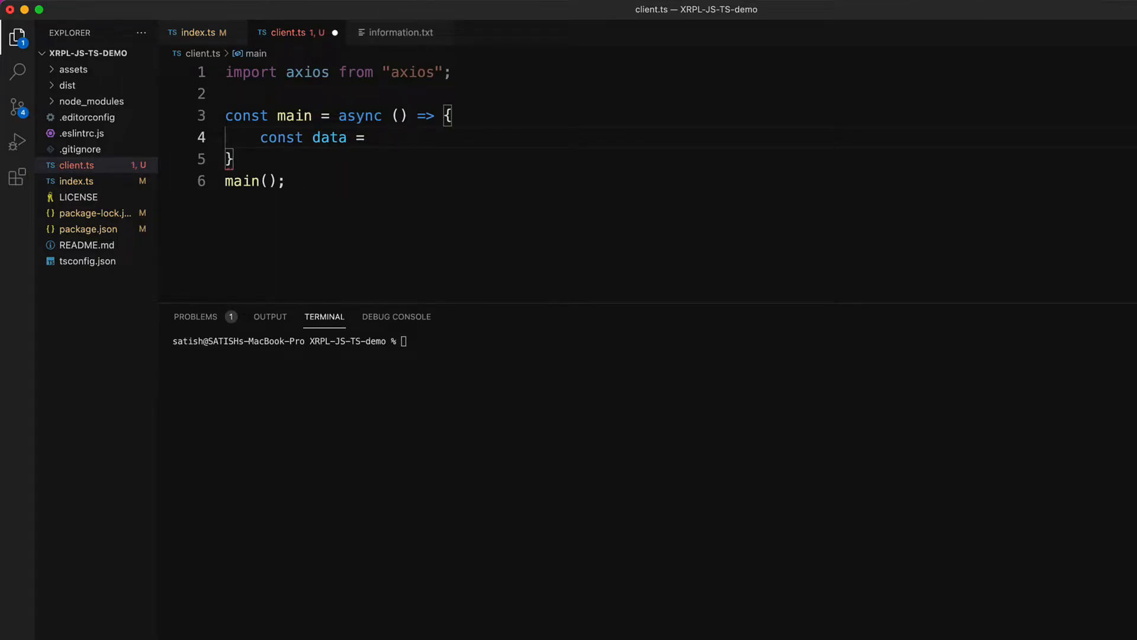
{"action": "type", "text": "axios"}
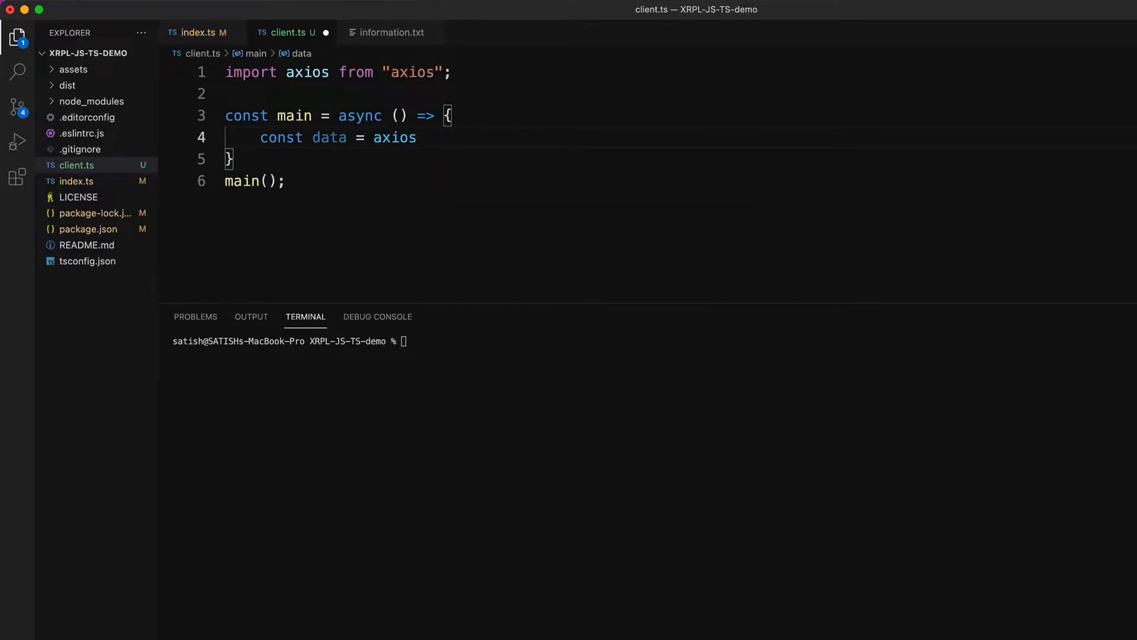
{"action": "type", "text": "()"}
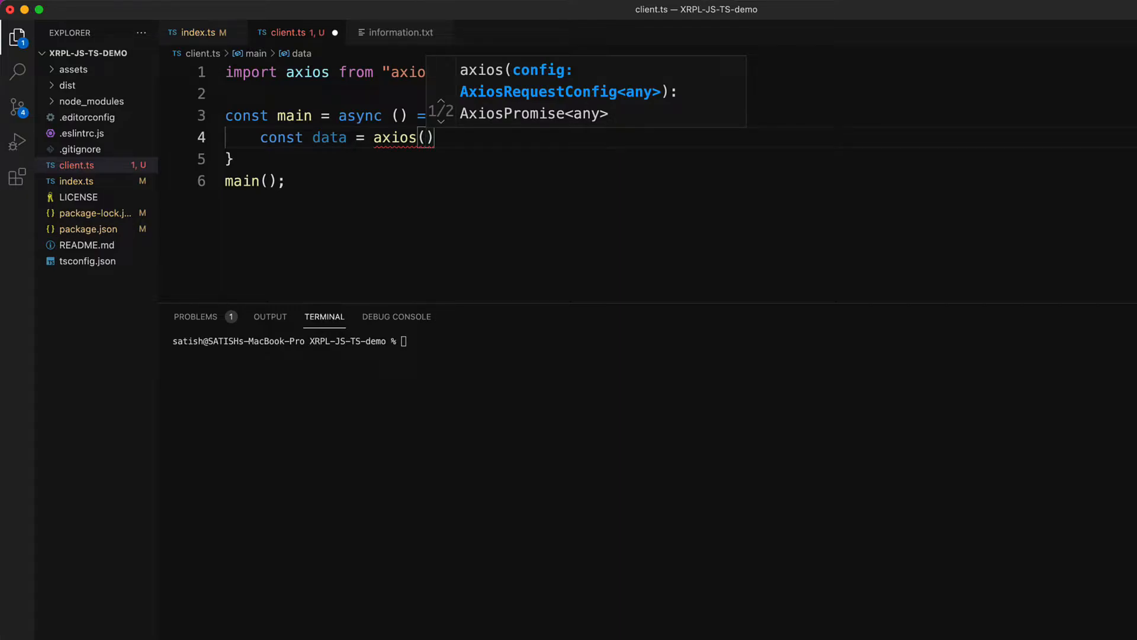
{"action": "type", "text": "{"}
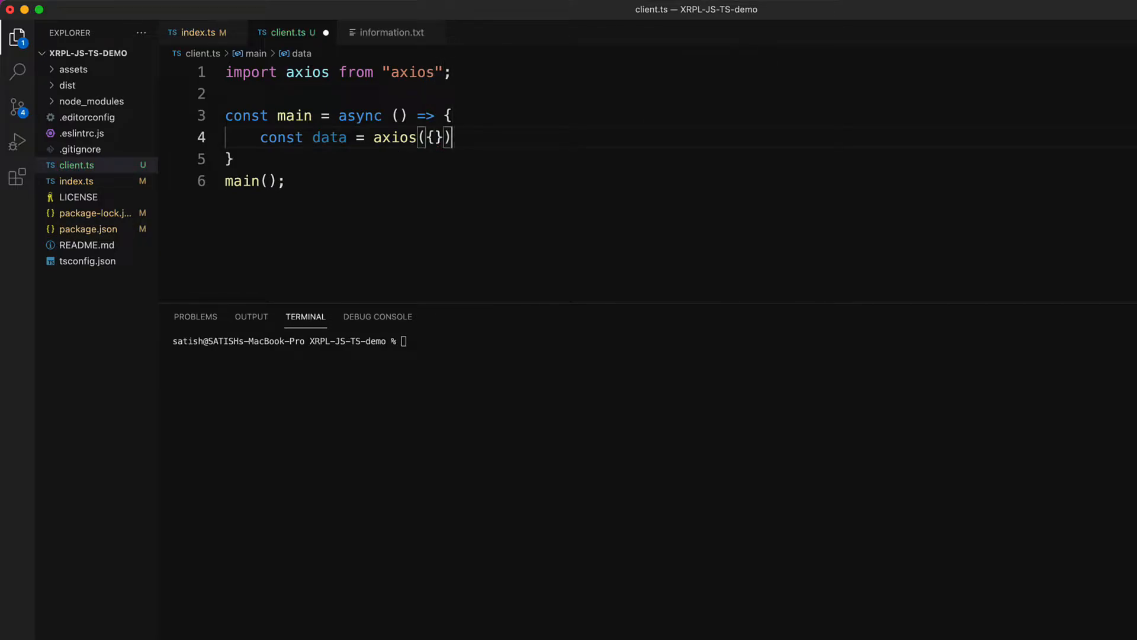
{"action": "type", "text": ";"}
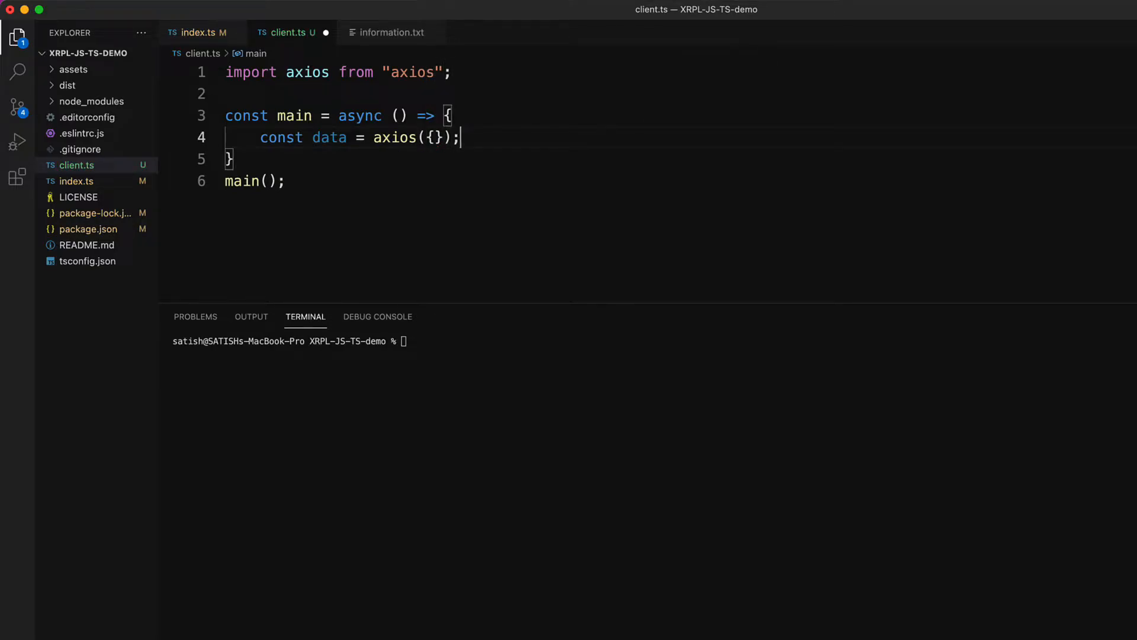
Step: Make the axios call awaited and log the result with console.log("Data ", data)
{"action": "left_click", "coordinate": [371, 135]}
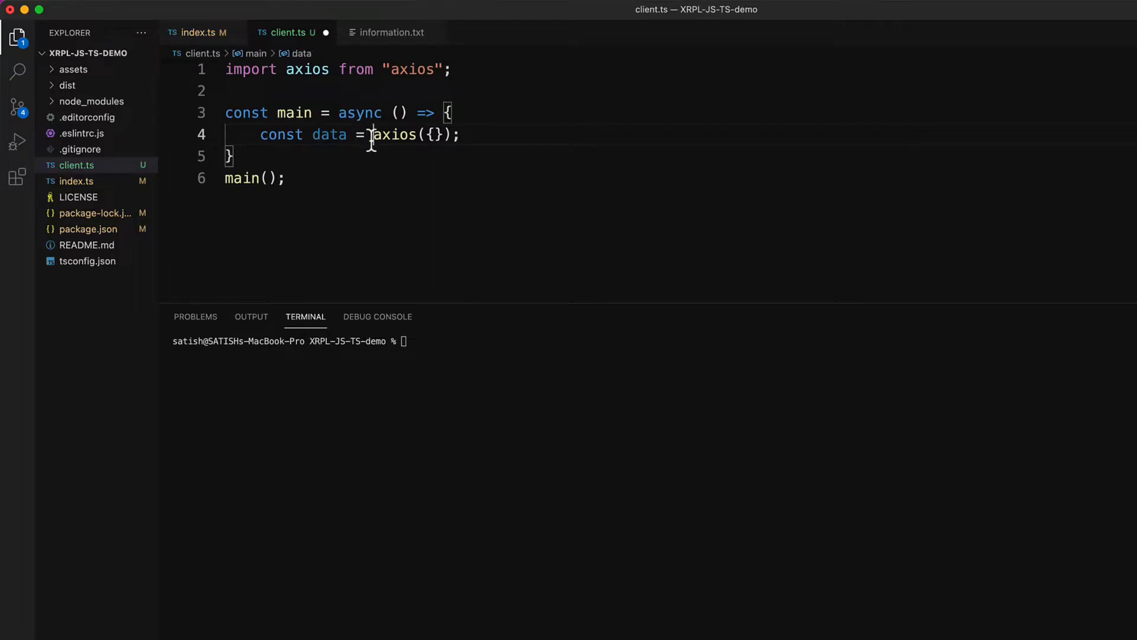
{"action": "type", "text": "await a"}
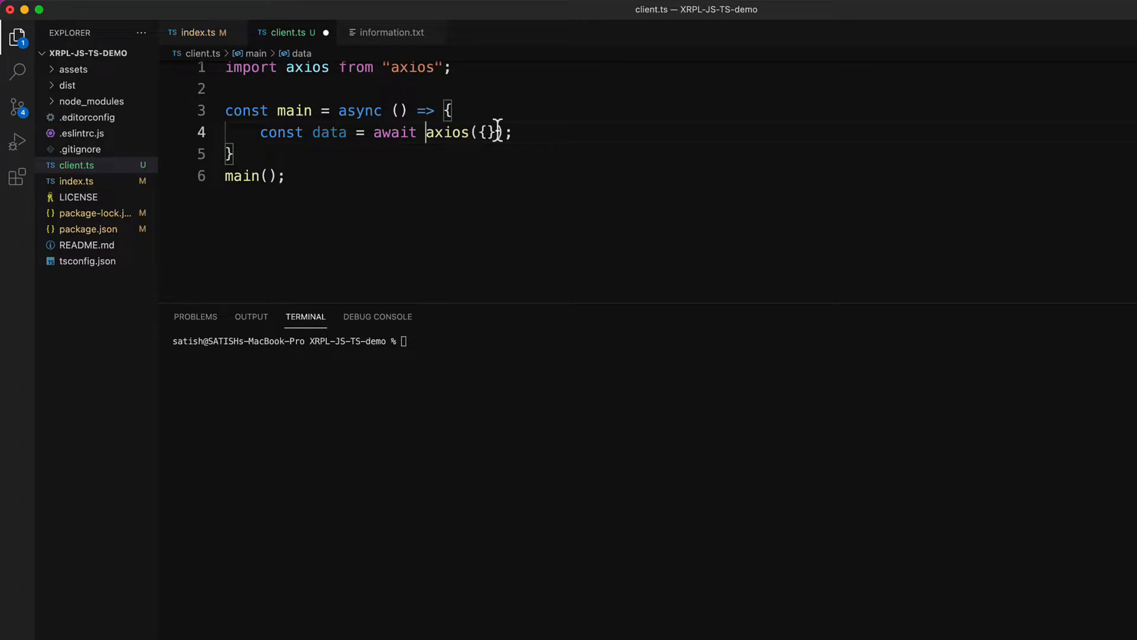
{"action": "type", "text": ".t"}
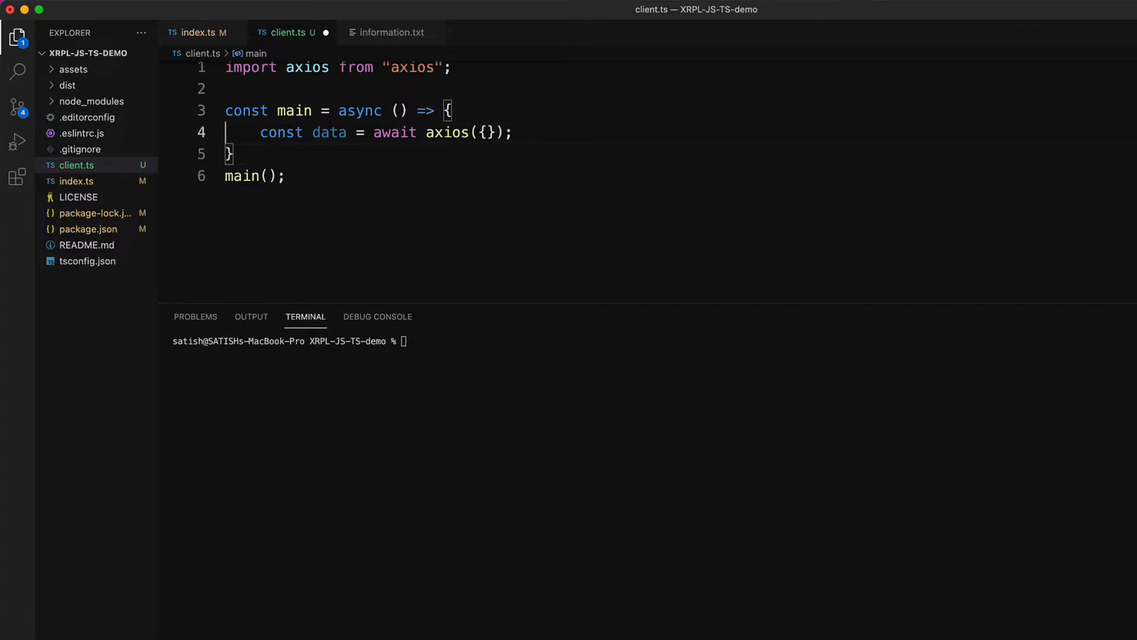
{"action": "type", "text": "console.log(\"Data"}
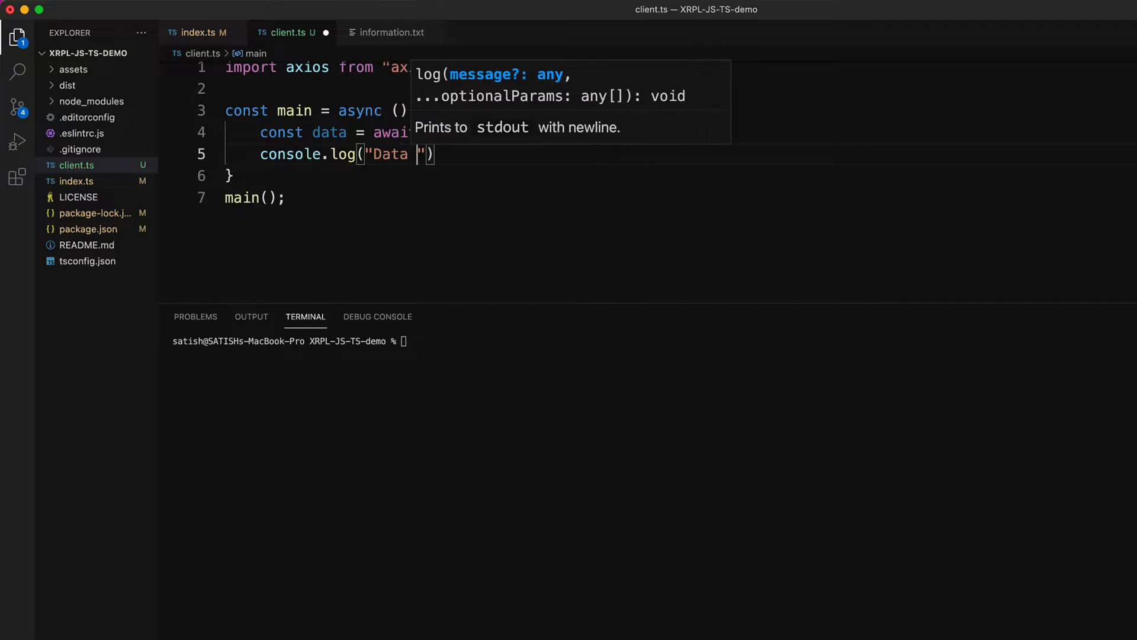
{"action": "type", "text": ", data"}
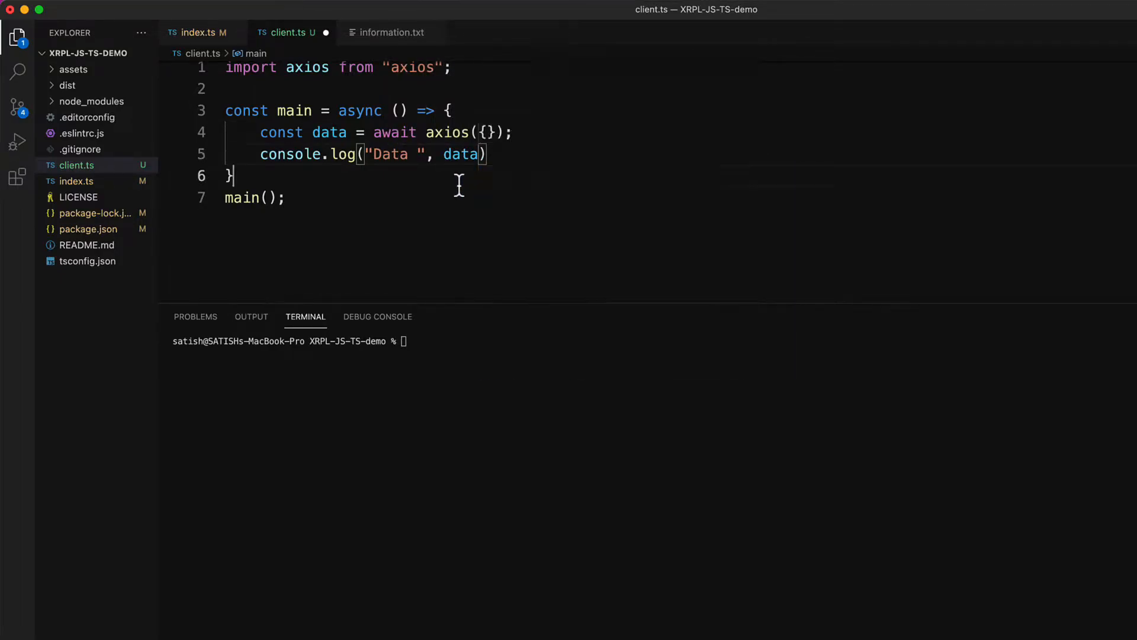
{"action": "left_click", "coordinate": [487, 133]}
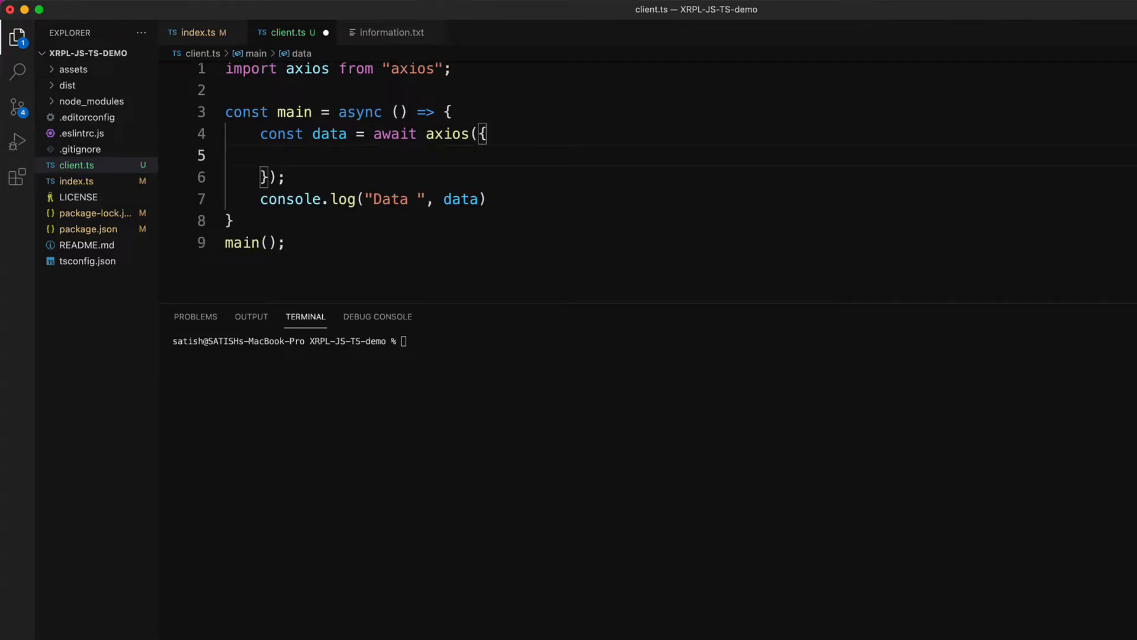
Step: Add method: "post" and an empty url: "" property to the axios config
{"action": "type", "text": "method:"}
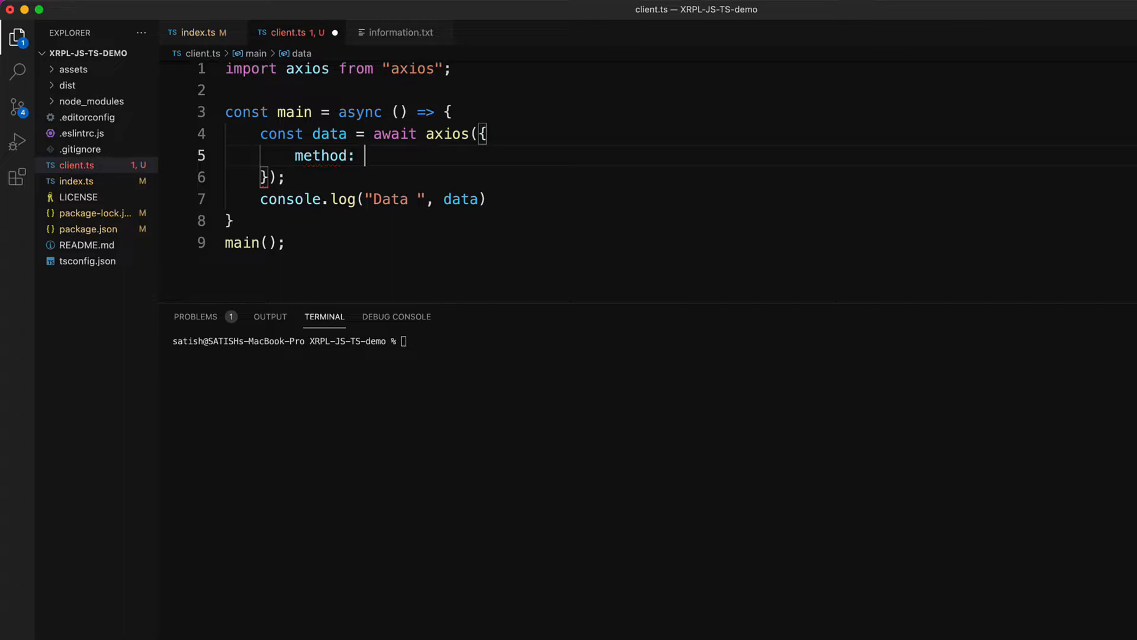
{"action": "type", "text": "\"post\""}
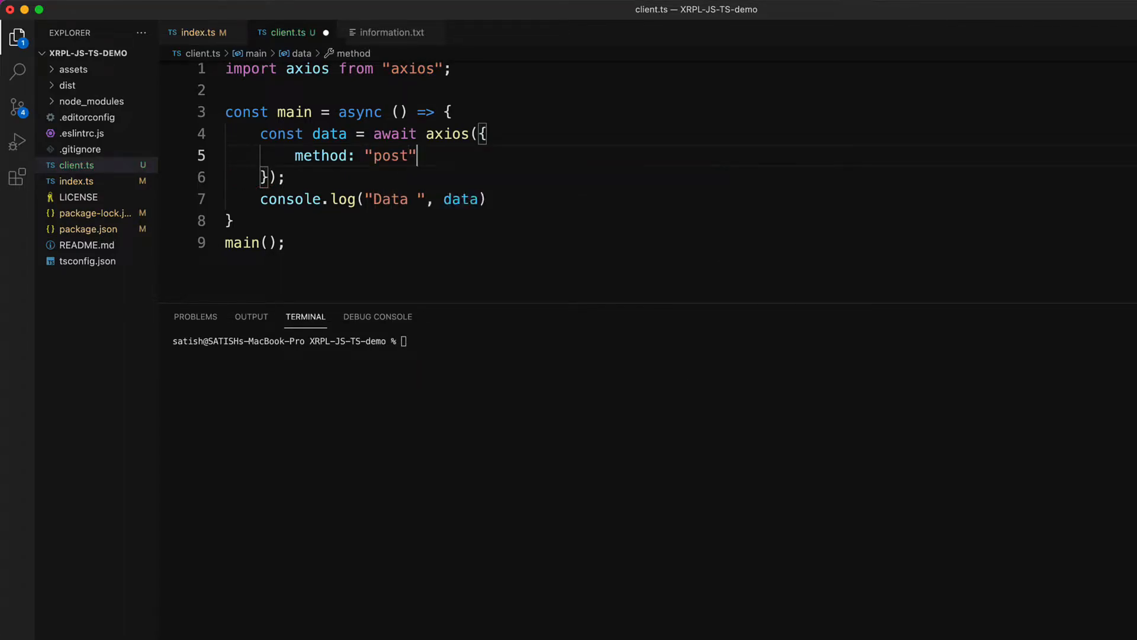
{"action": "type", "text": ","}
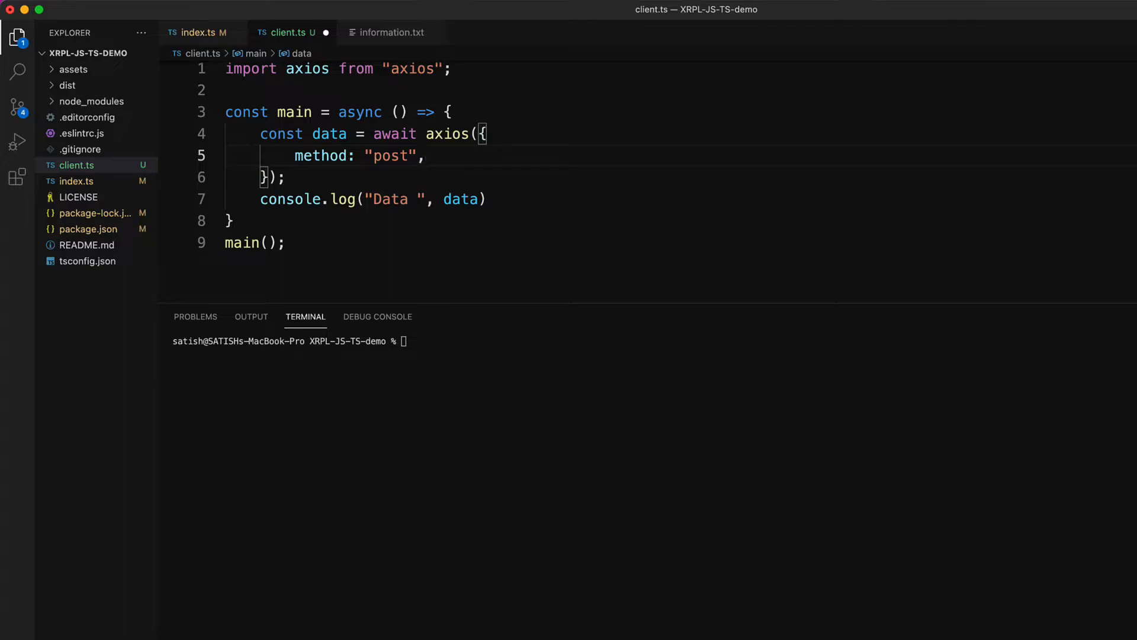
{"action": "type", "text": "url"}
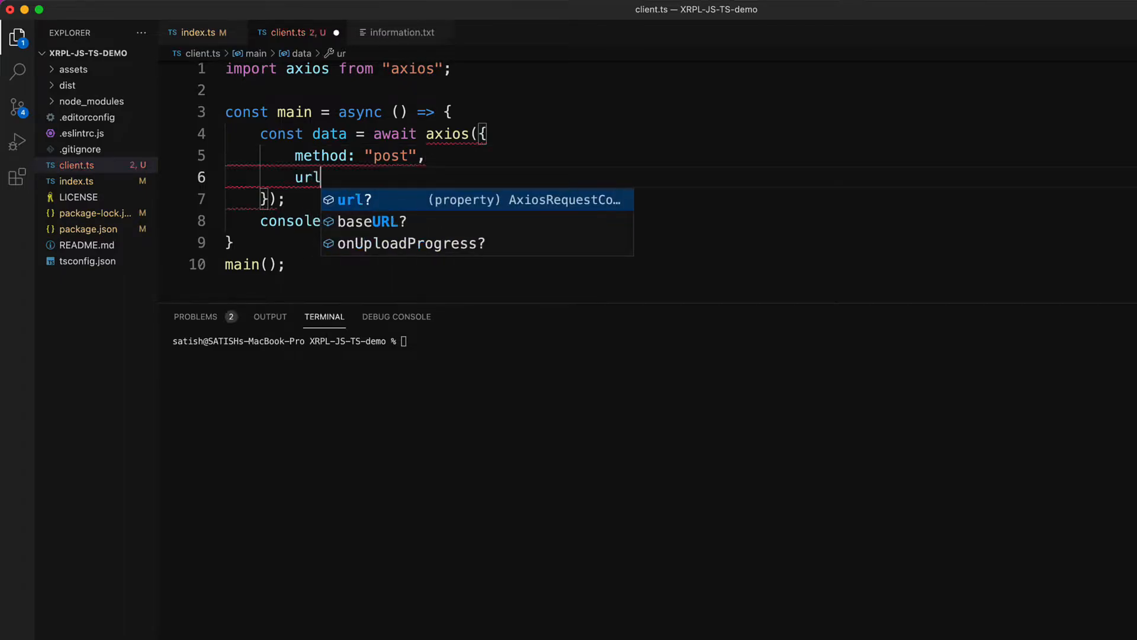
{"action": "key", "text": "Enter"}
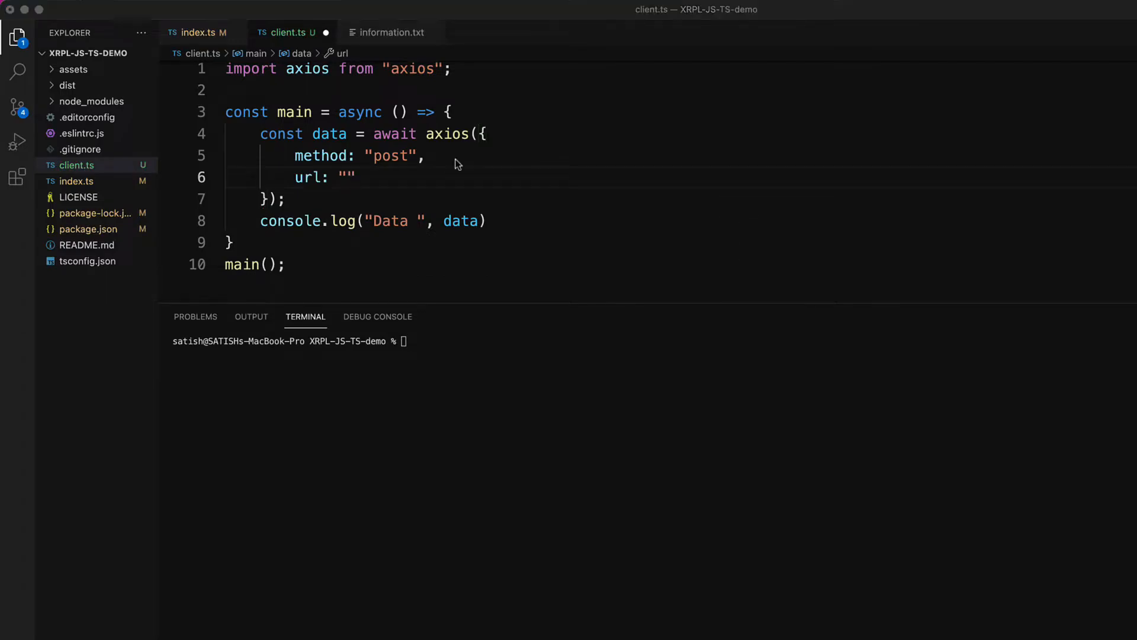
{"action": "left_click", "coordinate": [348, 177]}
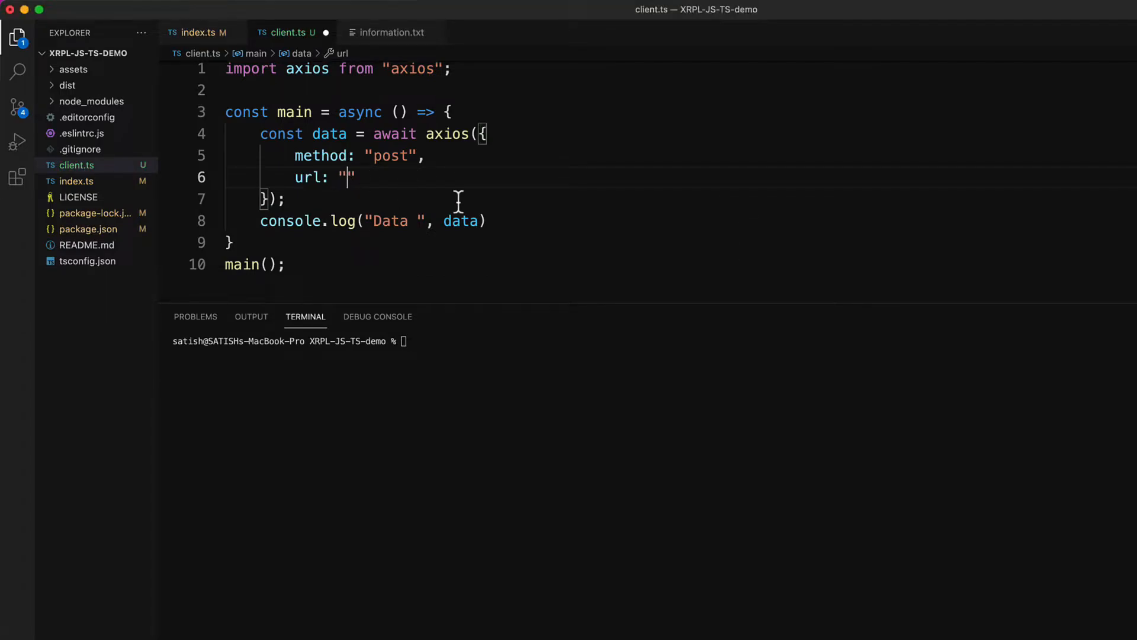
{"action": "mouse_move", "coordinate": [591, 201]}
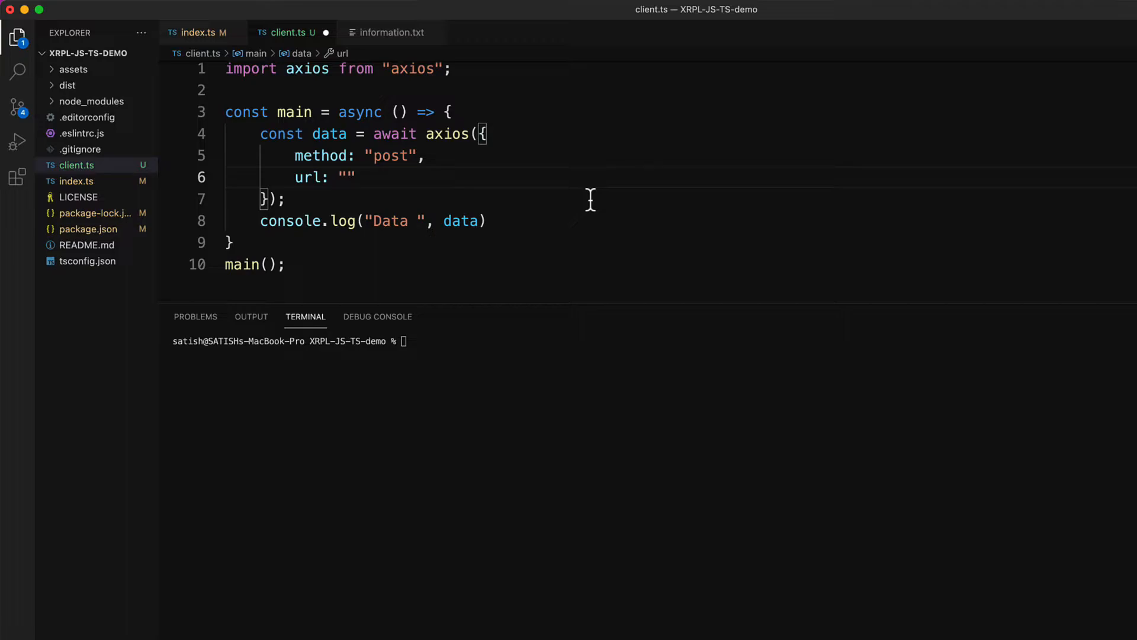
{"action": "left_click", "coordinate": [347, 177]}
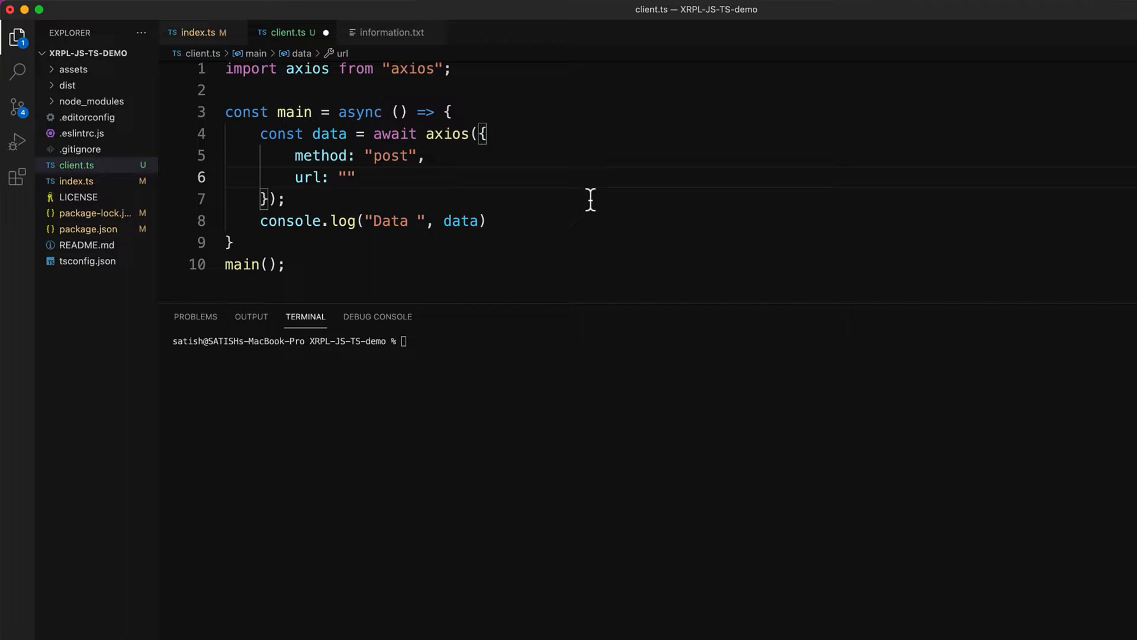
{"action": "left_click", "coordinate": [347, 177]}
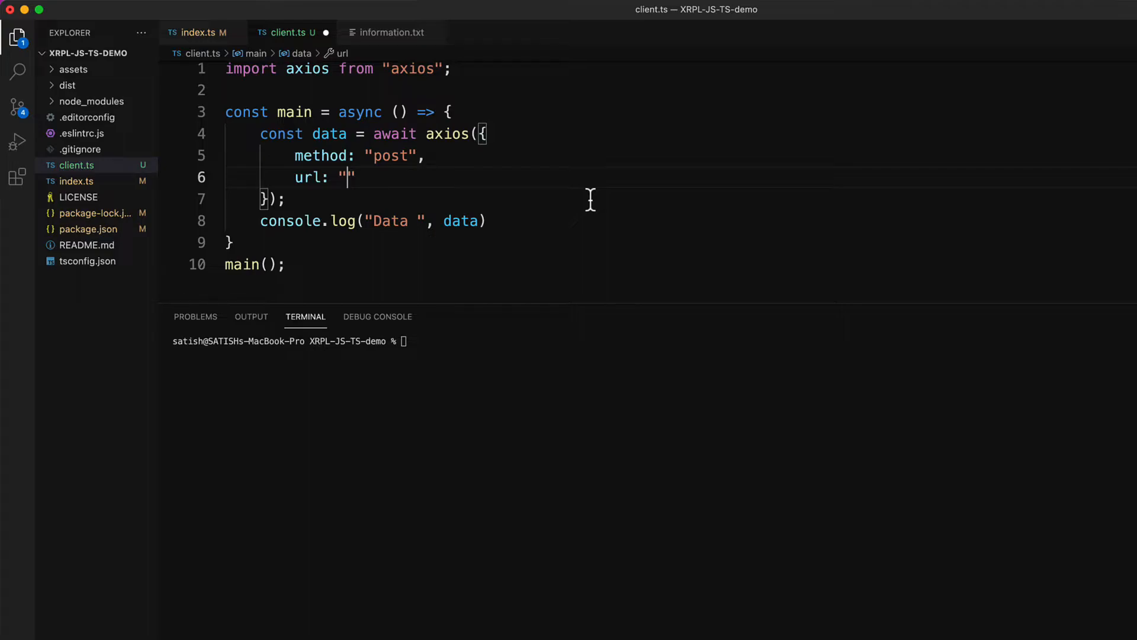
{"action": "type", "text": "https"}
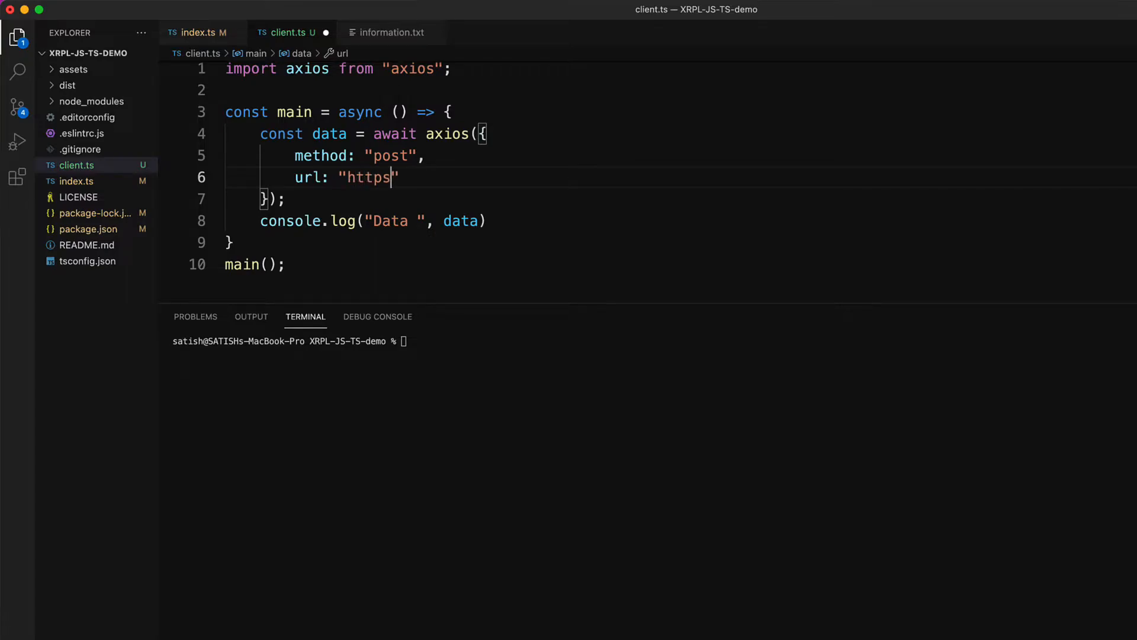
{"action": "type", "text": "://"}
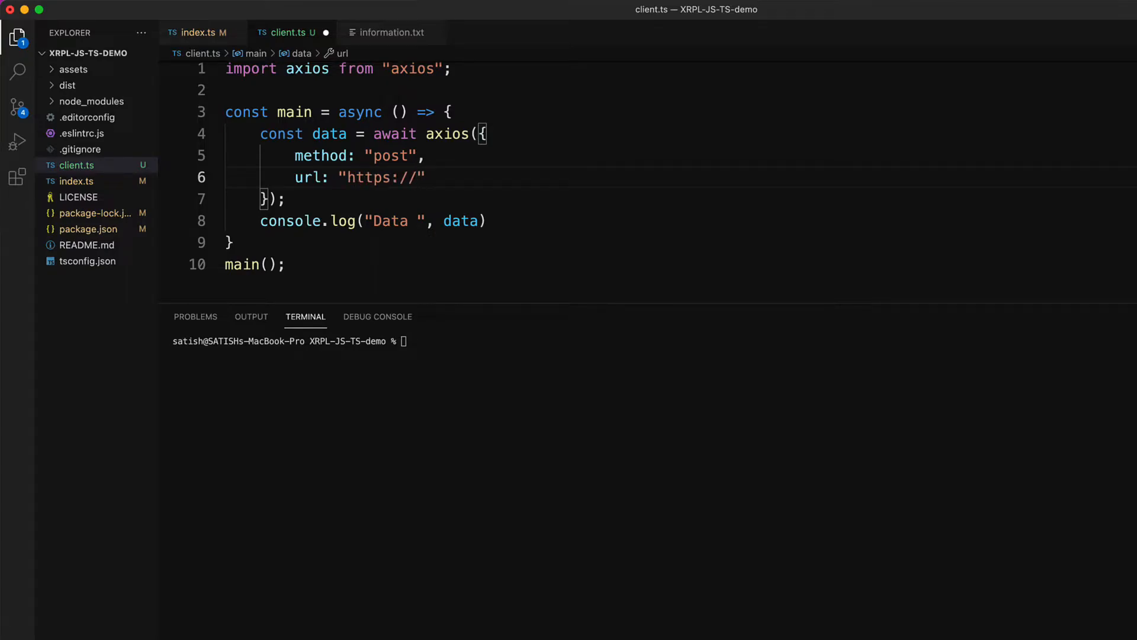
{"action": "type", "text": "s1.r"}
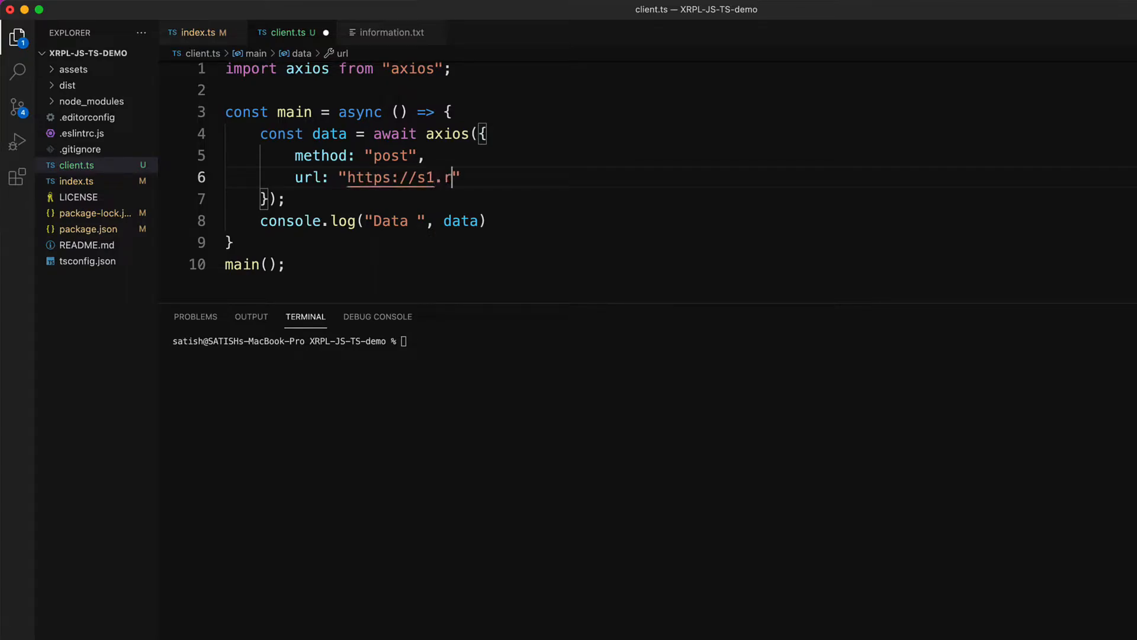
{"action": "type", "text": "ipple.com:"}
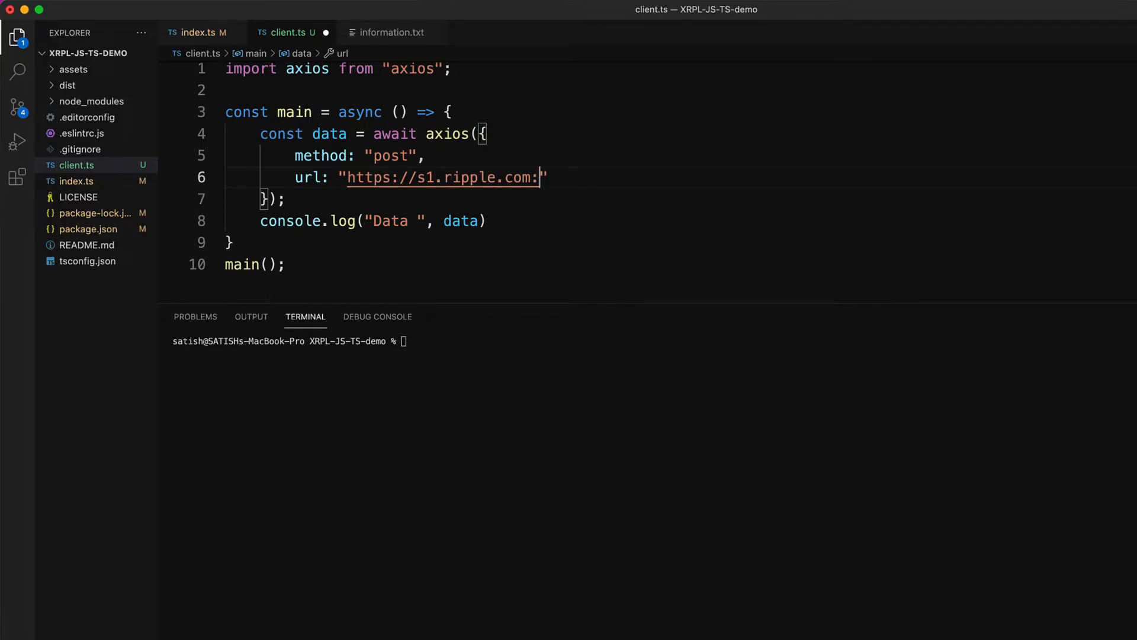
{"action": "type", "text": "51234"}
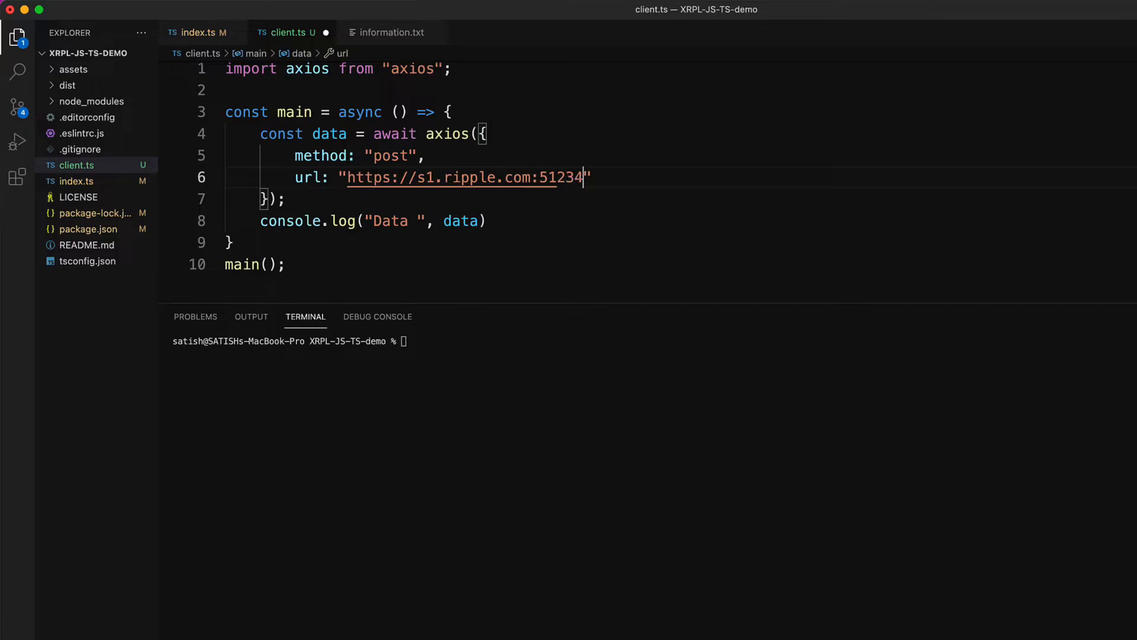
{"action": "type", "text": "/"}
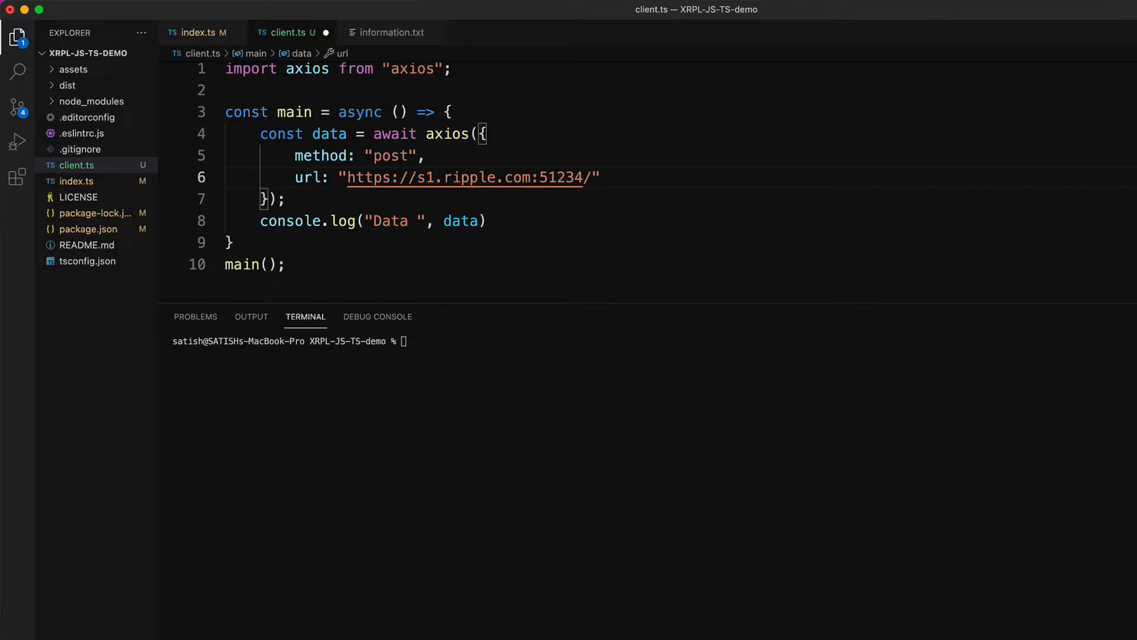
{"action": "key", "text": "enter"}
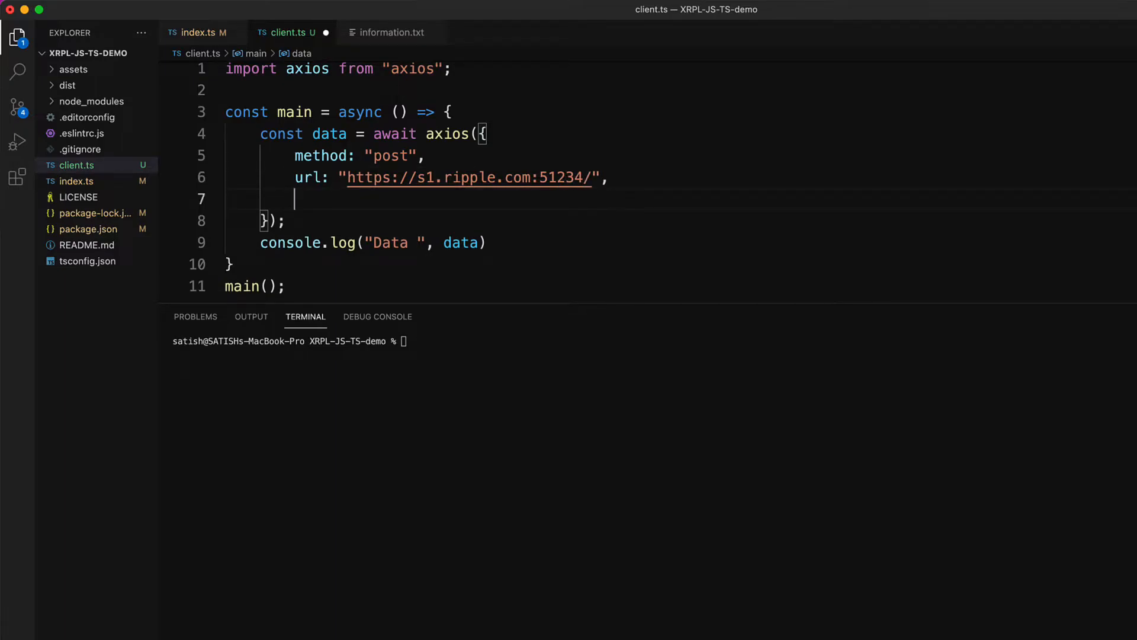
Step: Add a headers option with "Content-Type": "application/json" to the axios request, then start a new line
{"action": "type", "text": "headers:"}
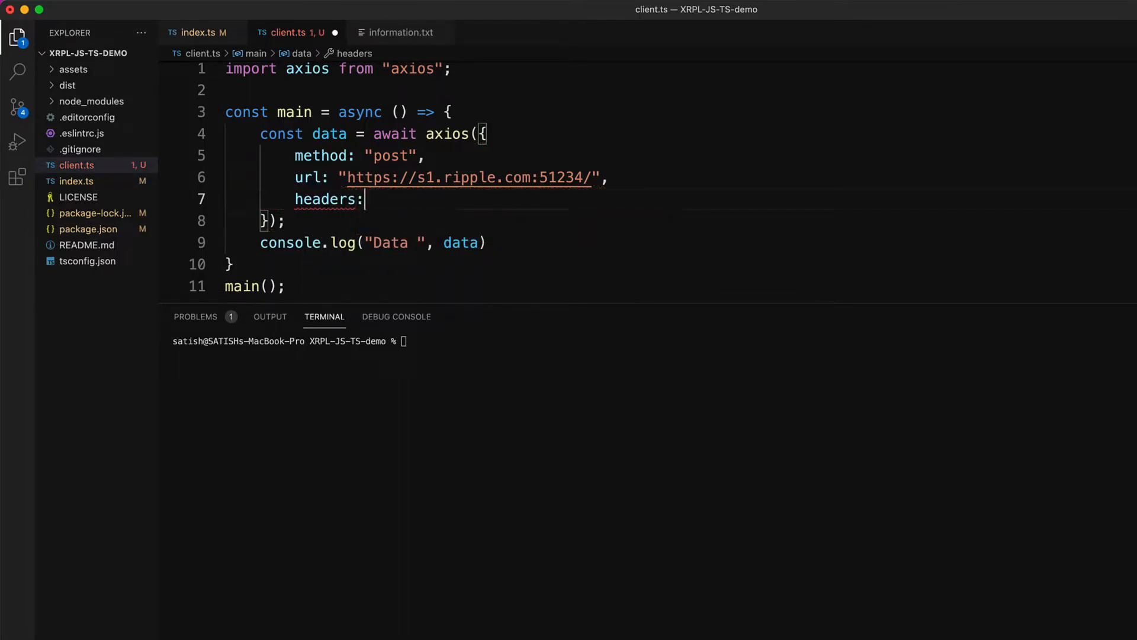
{"action": "type", "text": "{"}
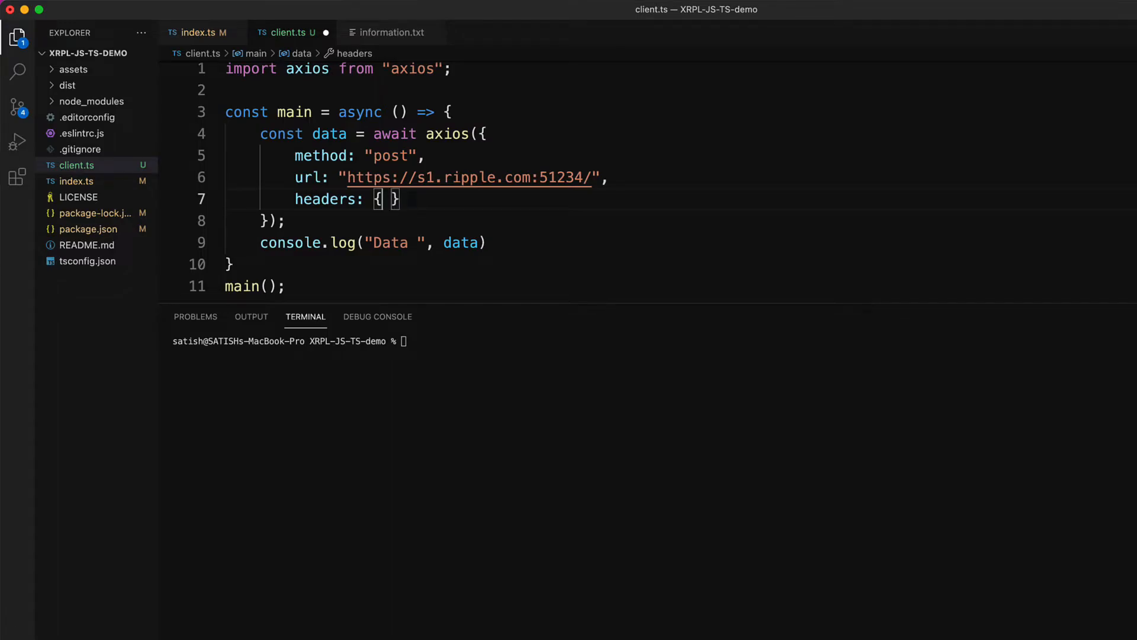
{"action": "type", "text": "\"Content\""}
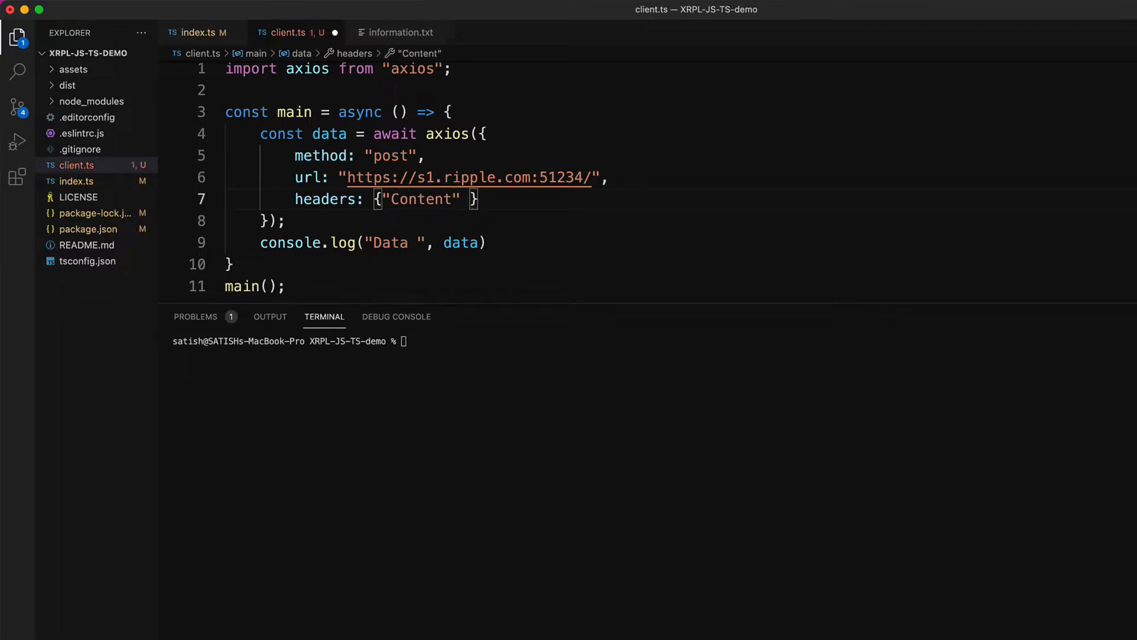
{"action": "type", "text": "-Type\": \"application"}
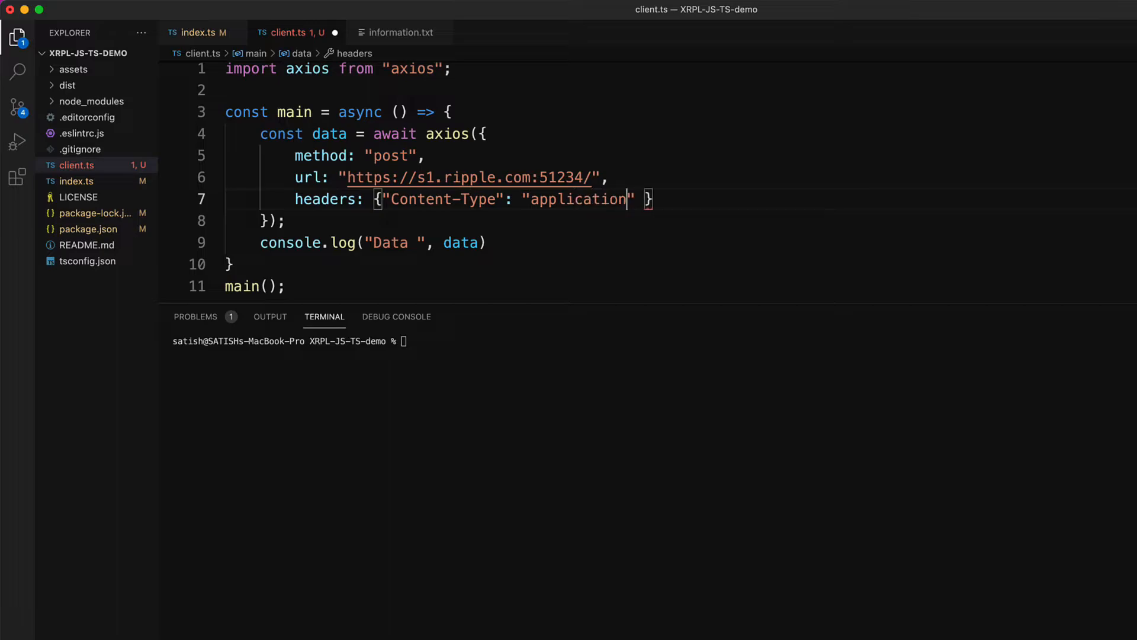
{"action": "type", "text": "/json"}
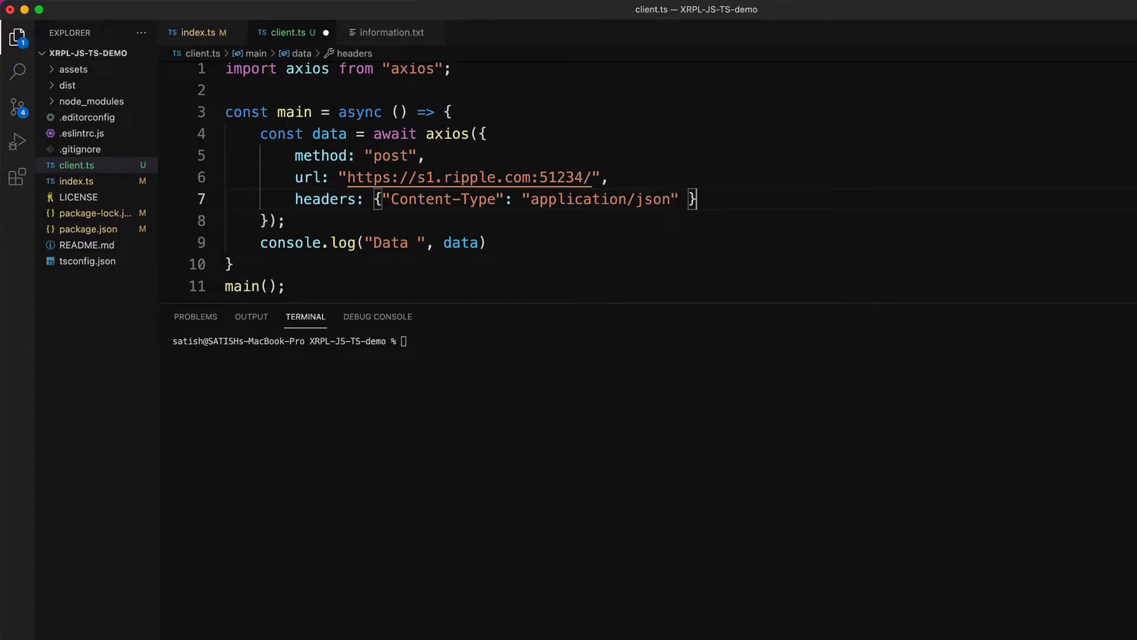
{"action": "type", "text": ","}
{"action": "key", "text": "enter"}
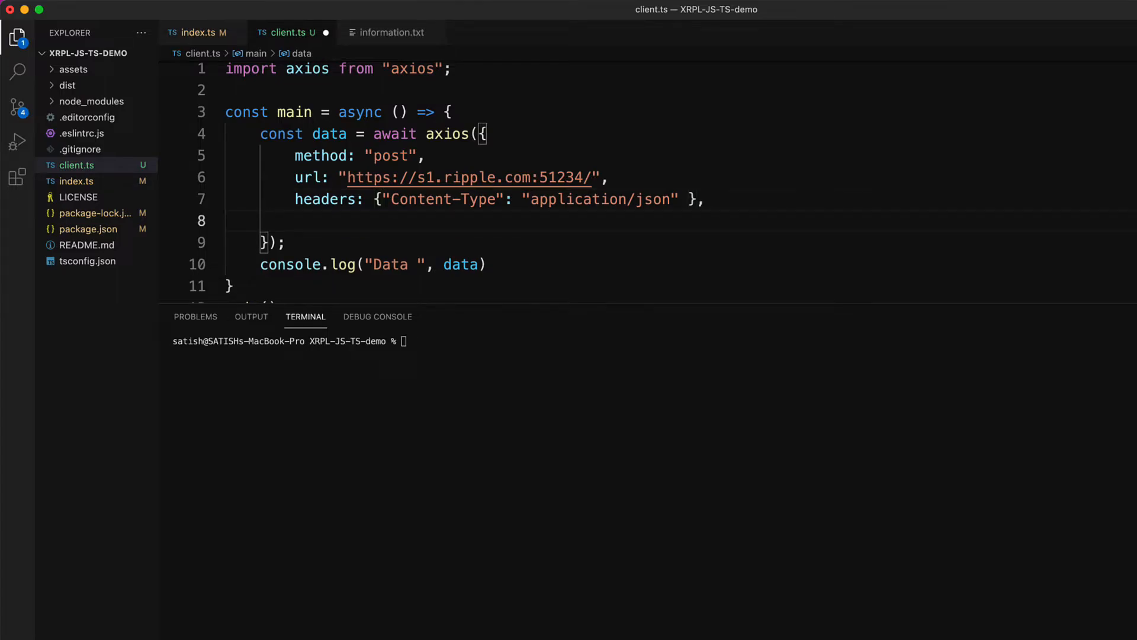
Step: Add a data: { } object to the axios request and begin typing method inside it
{"action": "type", "text": "data:"}
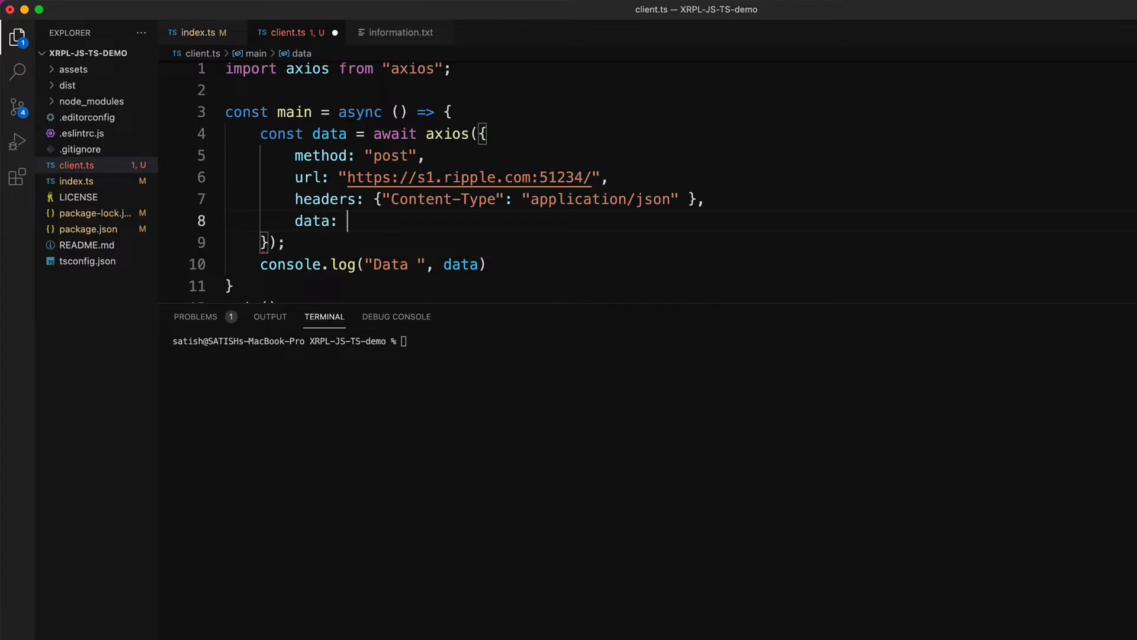
{"action": "type", "text": "{"}
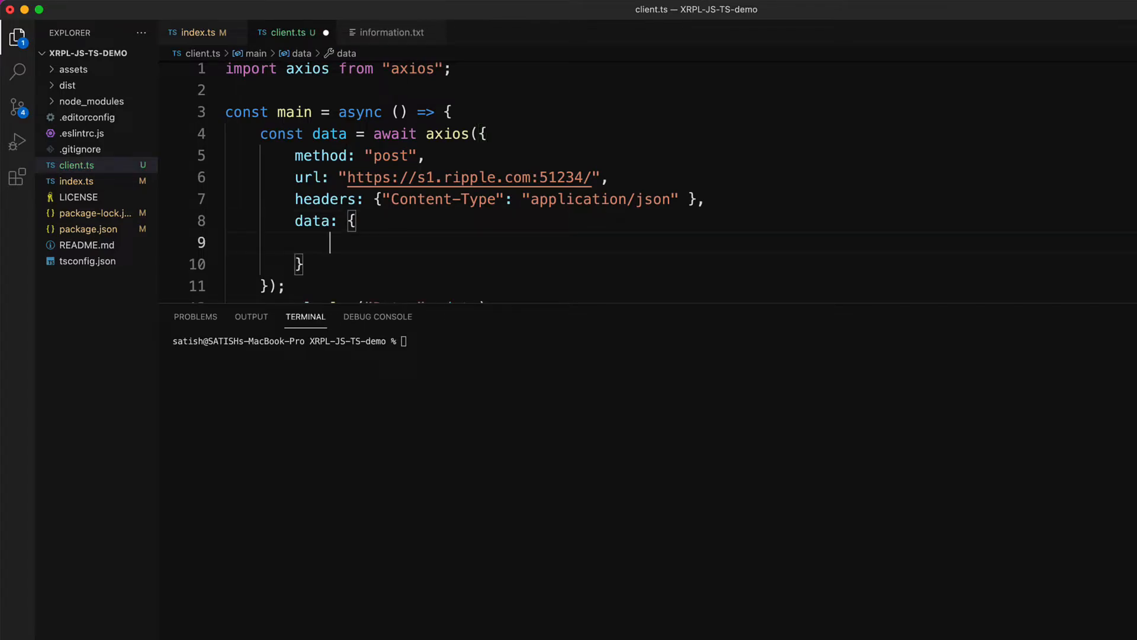
{"action": "type", "text": "method"}
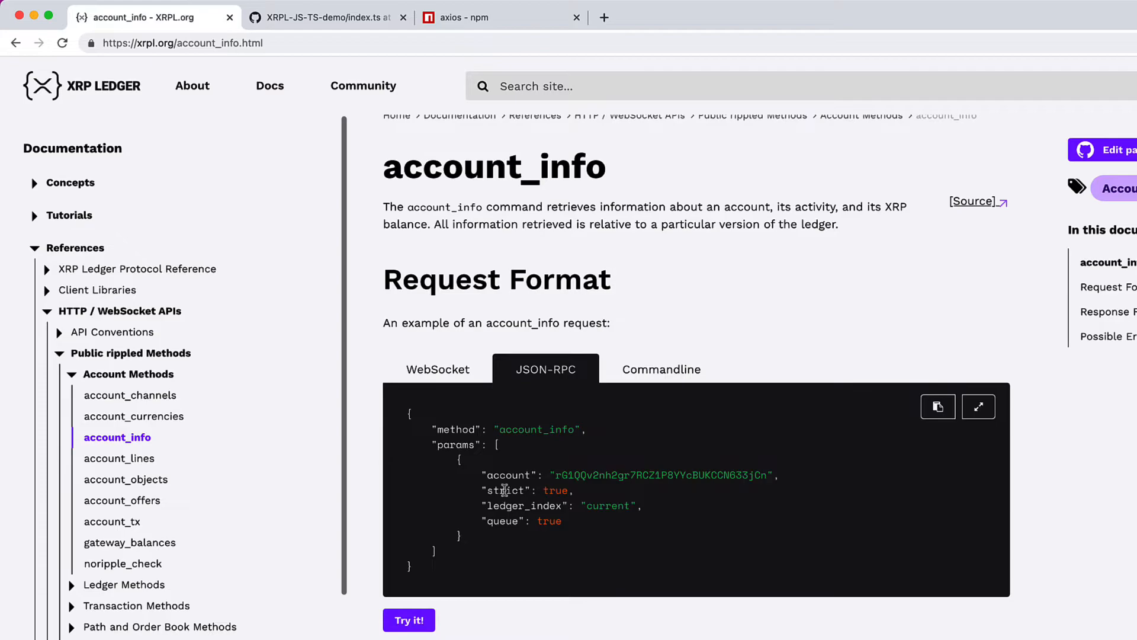
{"action": "mouse_move", "coordinate": [510, 462]}
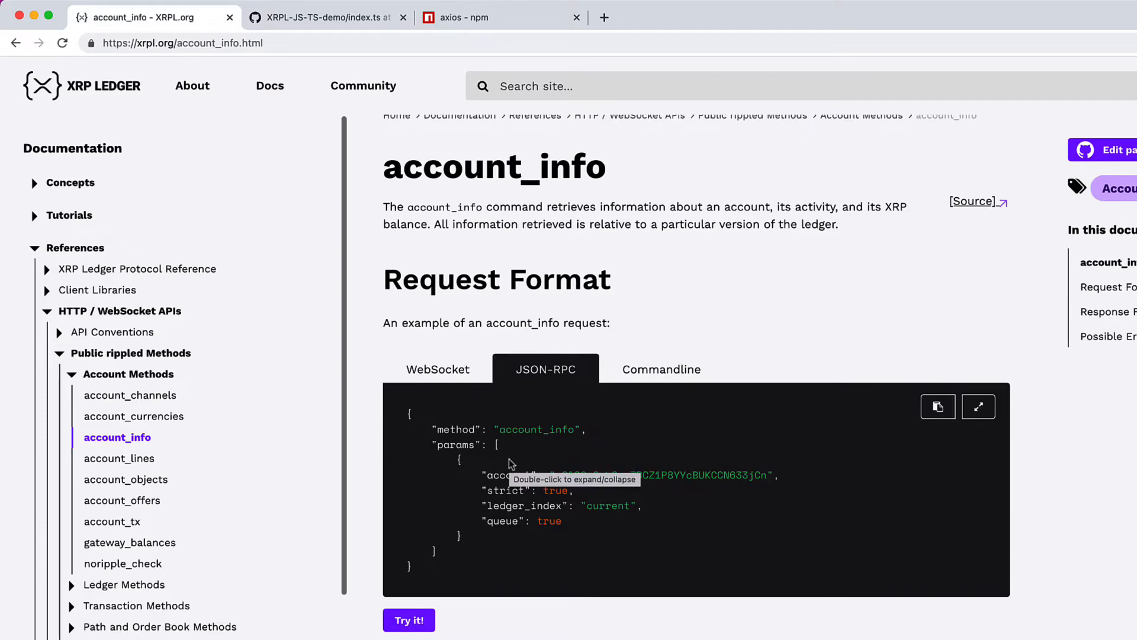
{"action": "mouse_move", "coordinate": [443, 555]}
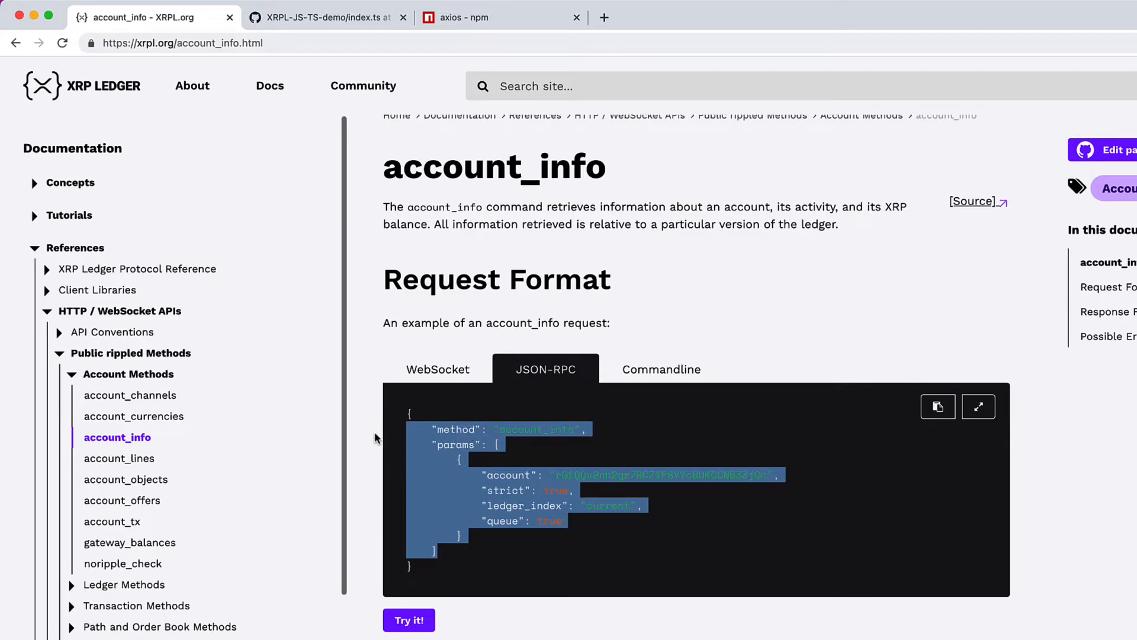
{"action": "mouse_move", "coordinate": [592, 533]}
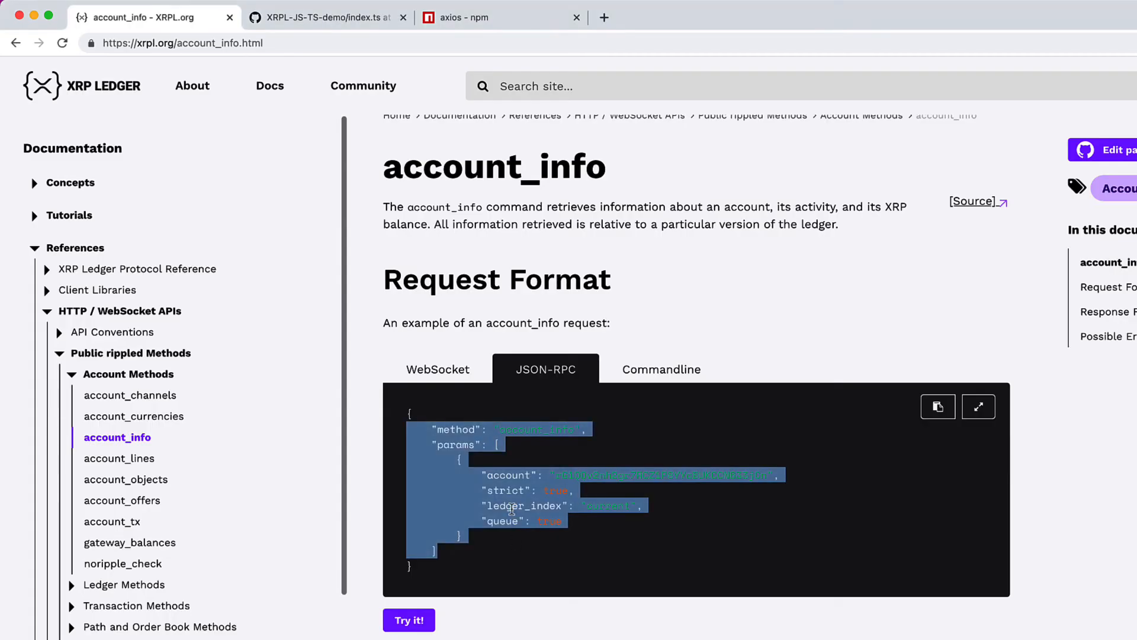
Step: Copy the account_info JSON-RPC example request from the XRPL.org documentation
{"action": "left_click", "coordinate": [413, 573]}
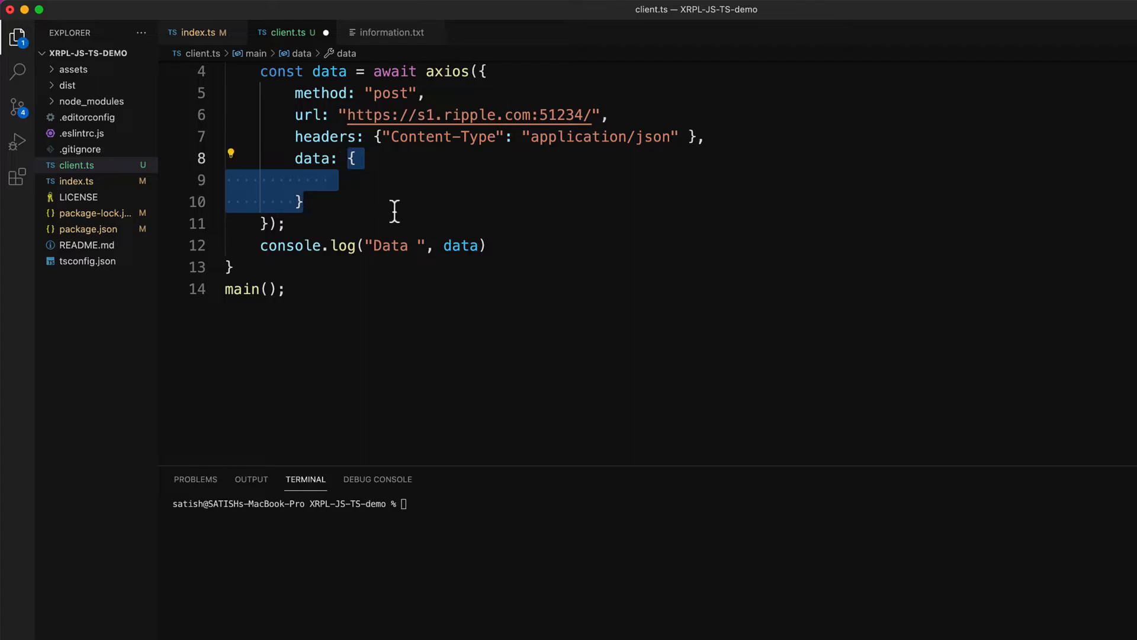
Step: Paste the account_info request into the data object and add "id": 1
{"action": "key", "text": "Delete"}
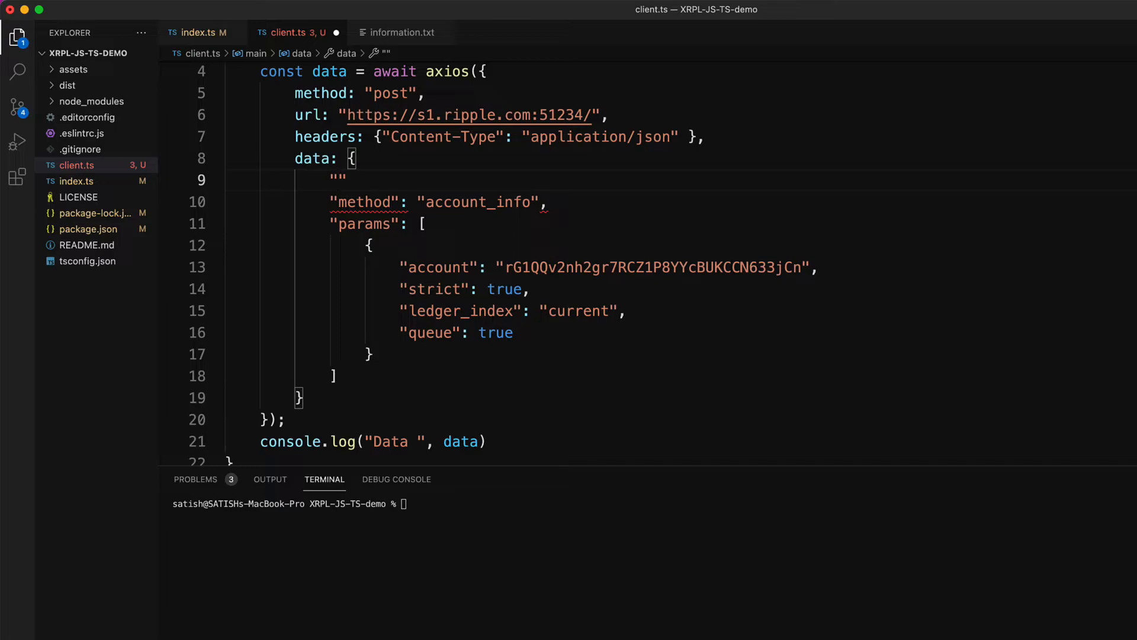
{"action": "type", "text": "\"id\":"}
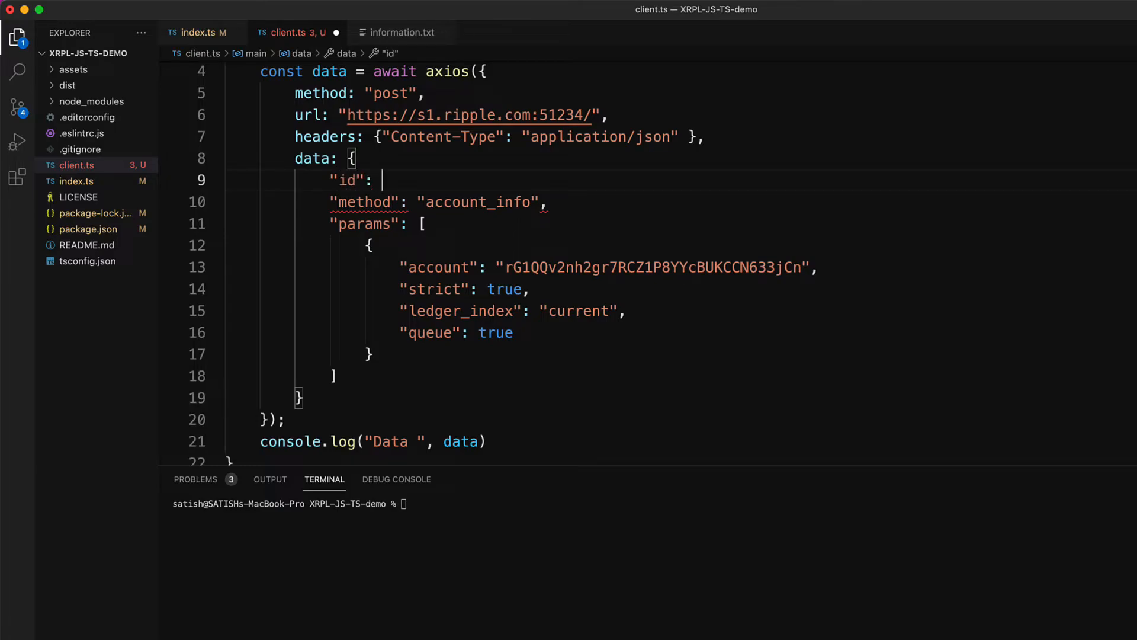
{"action": "type", "text": "1,"}
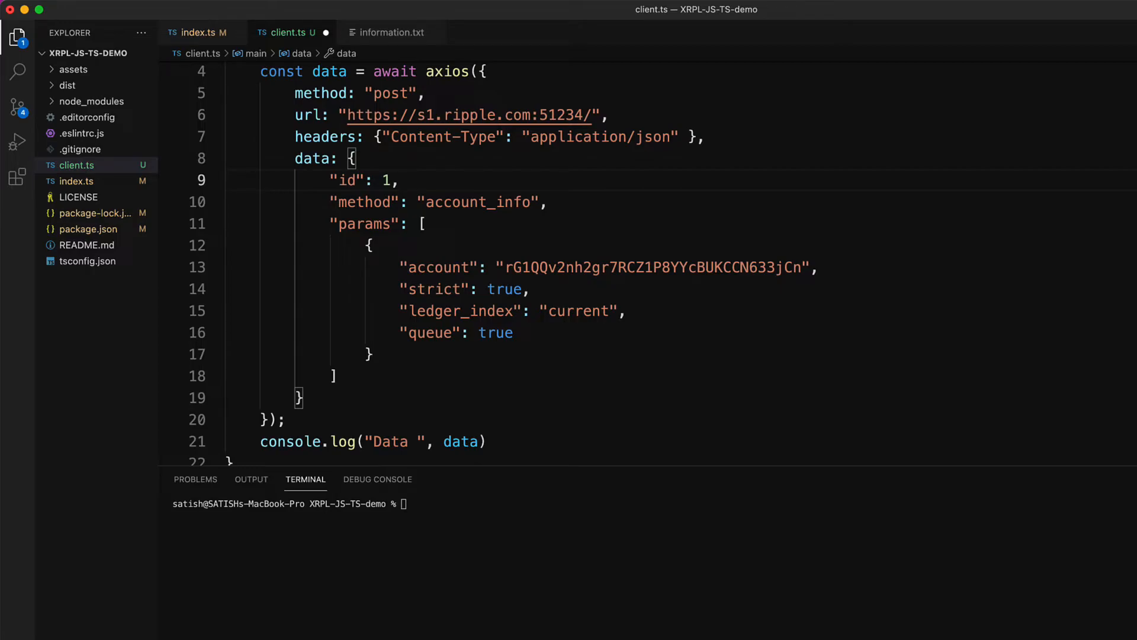
{"action": "mouse_move", "coordinate": [436, 202]}
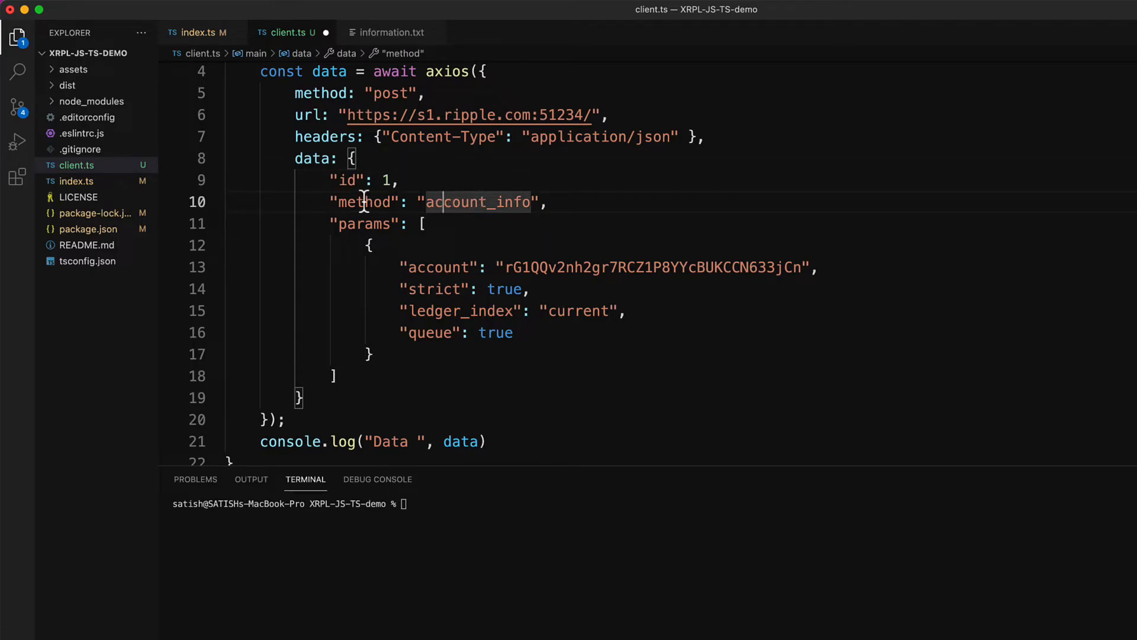
{"action": "mouse_move", "coordinate": [526, 123]}
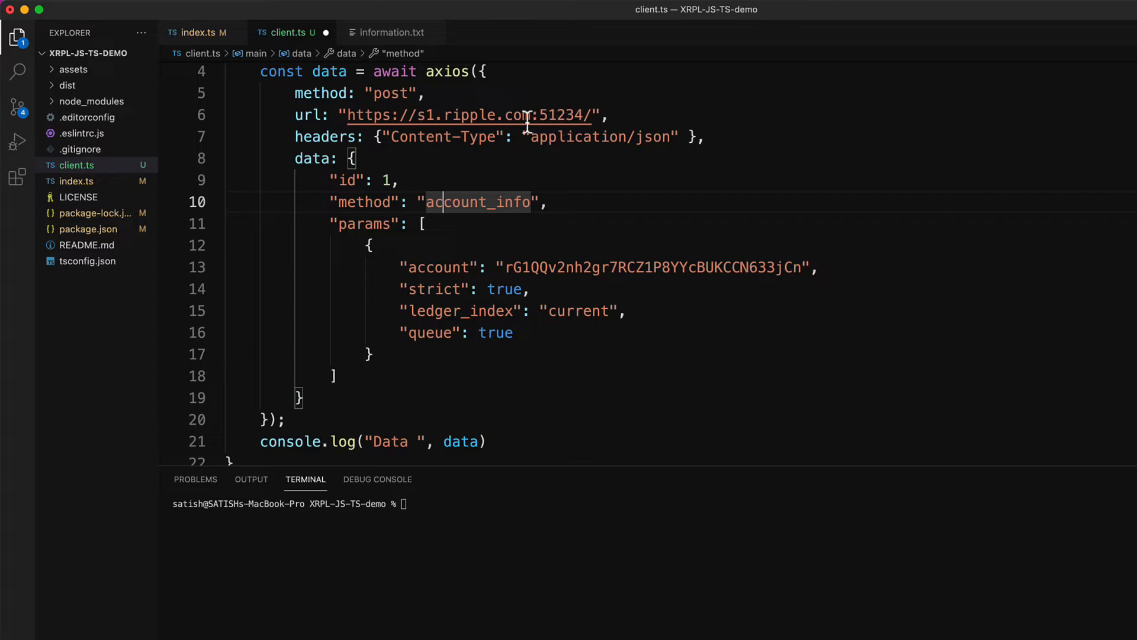
{"action": "mouse_move", "coordinate": [354, 238]}
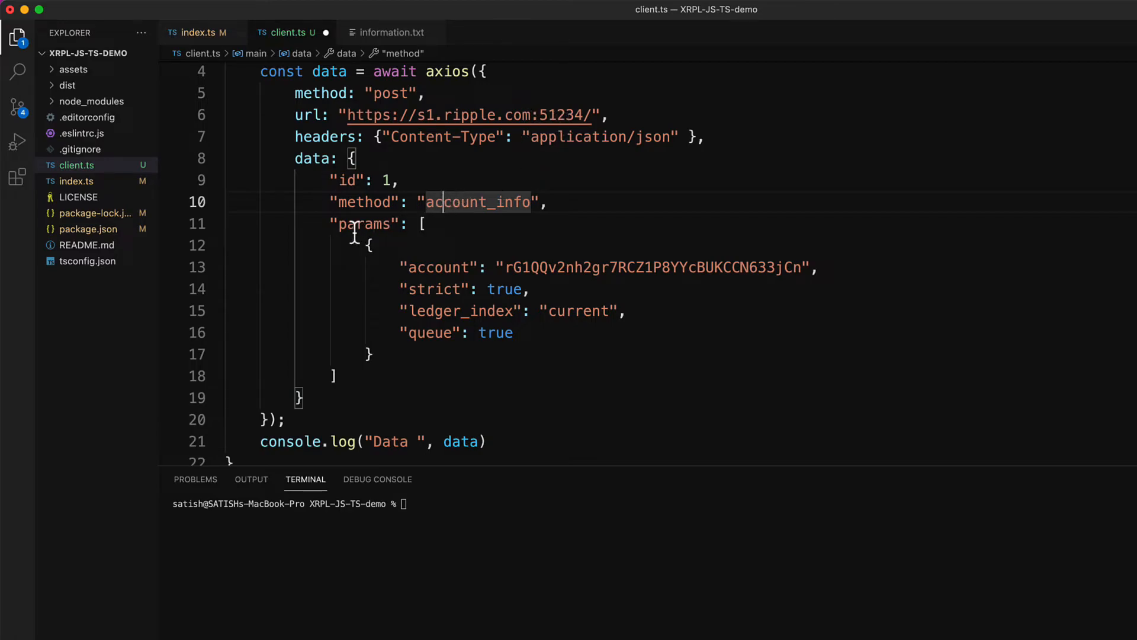
{"action": "mouse_move", "coordinate": [497, 268]}
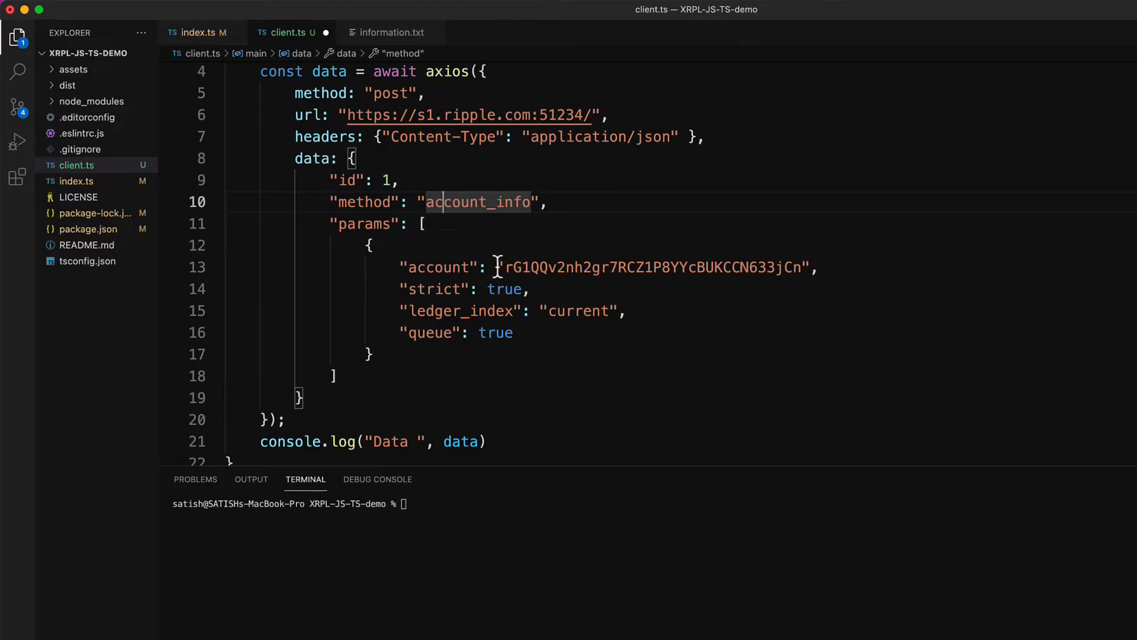
Step: Replace the hardcoded account address on line 13 with process.argv[2]
{"action": "double_click", "coordinate": [653, 267]}
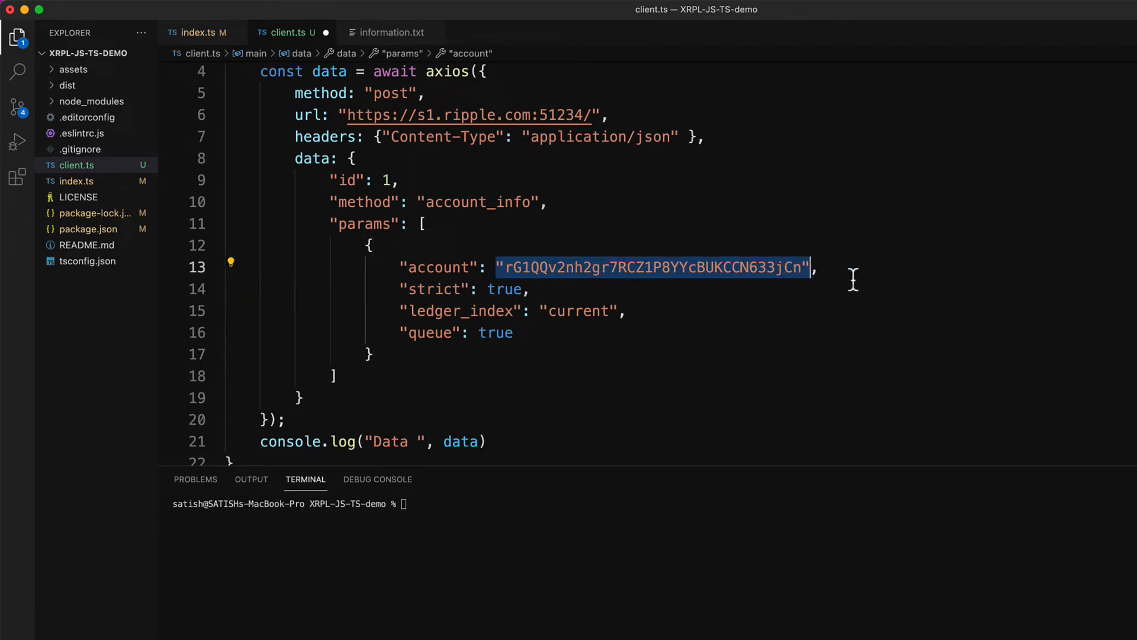
{"action": "type", "text": "pr,"}
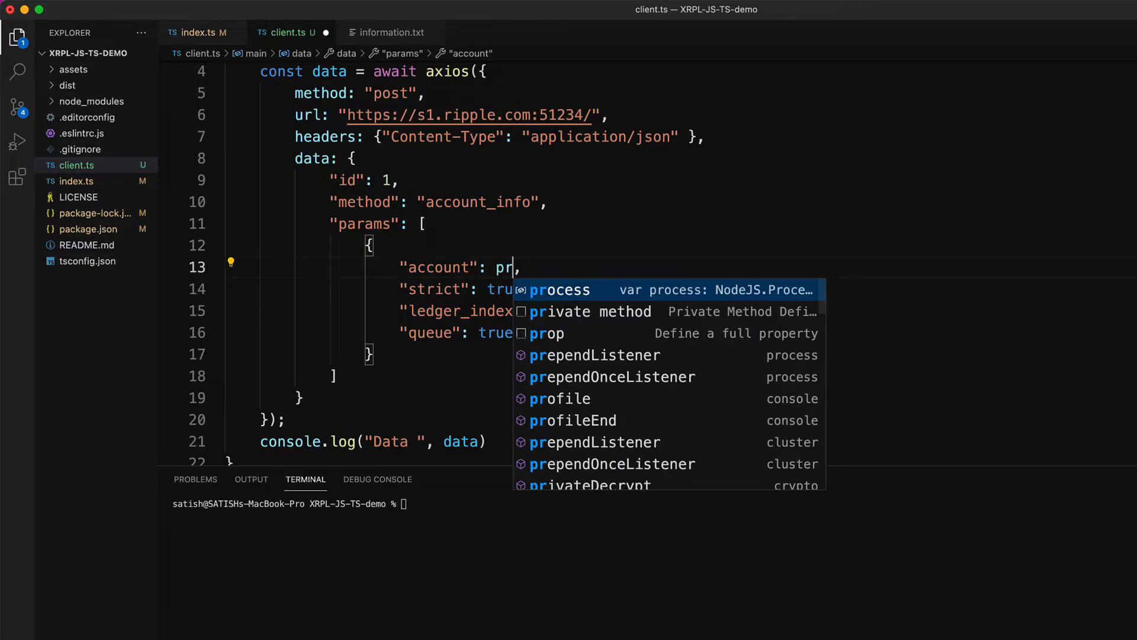
{"action": "type", "text": "oce"}
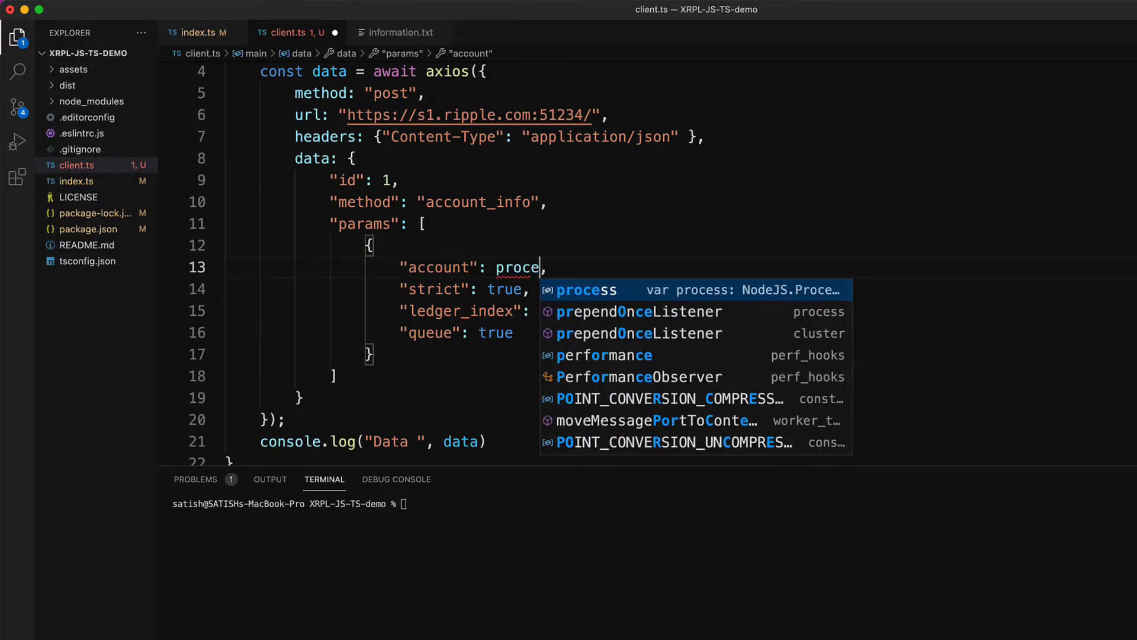
{"action": "type", "text": "ss.argv["}
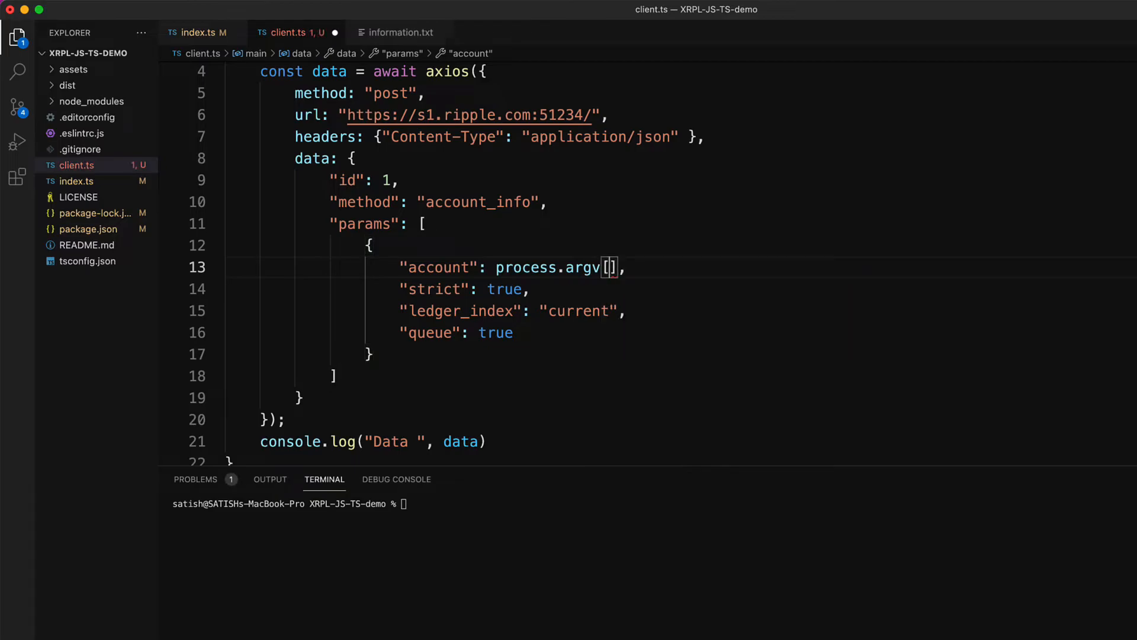
{"action": "type", "text": "2"}
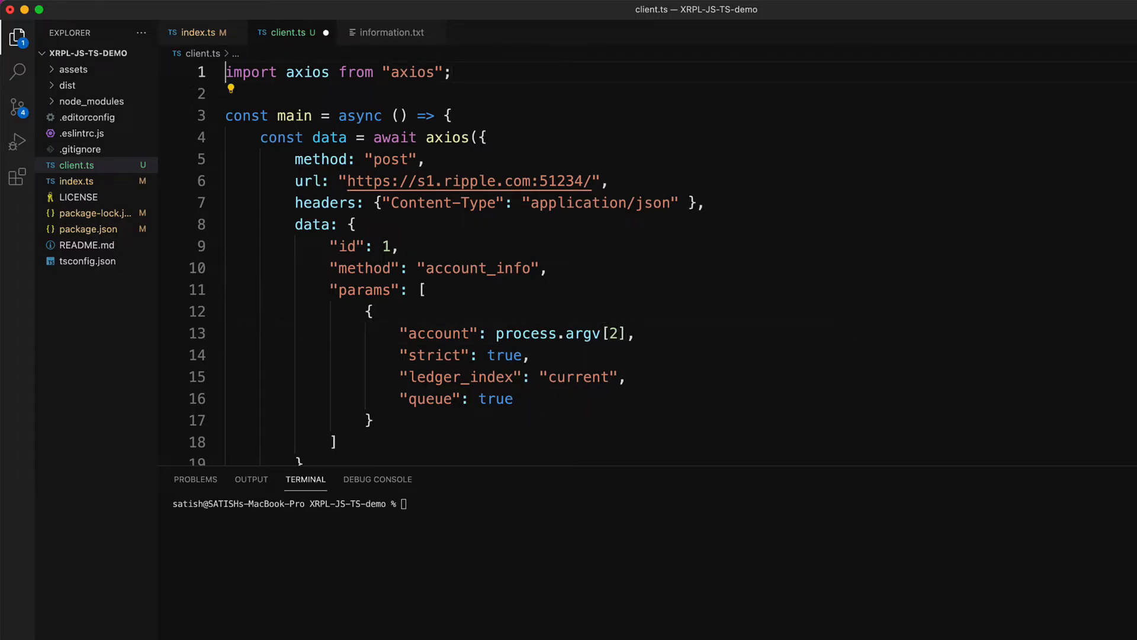
Step: Add an argv length < 3 check that logs "Usage: node dist/client <r-address>" and exits
{"action": "type", "text": "if("}
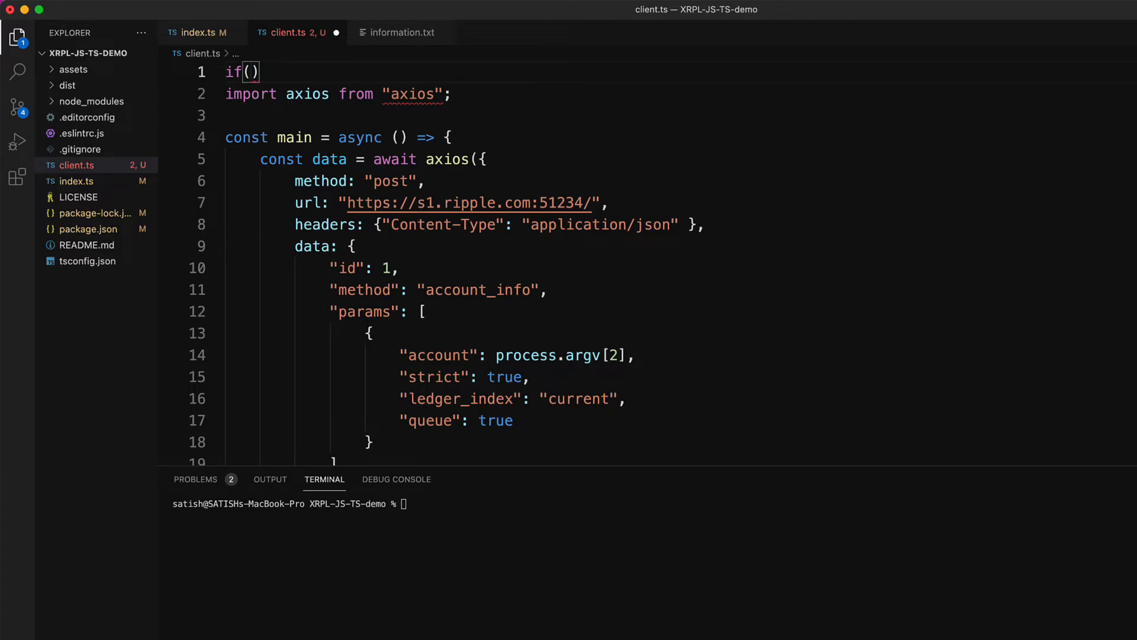
{"action": "type", "text": "process.argv <"}
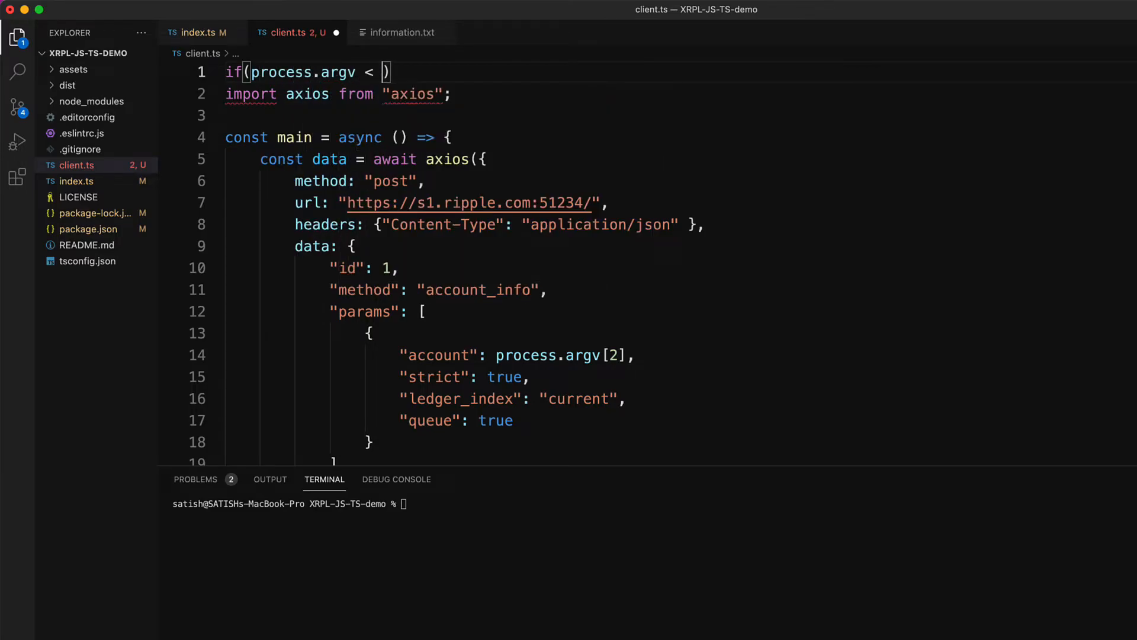
{"action": "type", "text": "3"}
{"action": "type", "text": "console.log(\"U"}
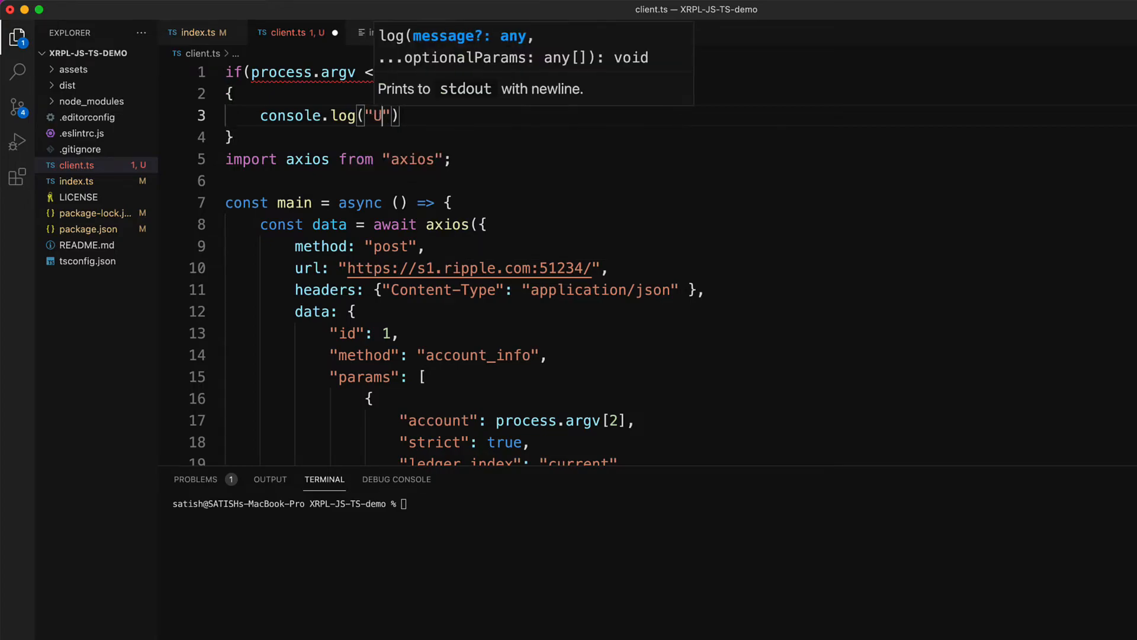
{"action": "type", "text": "sage: node dist/client"}
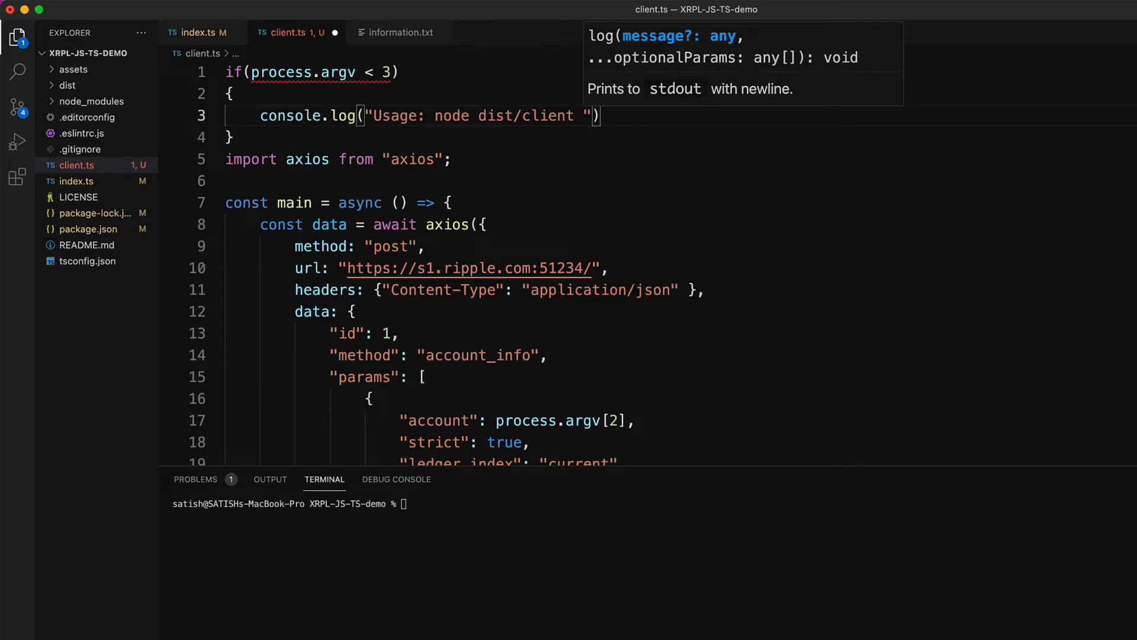
{"action": "type", "text": "<r-addr"}
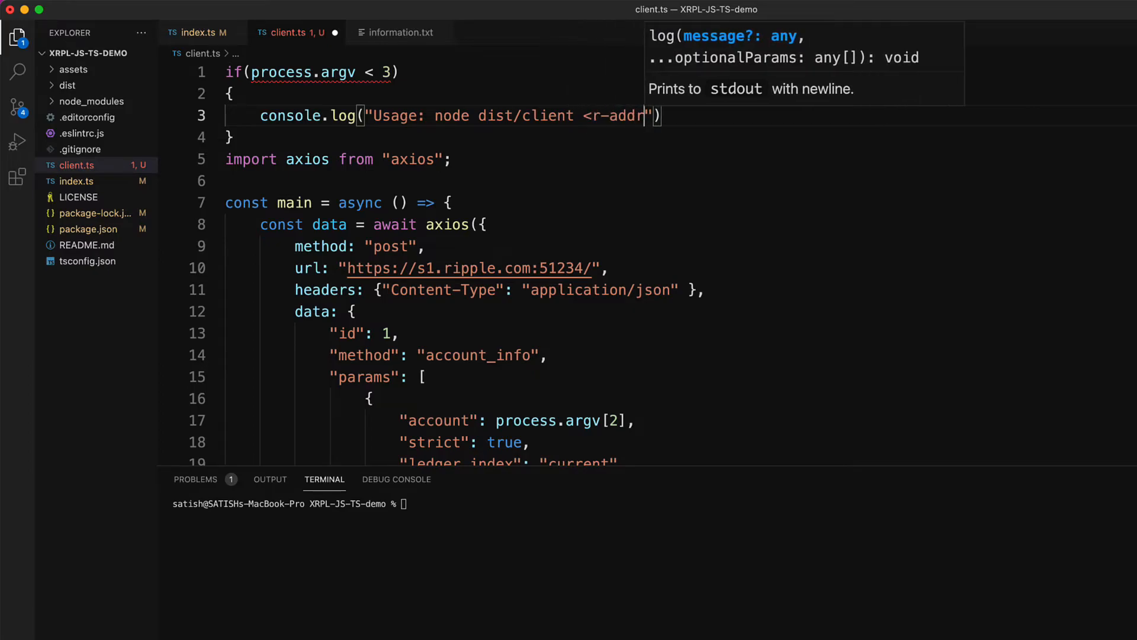
{"action": "type", "text": "ess>"}
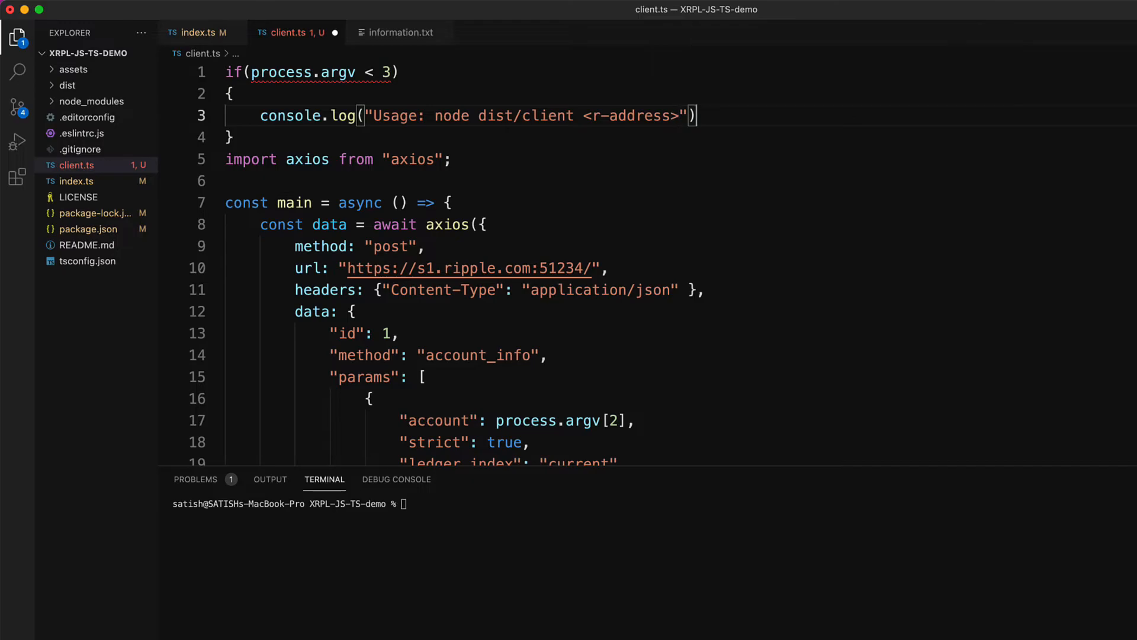
{"action": "type", "text": "process.exit(1);"}
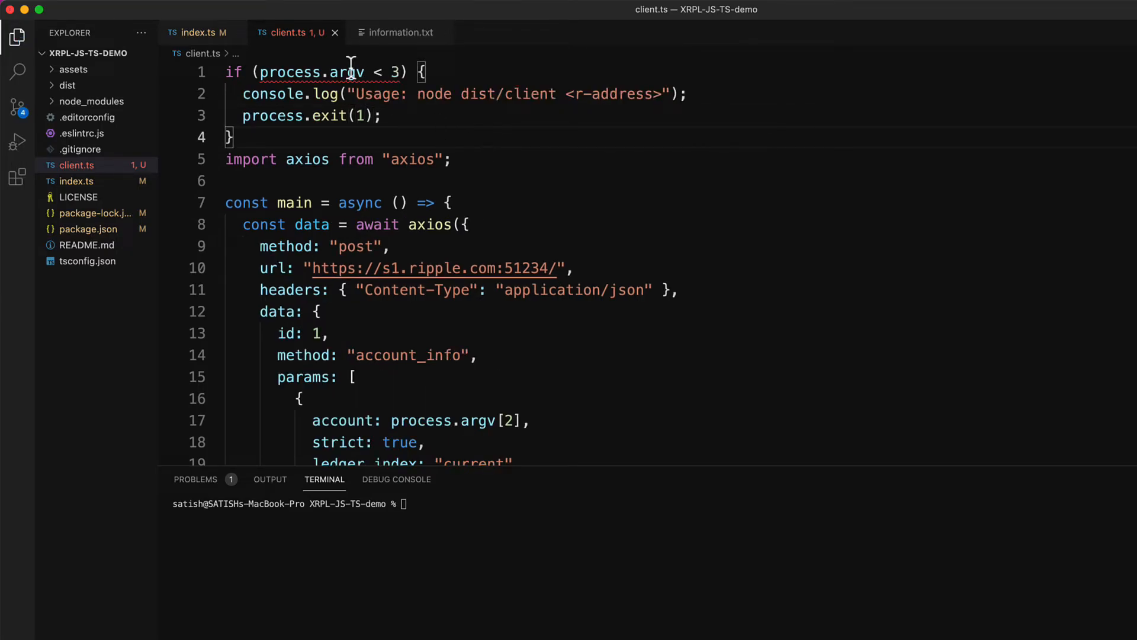
{"action": "type", "text": ".length"}
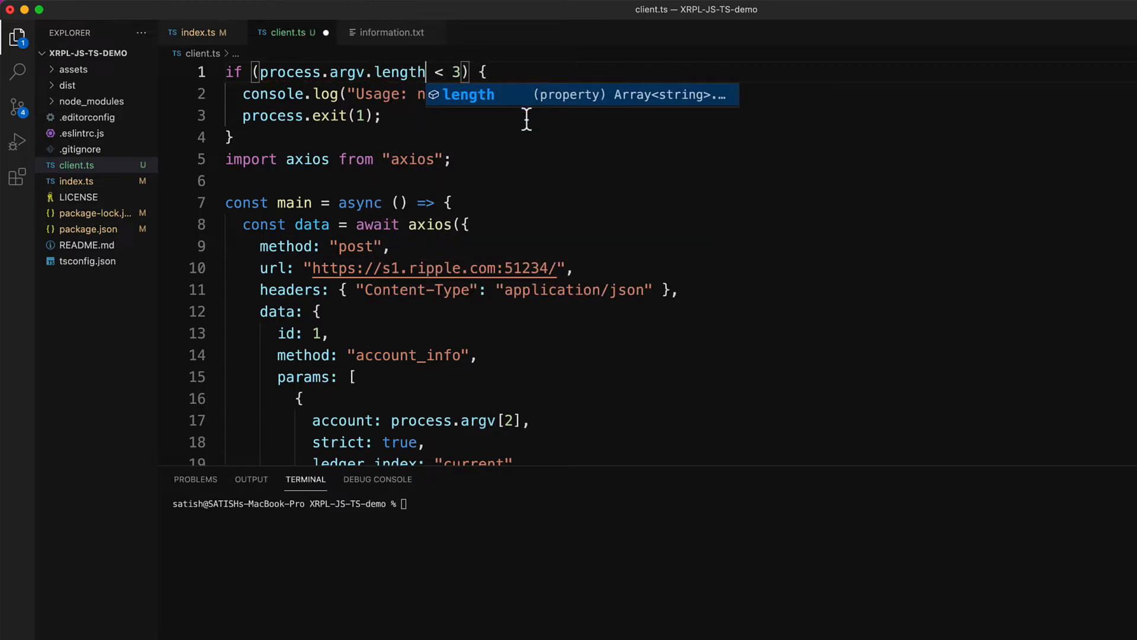
{"action": "key", "text": "Escape"}
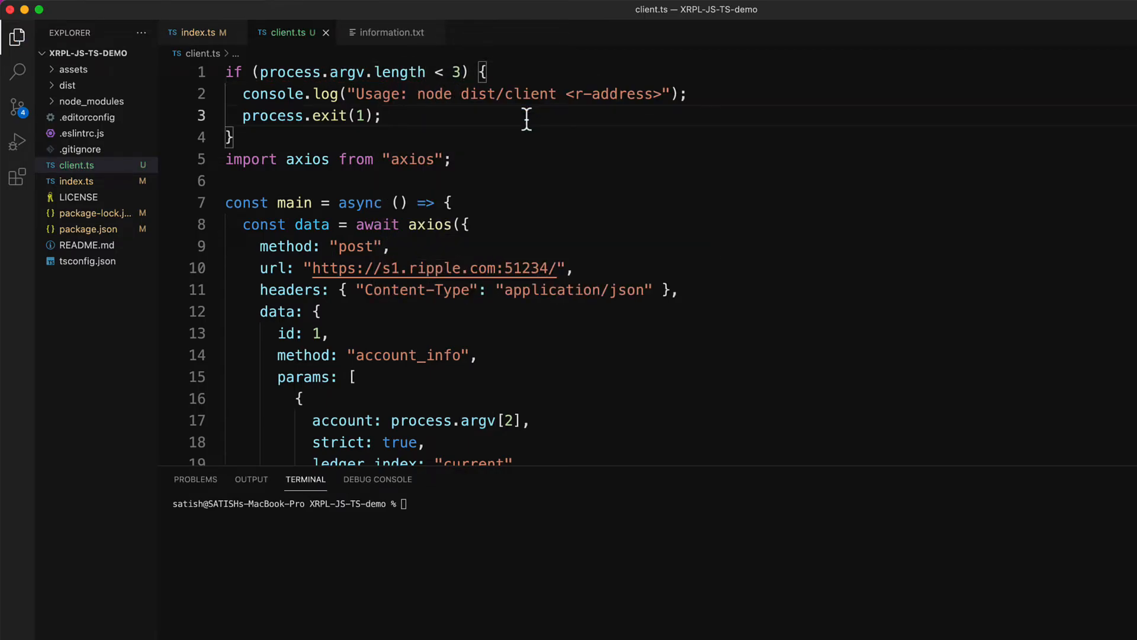
{"action": "key", "text": "Enter"}
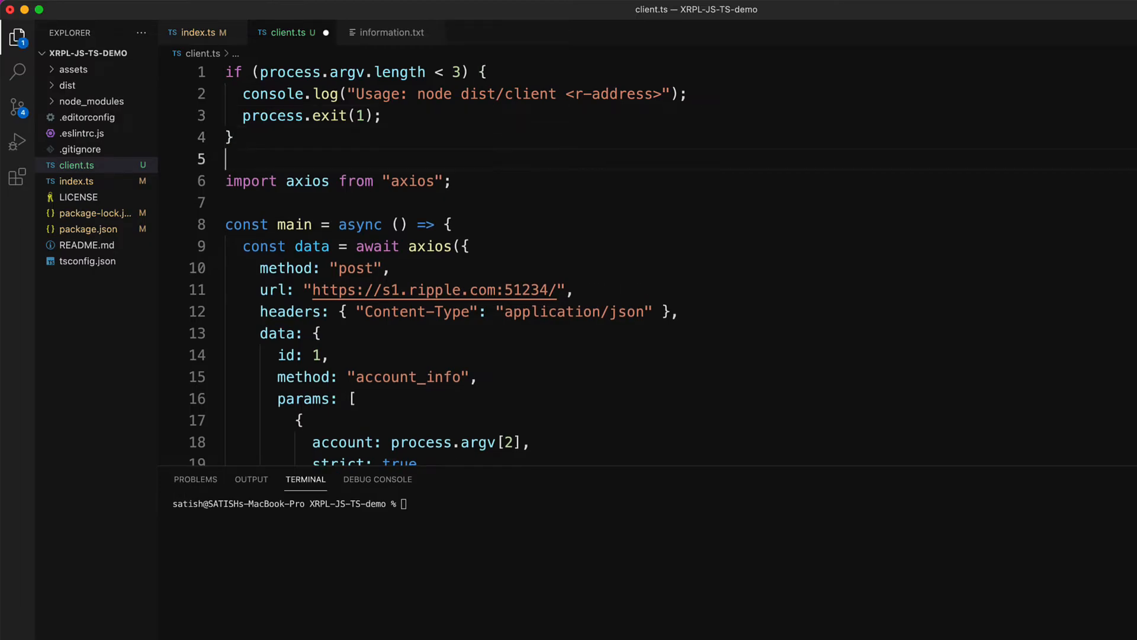
{"action": "mouse_move", "coordinate": [475, 481]}
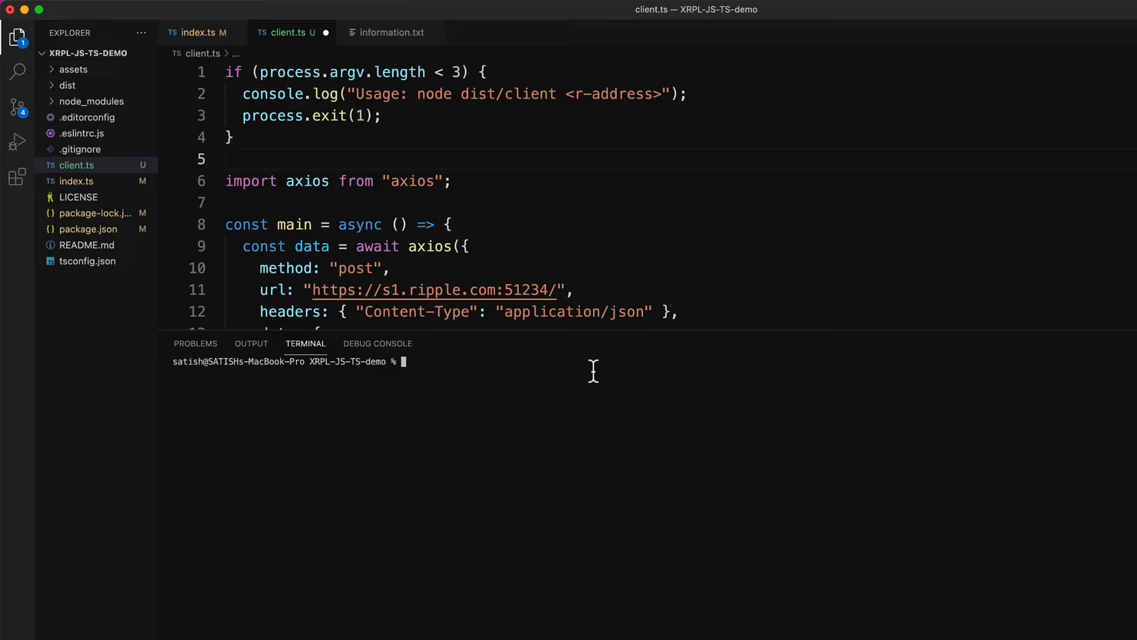
Step: Run node dist/client with the r-address from information.txt and scroll to the data block
{"action": "type", "text": "node"}
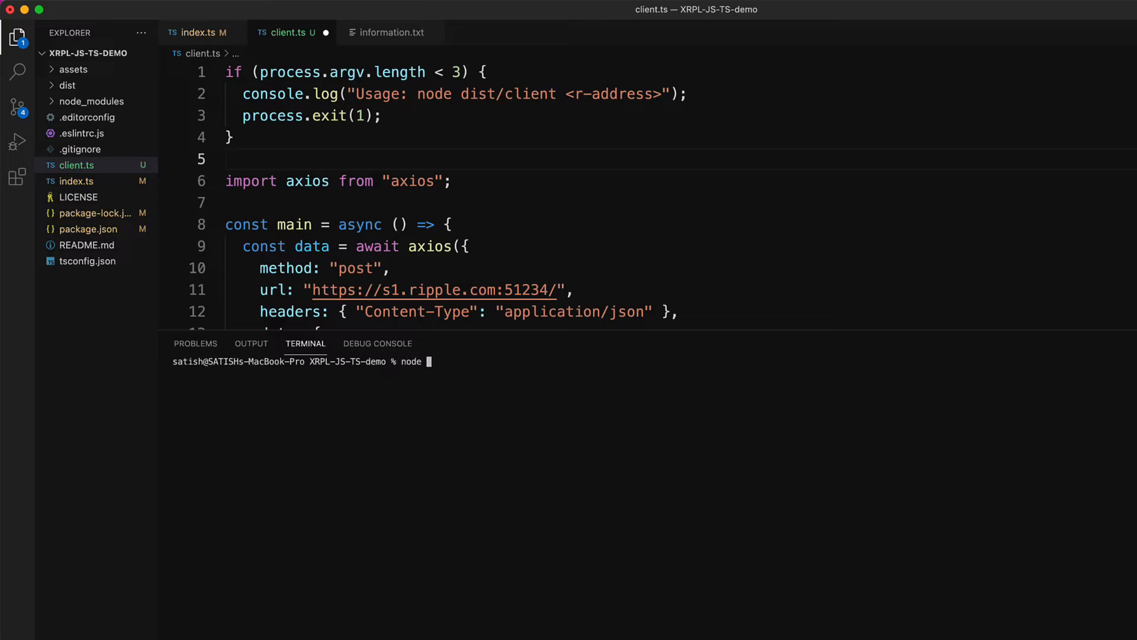
{"action": "type", "text": "dist/client"}
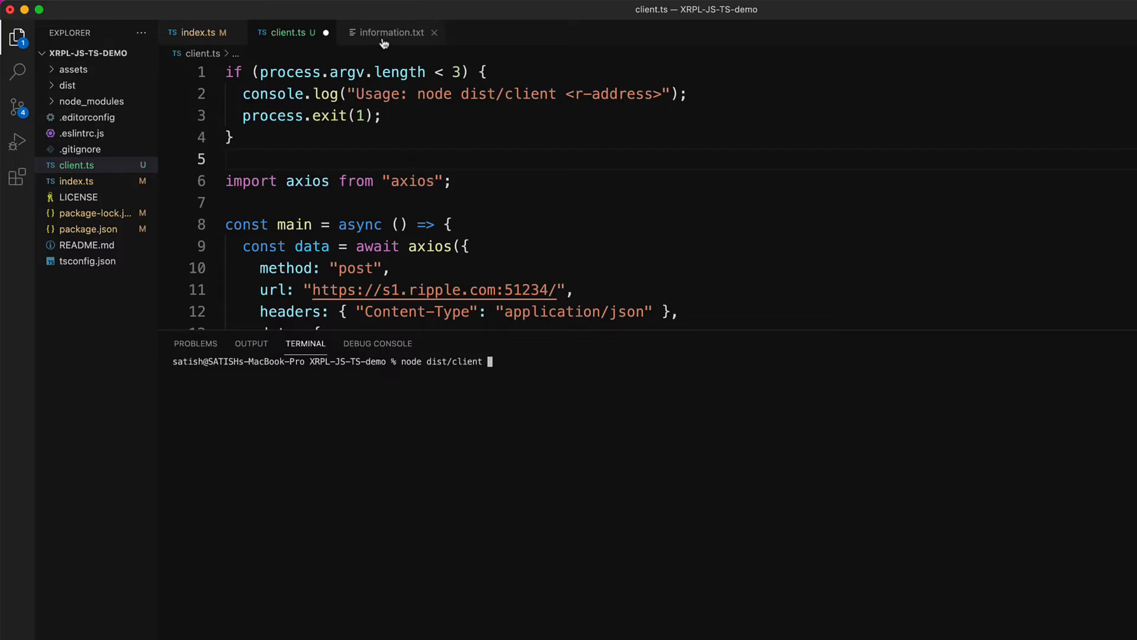
{"action": "left_click", "coordinate": [390, 32]}
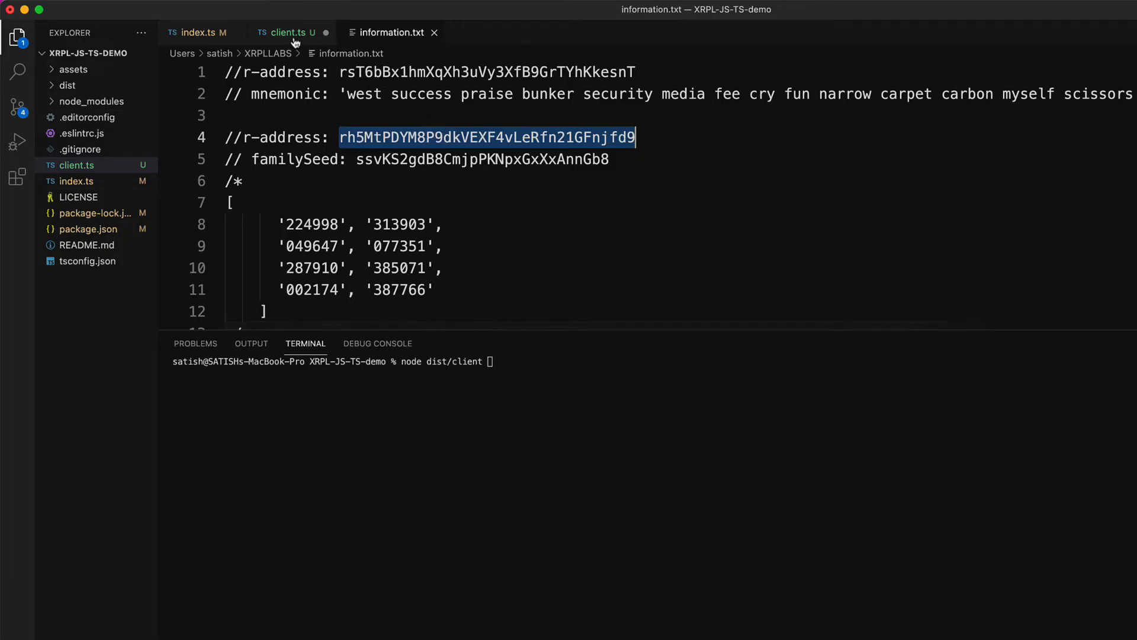
{"action": "left_click", "coordinate": [288, 32]}
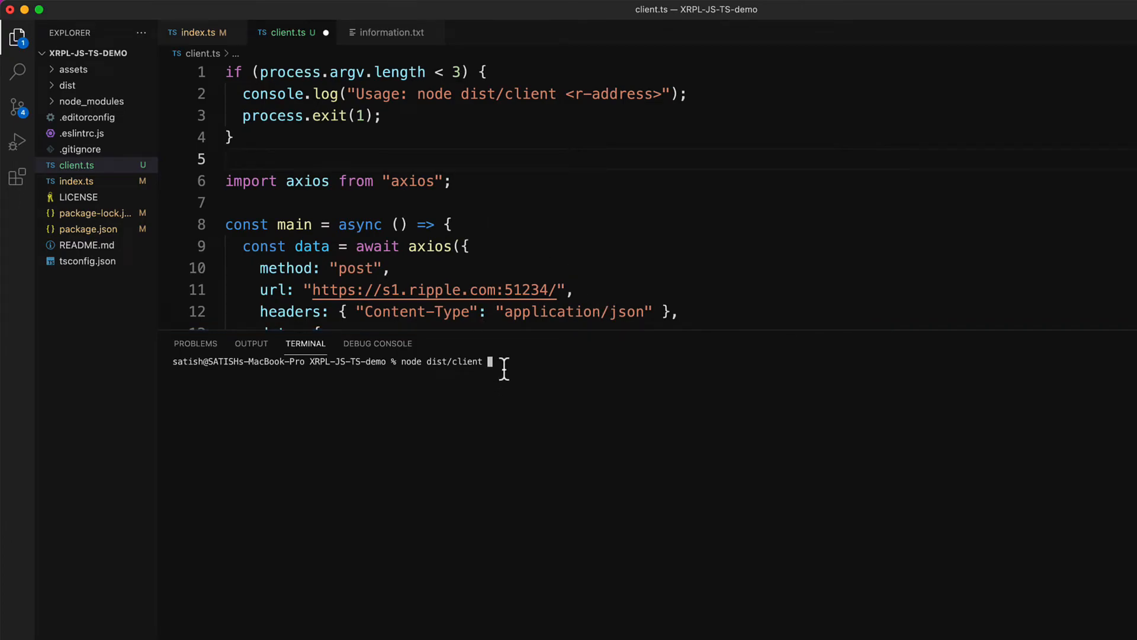
{"action": "type", "text": "rsaTishEKZArvu93j6i3D2paDZw57Upqw5"}
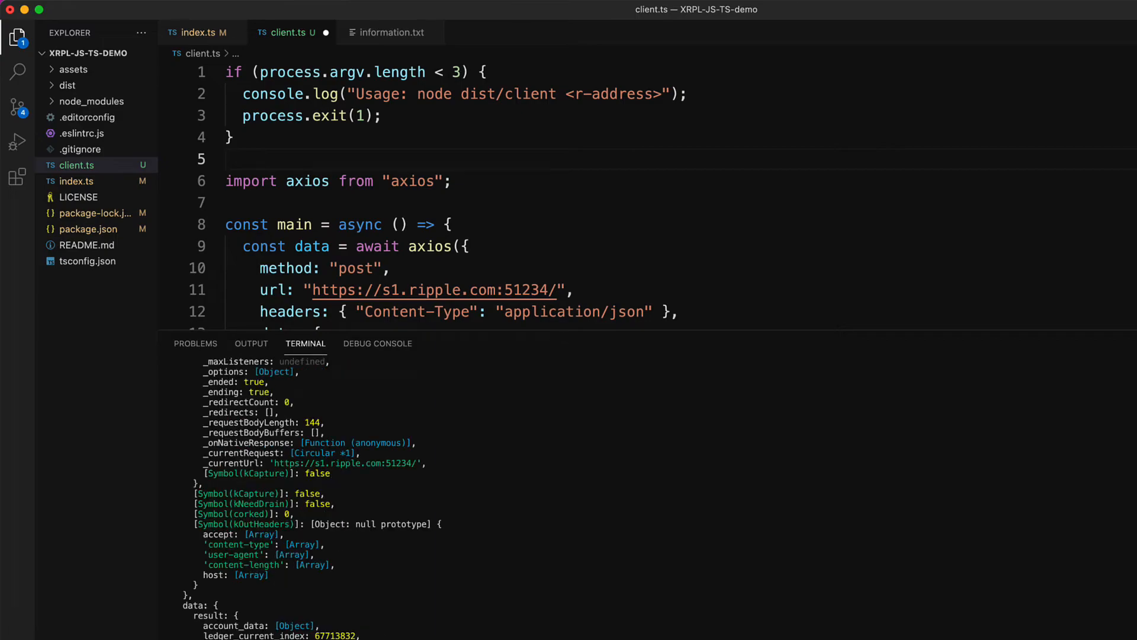
{"action": "mouse_move", "coordinate": [323, 610]}
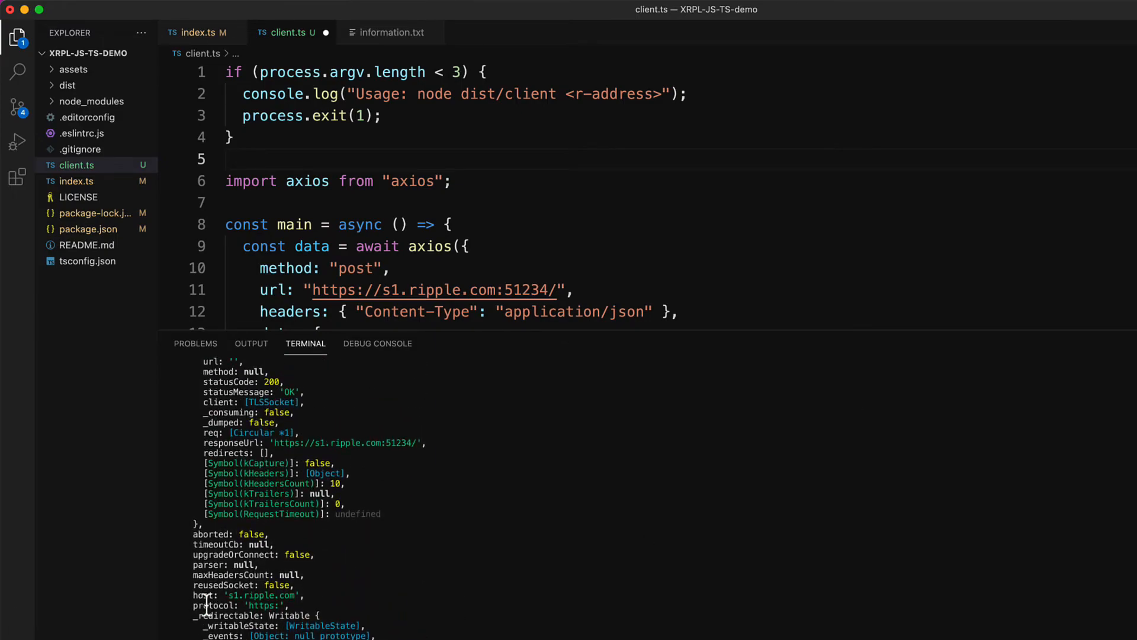
{"action": "scroll", "scroll_direction": "up", "scroll_amount": 3}
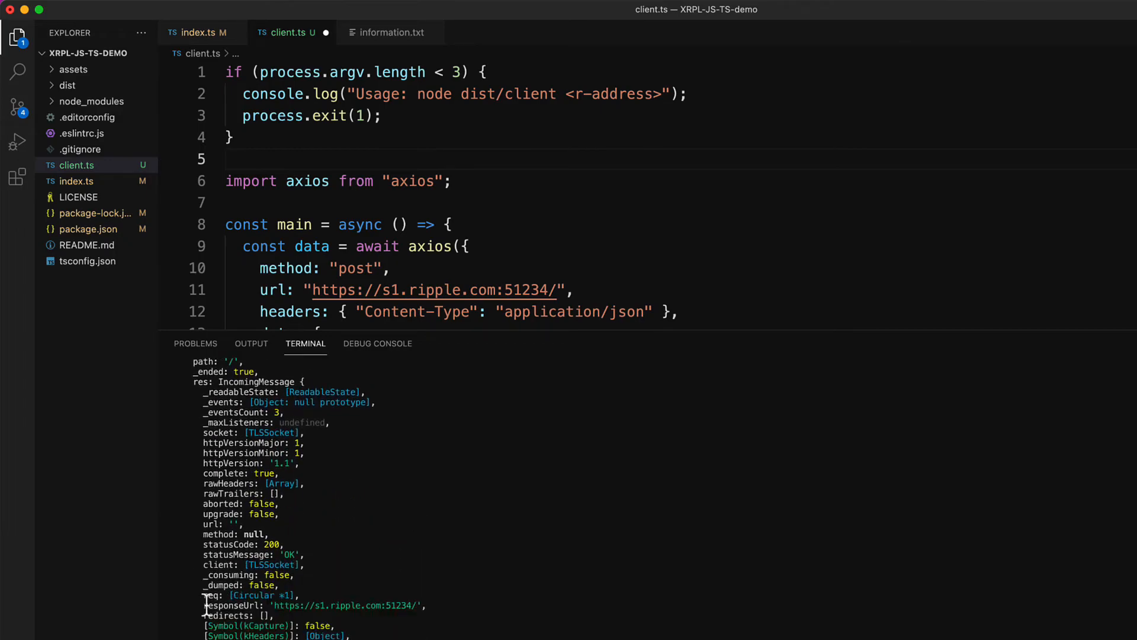
{"action": "scroll", "scroll_direction": "down", "scroll_amount": 3}
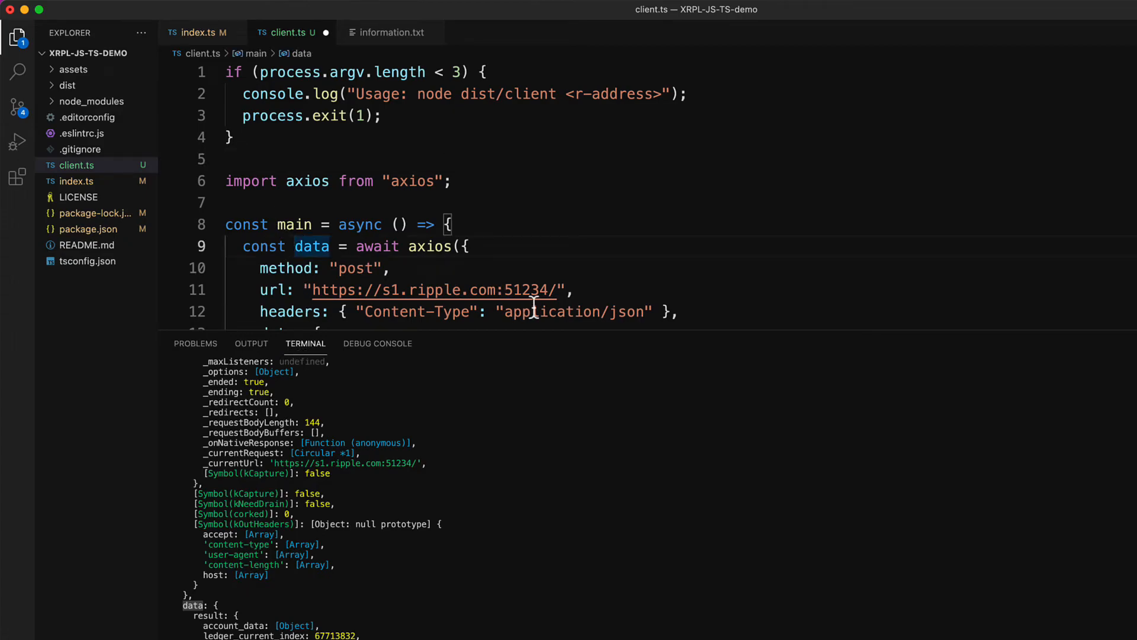
Step: Destructure { data } from the axios response and rerun the client for the address
{"action": "type", "text": "{"}
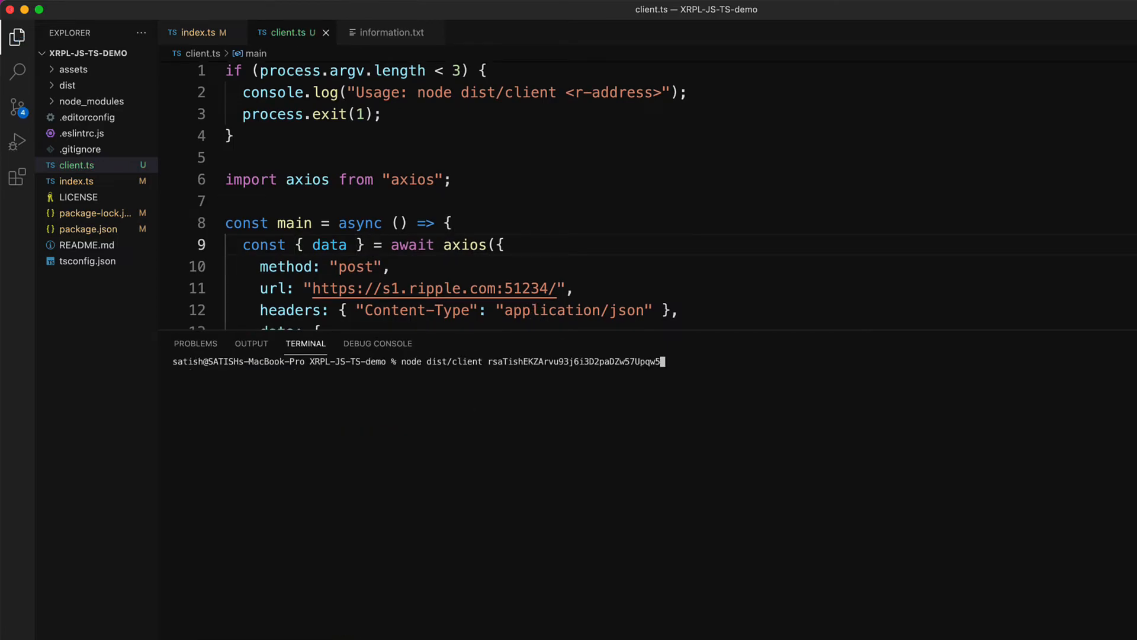
{"action": "key", "text": "Return"}
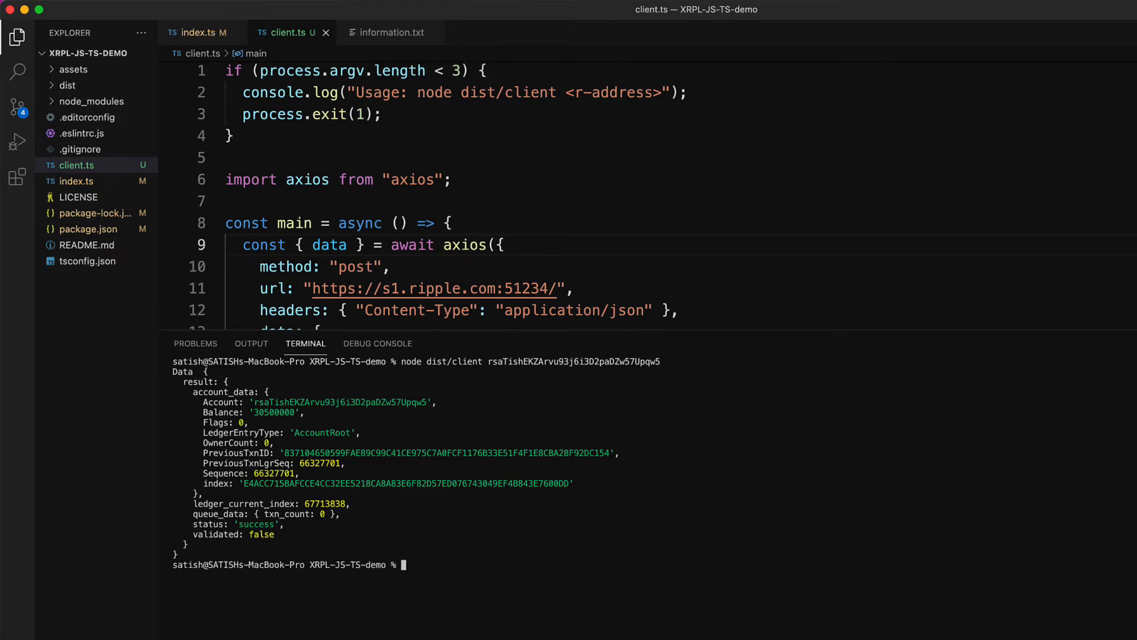
{"action": "mouse_move", "coordinate": [387, 402]}
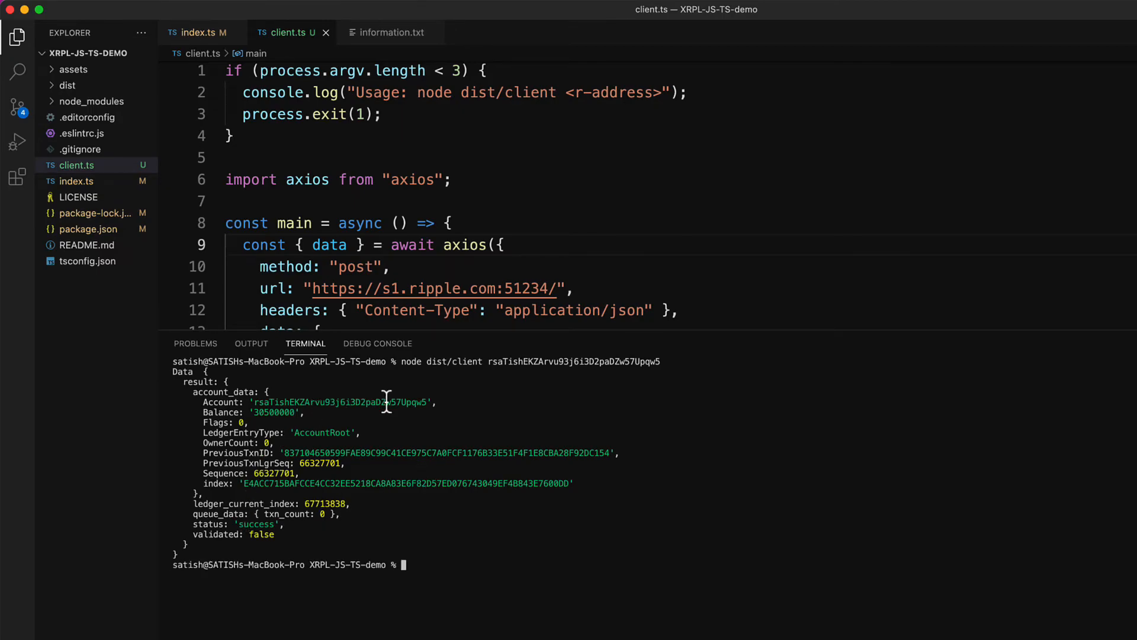
{"action": "mouse_move", "coordinate": [290, 414]}
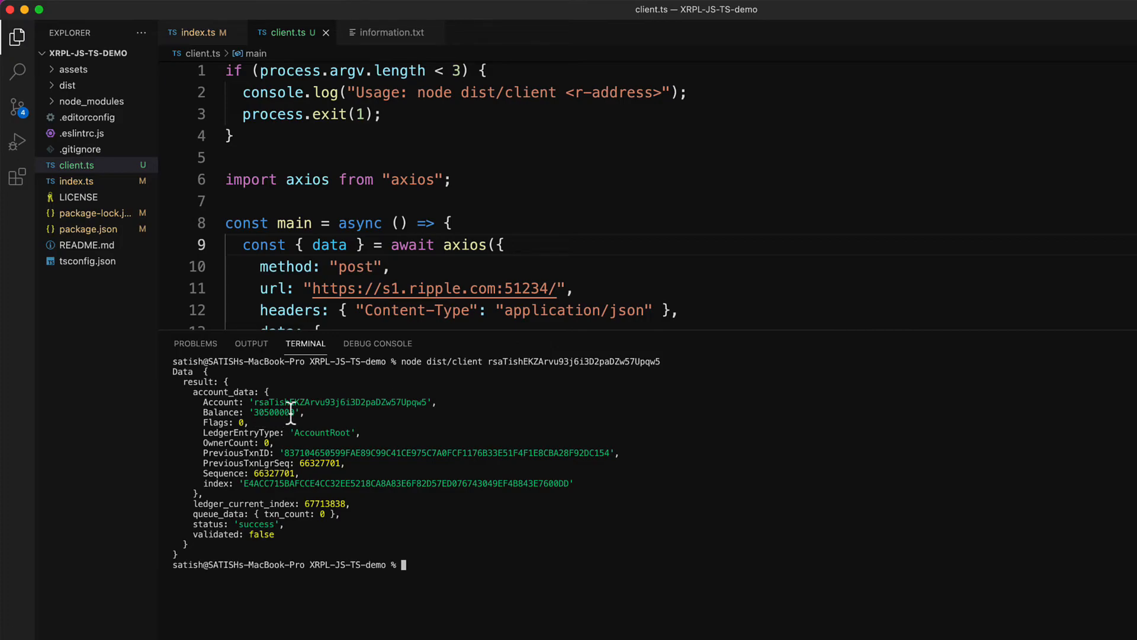
{"action": "mouse_move", "coordinate": [297, 444]}
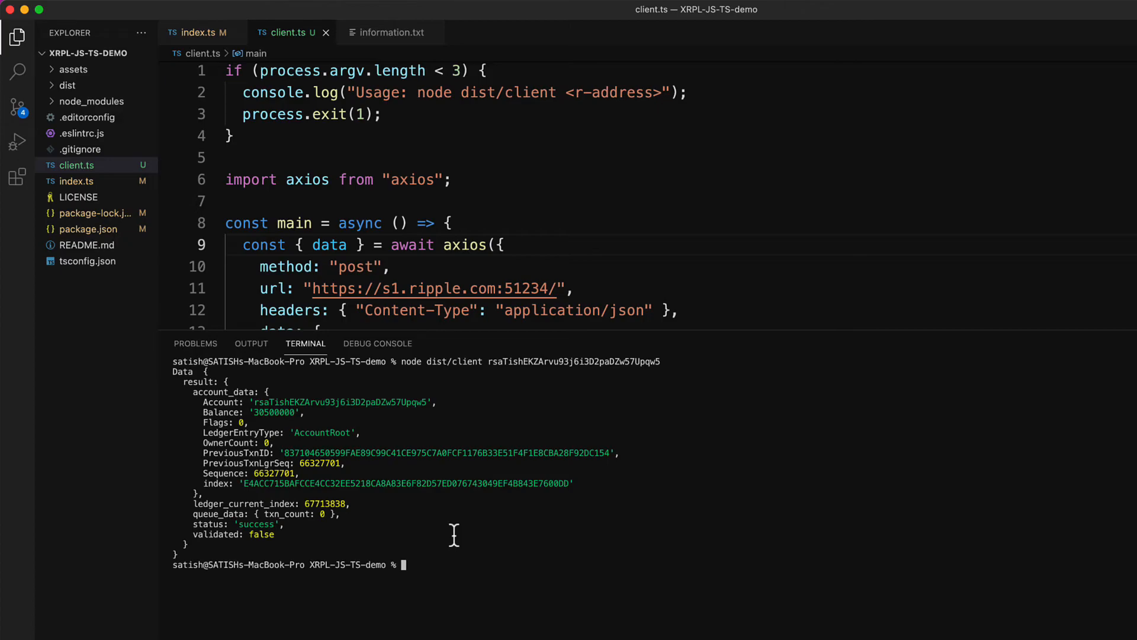
{"action": "mouse_move", "coordinate": [464, 244]}
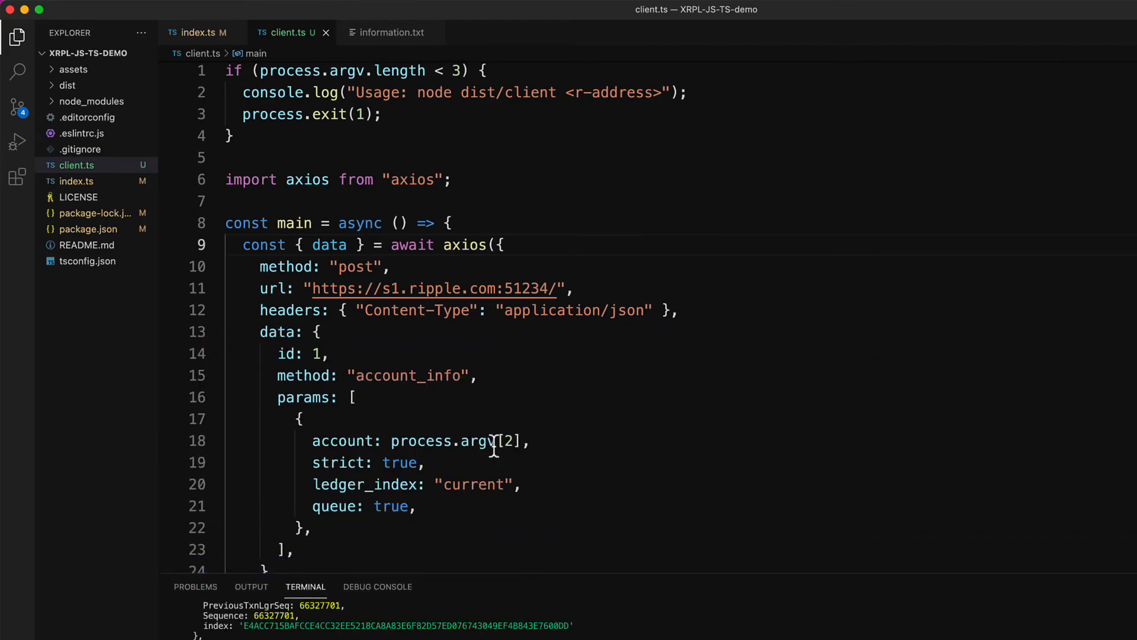
{"action": "scroll", "scroll_direction": "down", "scroll_amount": 3}
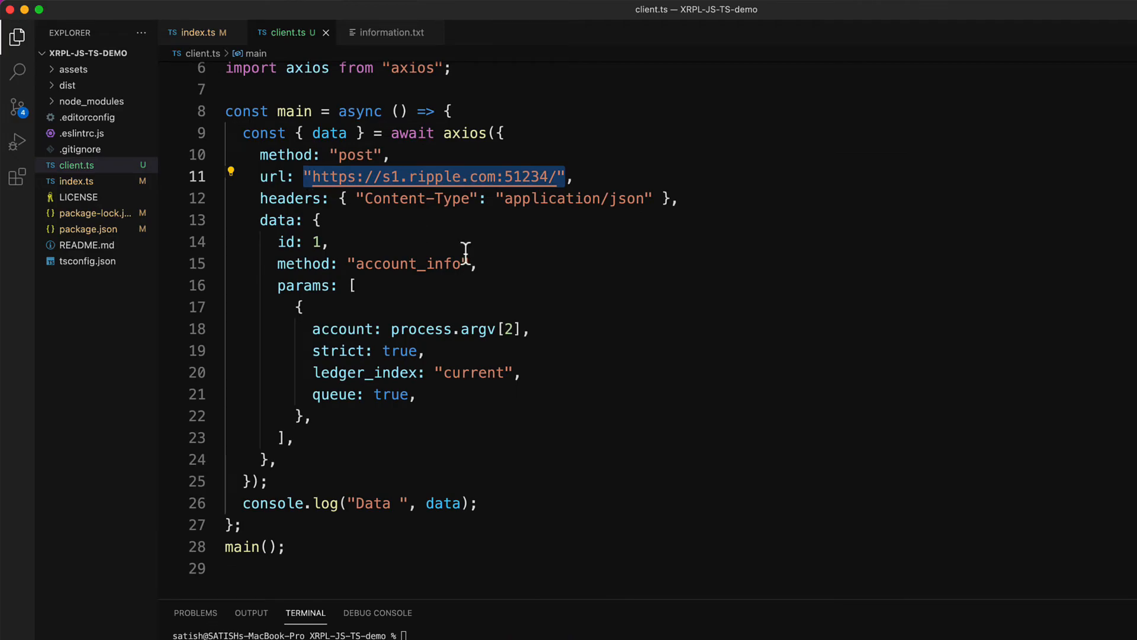
{"action": "key", "text": "Backspace"}
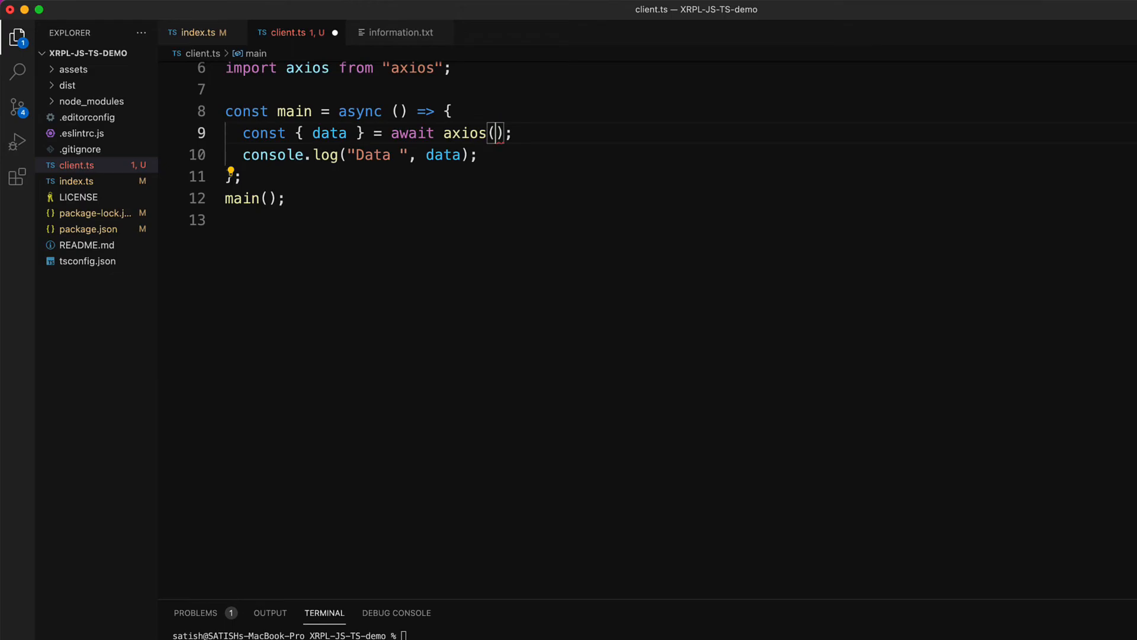
{"action": "type", "text": "\"https://s1.ripple.com:51234/\""}
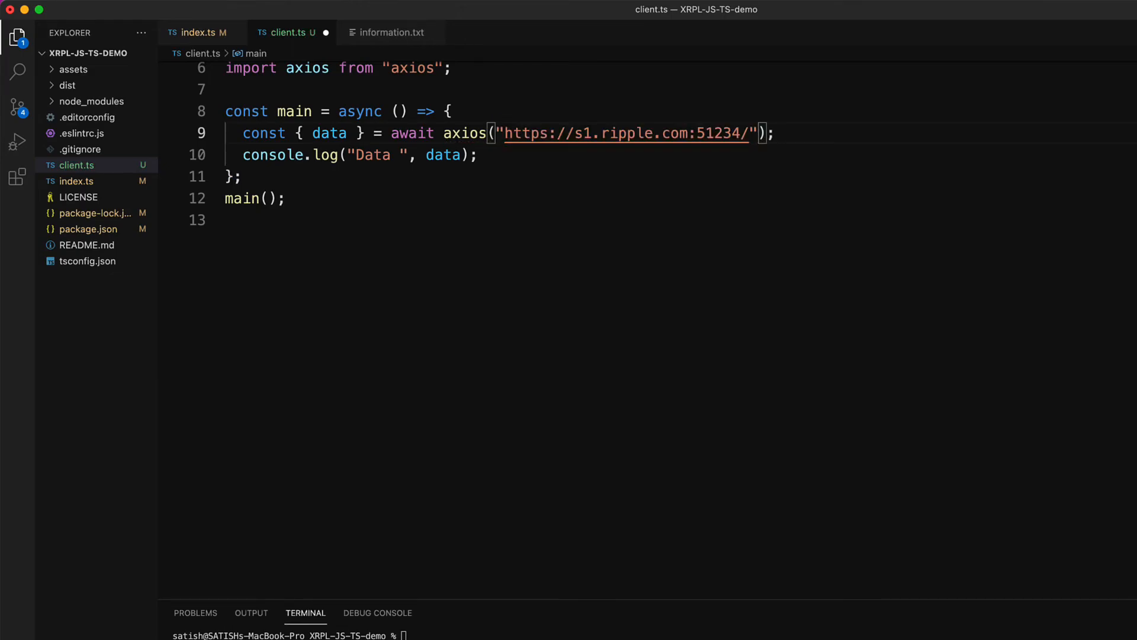
{"action": "type", "text": ", {}"}
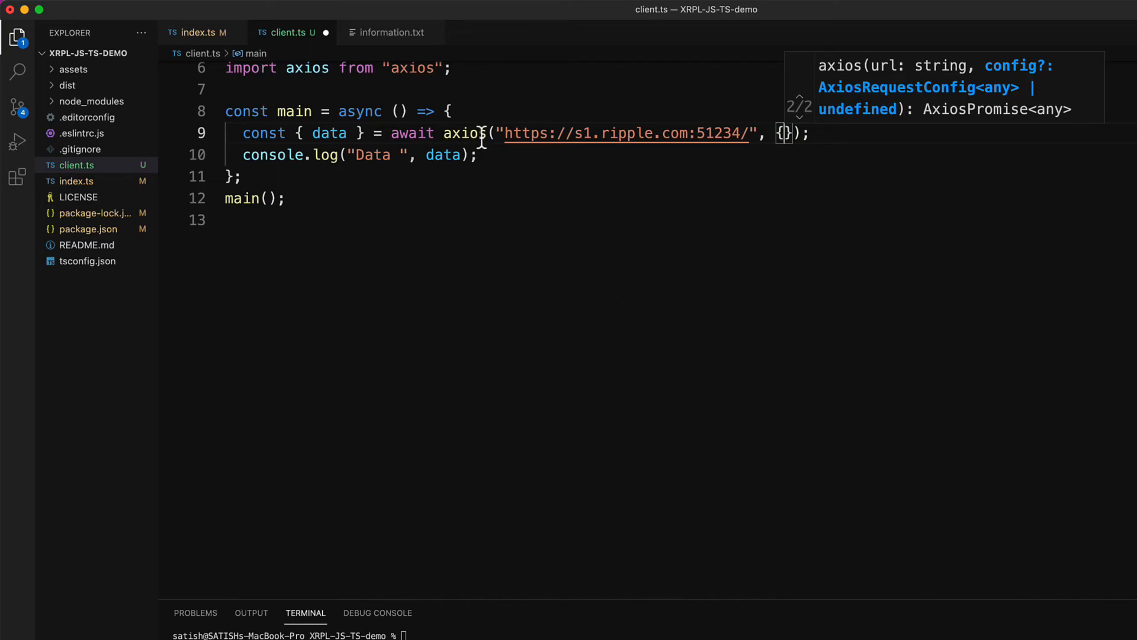
{"action": "type", "text": ".post"}
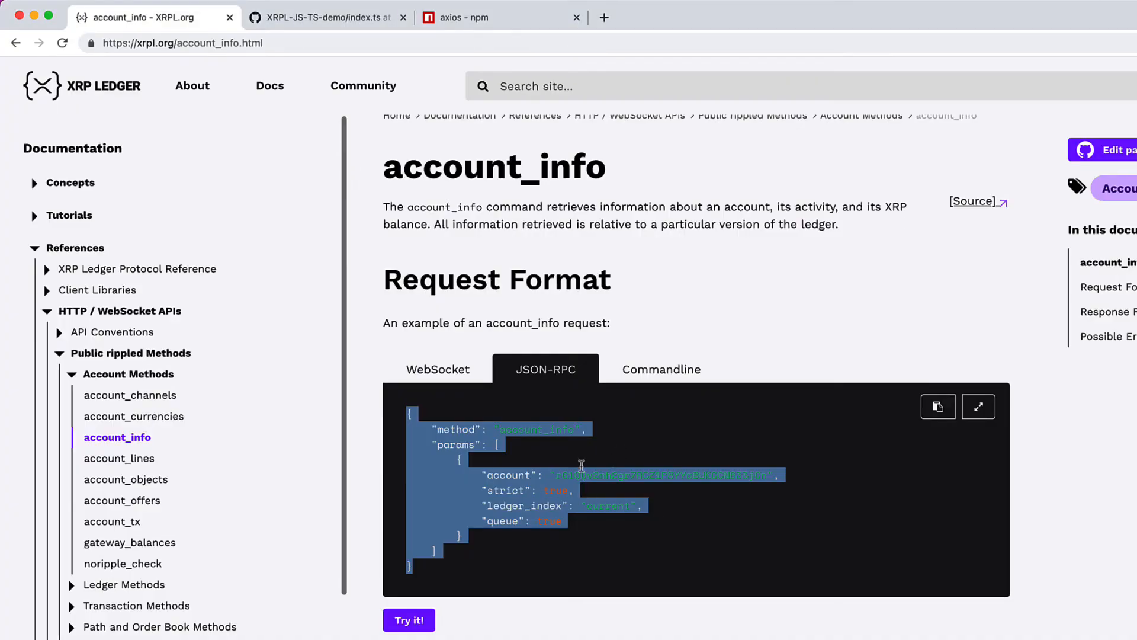
{"action": "mouse_move", "coordinate": [472, 498]}
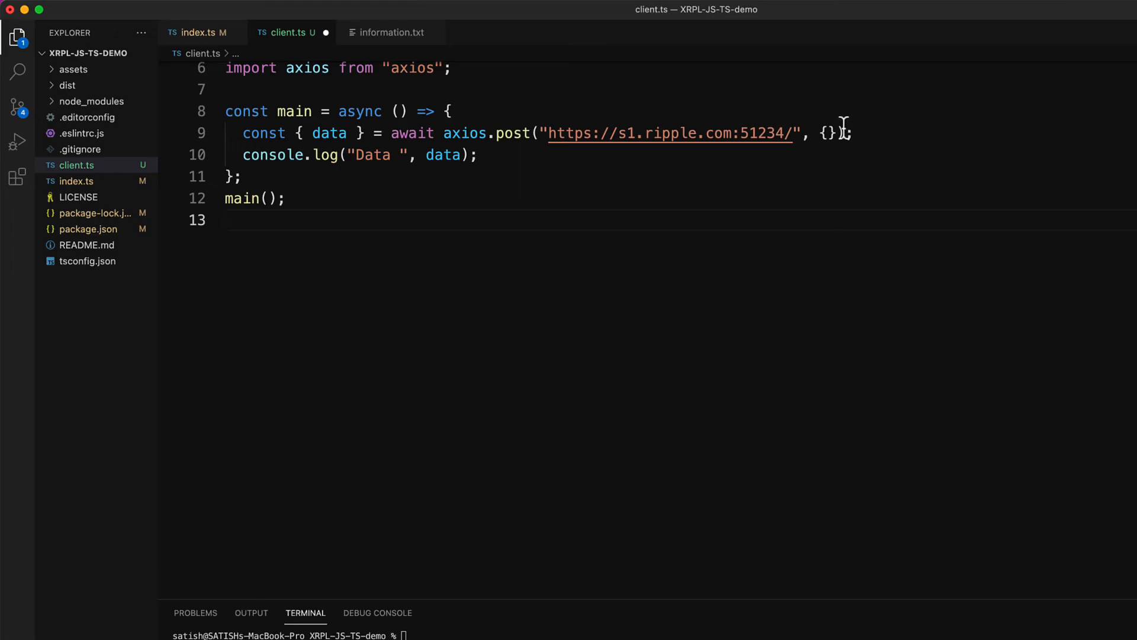
{"action": "double_click", "coordinate": [827, 133]}
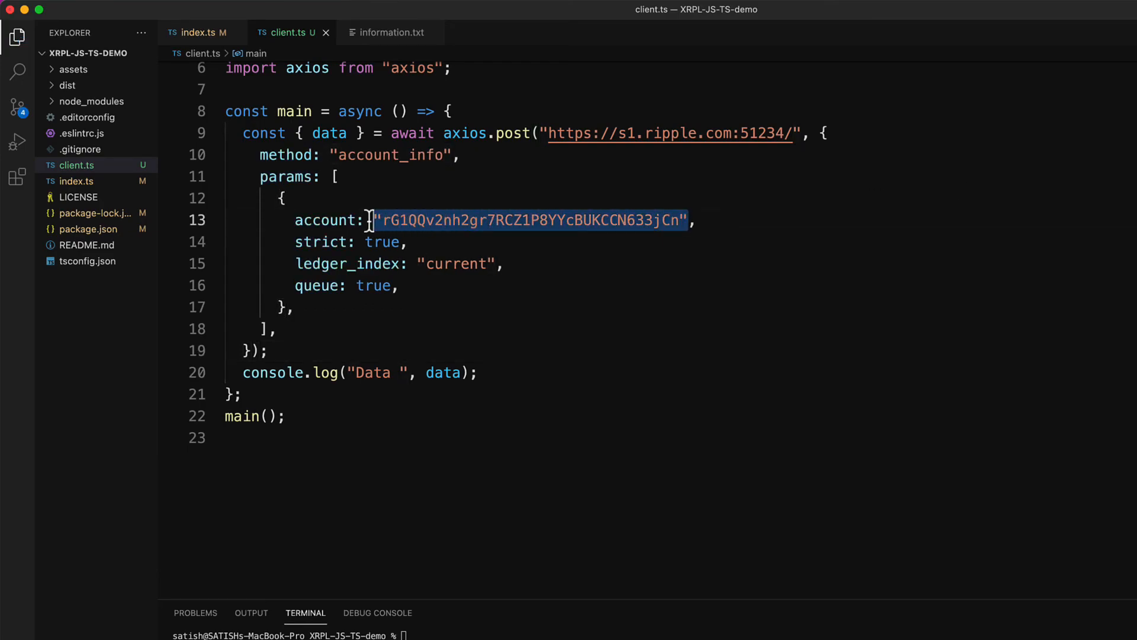
{"action": "type", "text": "process.argv[2],"}
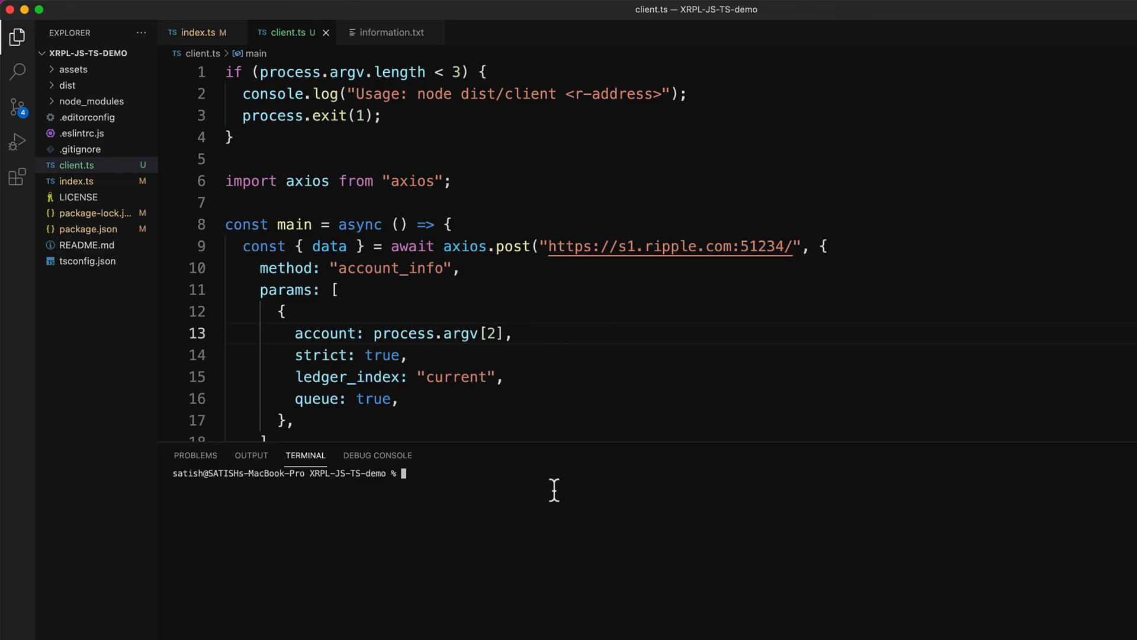
{"action": "type", "text": "node dist/client rsaTishEKZArvu93j6i3D2paDZw57Upqw5"}
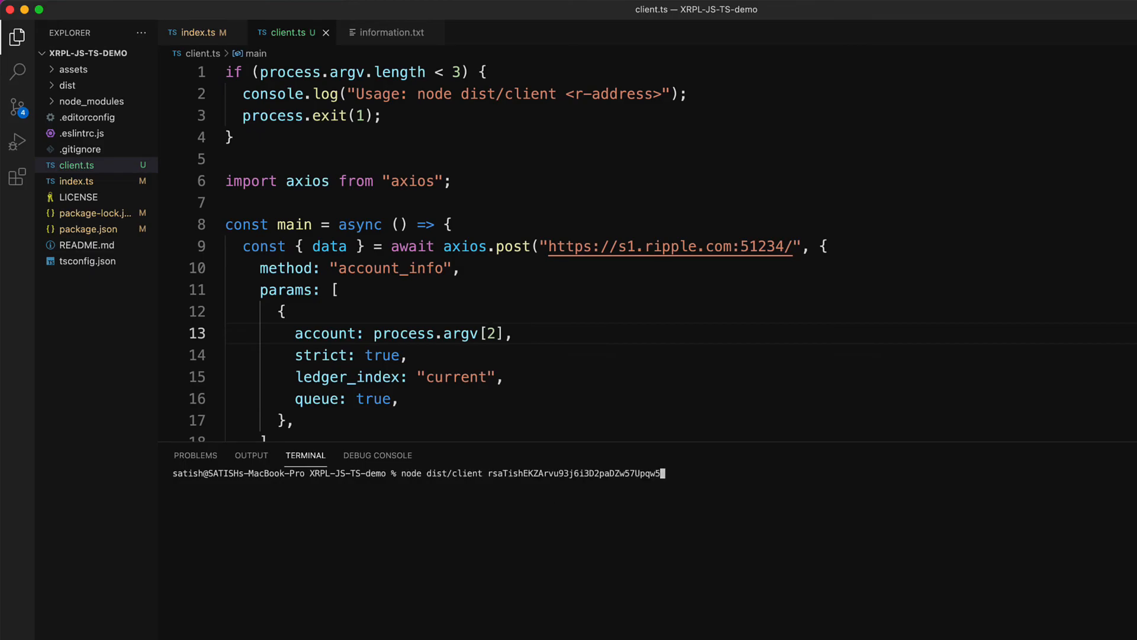
{"action": "key", "text": "Return"}
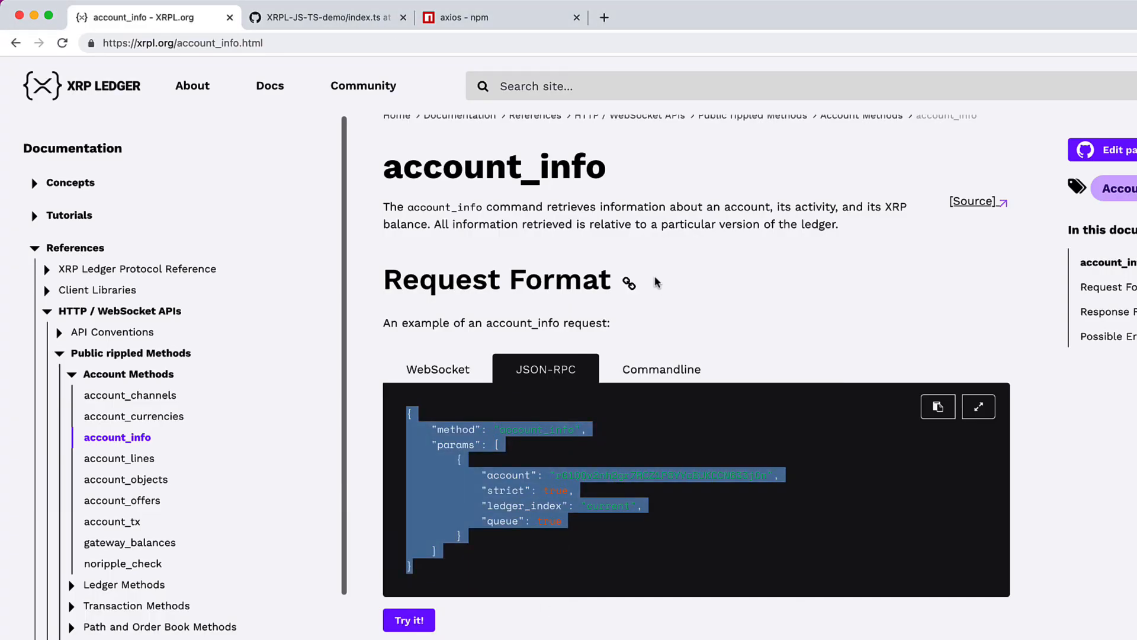
Step: View the JSON-RPC request examples for account_offers, then account_currencies
{"action": "scroll", "scroll_direction": "down", "scroll_amount": 3}
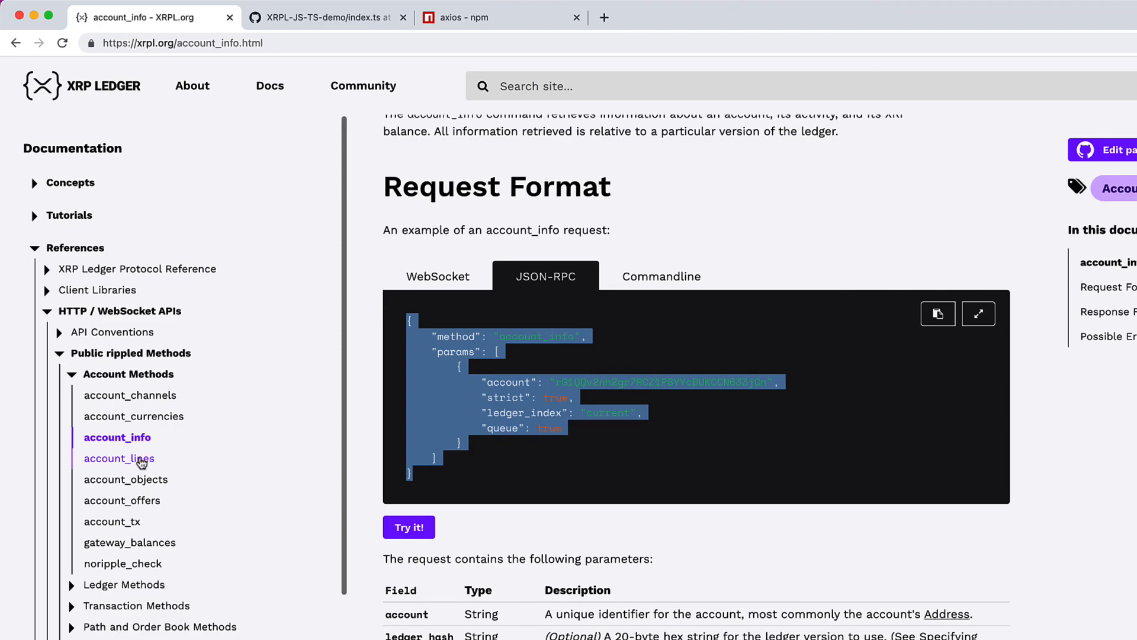
{"action": "mouse_move", "coordinate": [122, 500]}
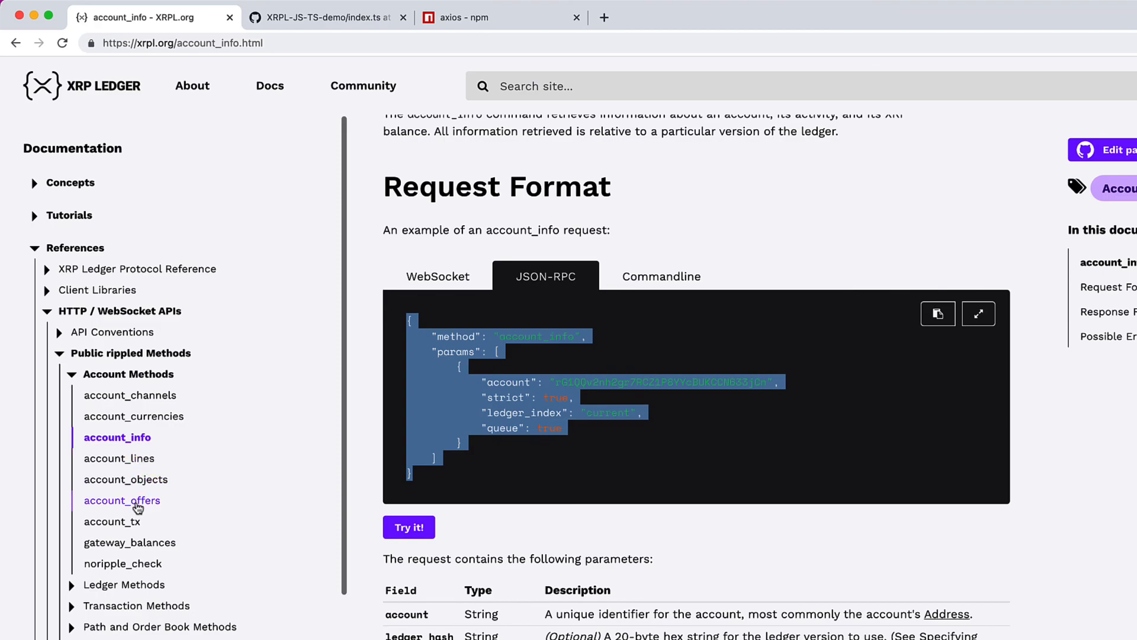
{"action": "left_click", "coordinate": [122, 500]}
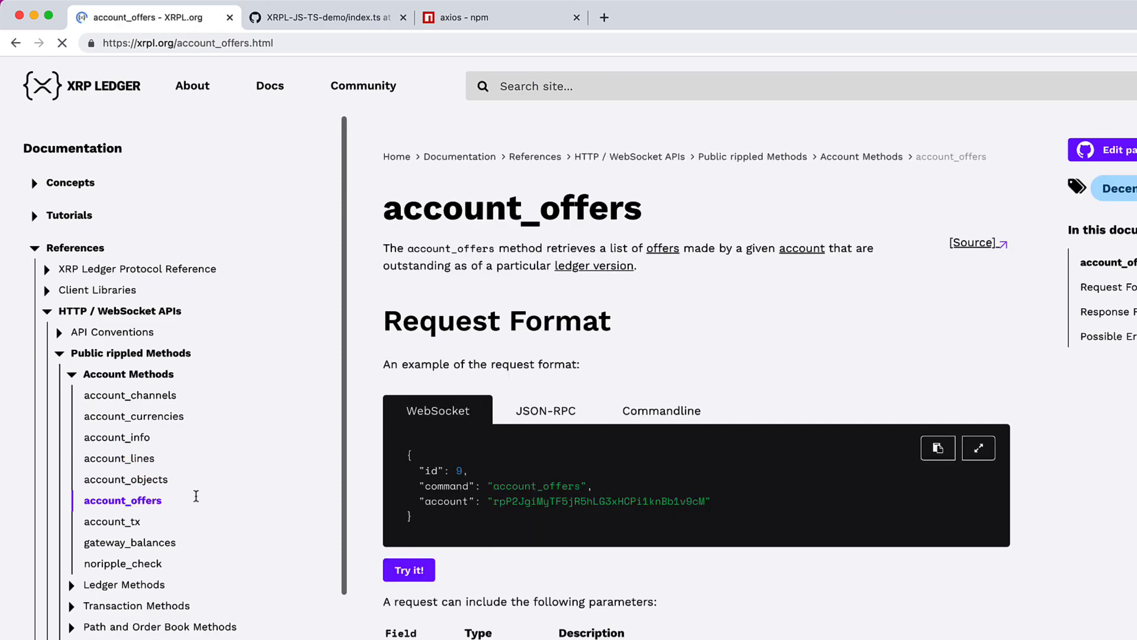
{"action": "left_click", "coordinate": [546, 410]}
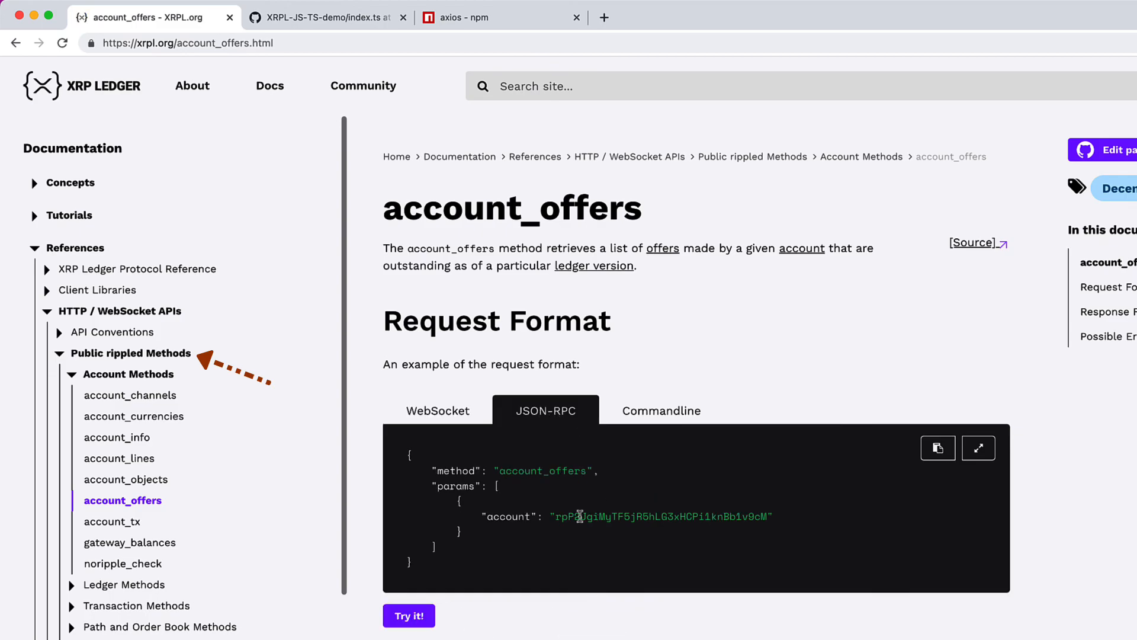
{"action": "left_click", "coordinate": [134, 416]}
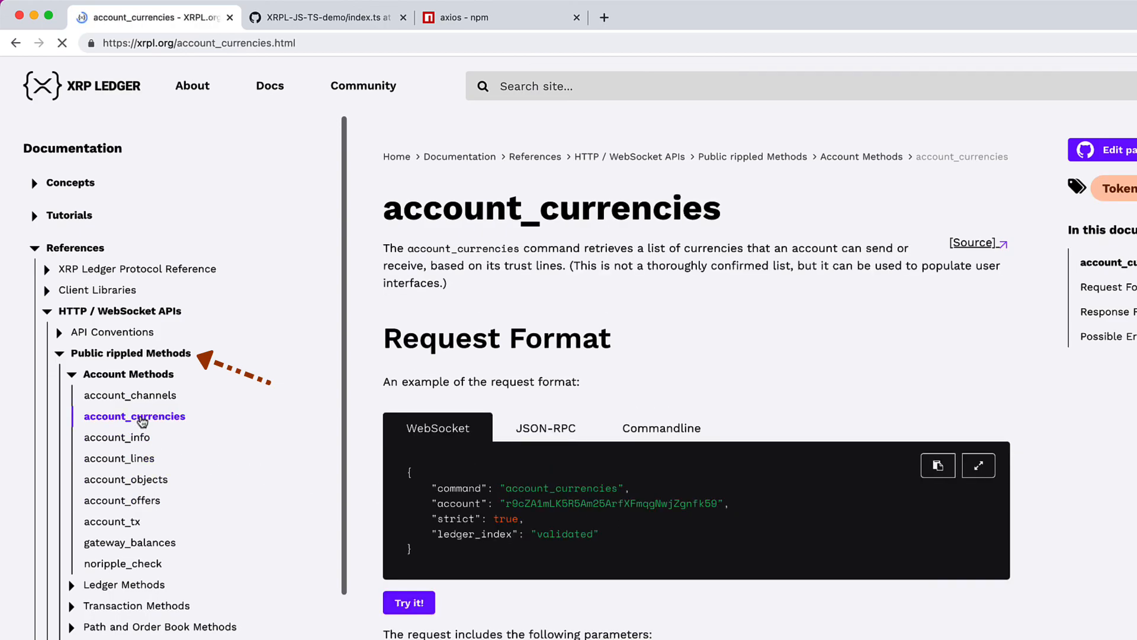
{"action": "left_click", "coordinate": [545, 427]}
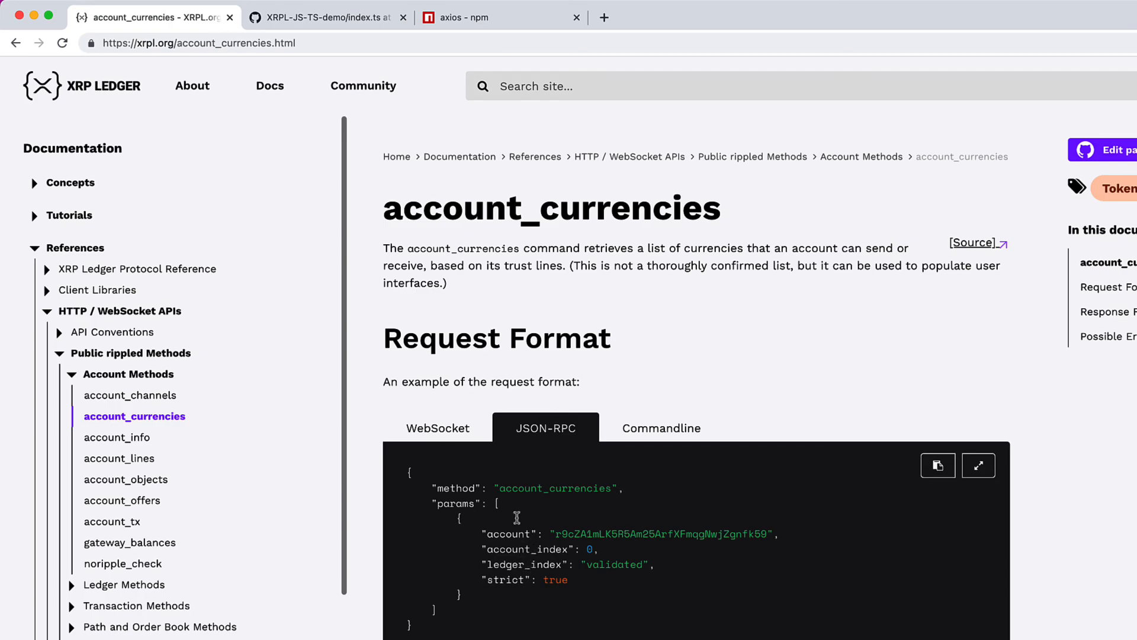
{"action": "mouse_move", "coordinate": [437, 426]}
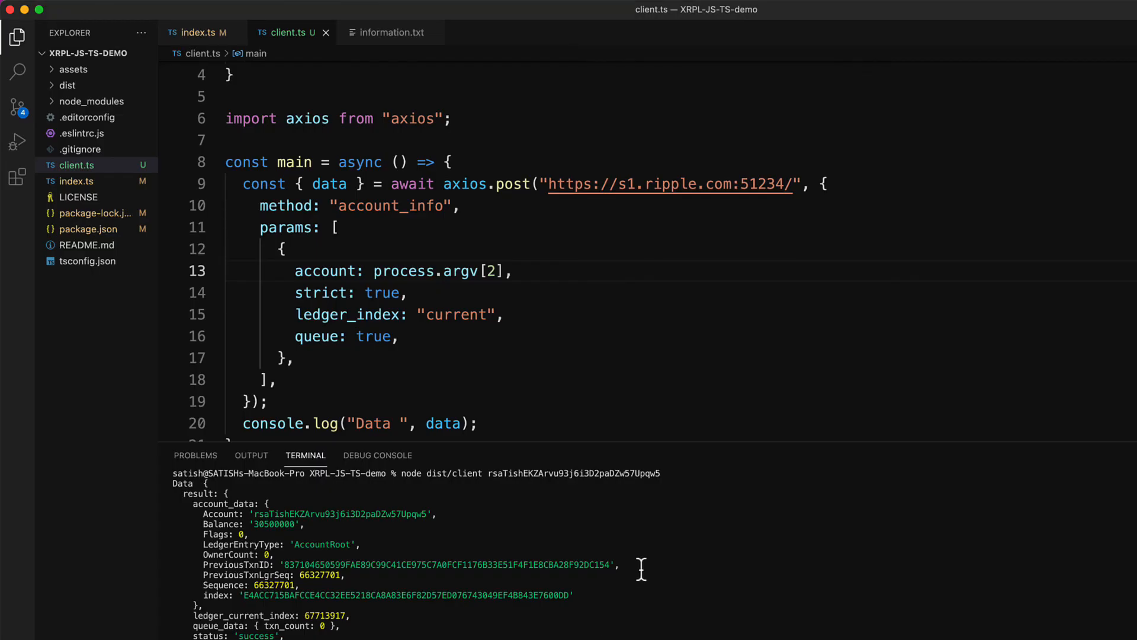
Step: Scroll client.ts up to its usage check and axios.post request beside the account_data output
{"action": "scroll", "scroll_direction": "up", "scroll_amount": 3}
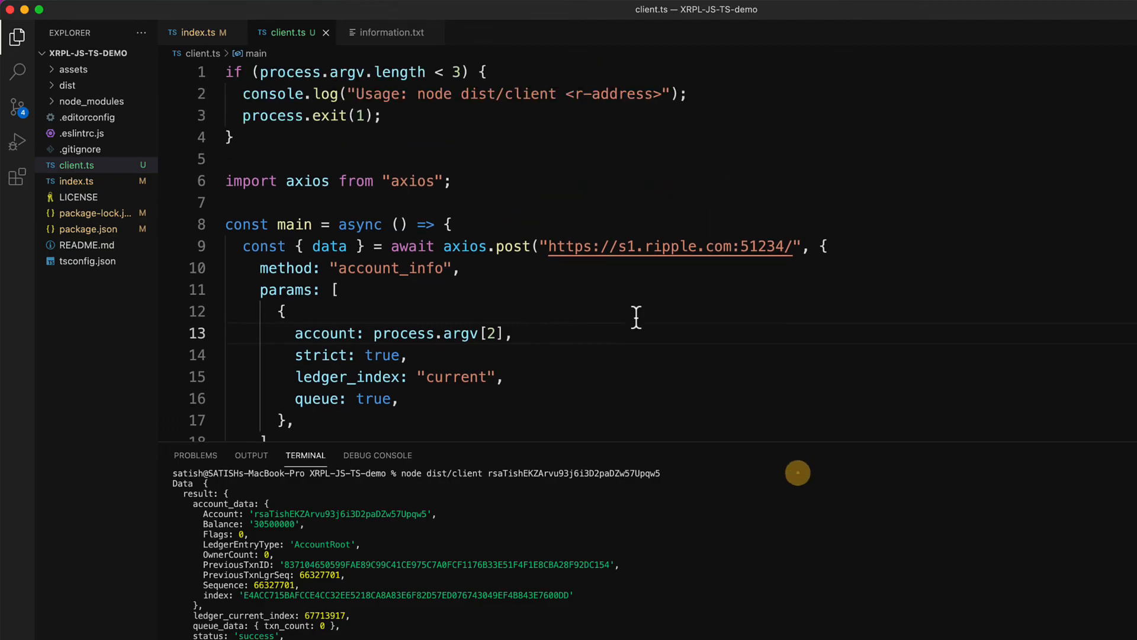